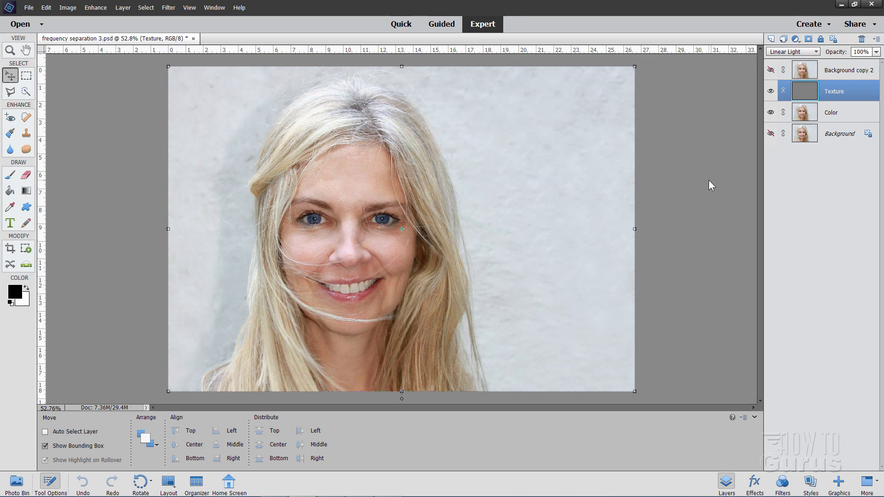
pyautogui.moveTo(690, 156)
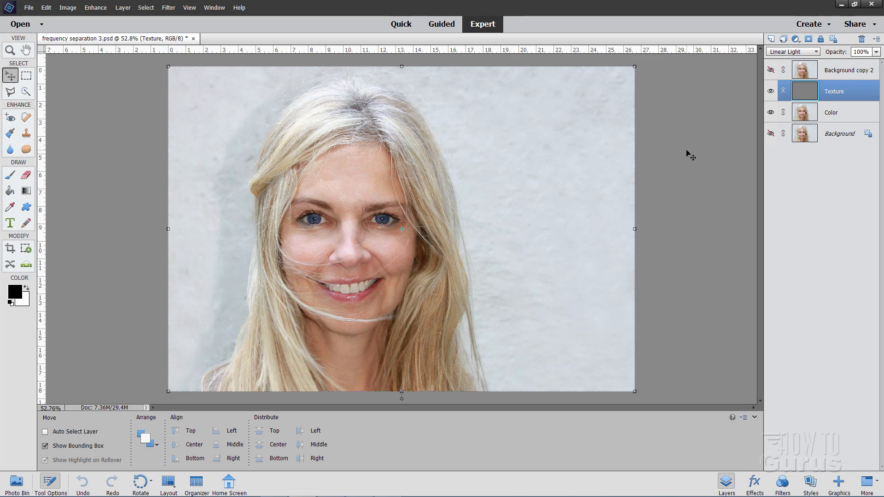
# Tour the Quick workspace adjustments and Guided edits, then return to full editing
pyautogui.click(401, 24)
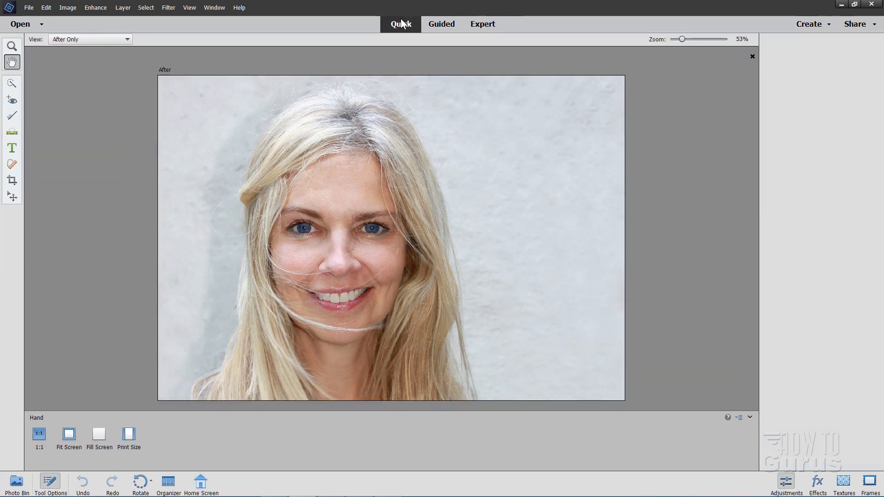
pyautogui.click(786, 485)
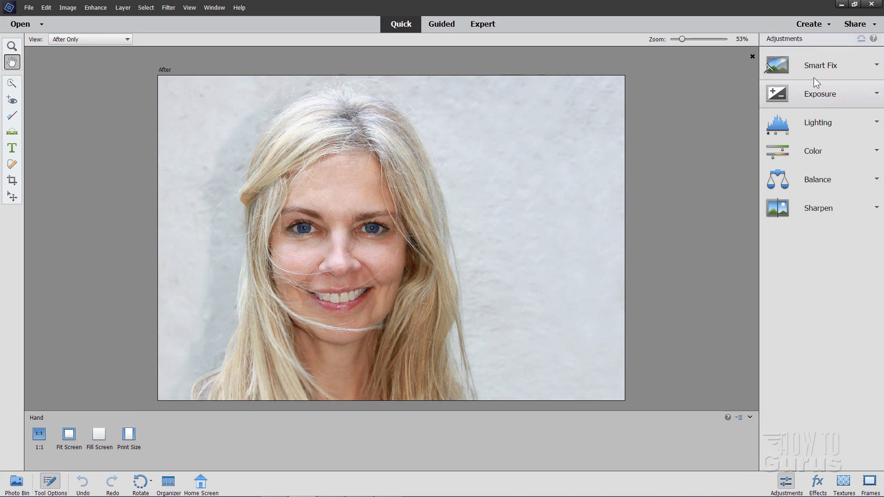
pyautogui.moveTo(451, 33)
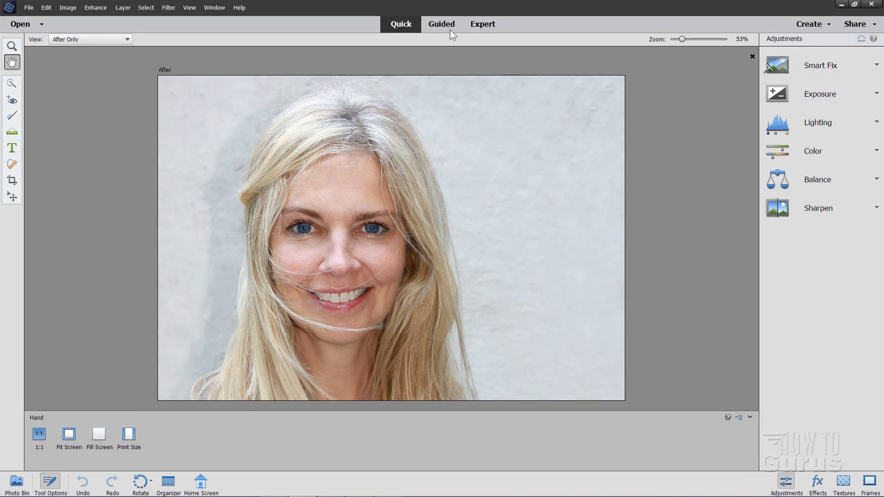
pyautogui.click(441, 23)
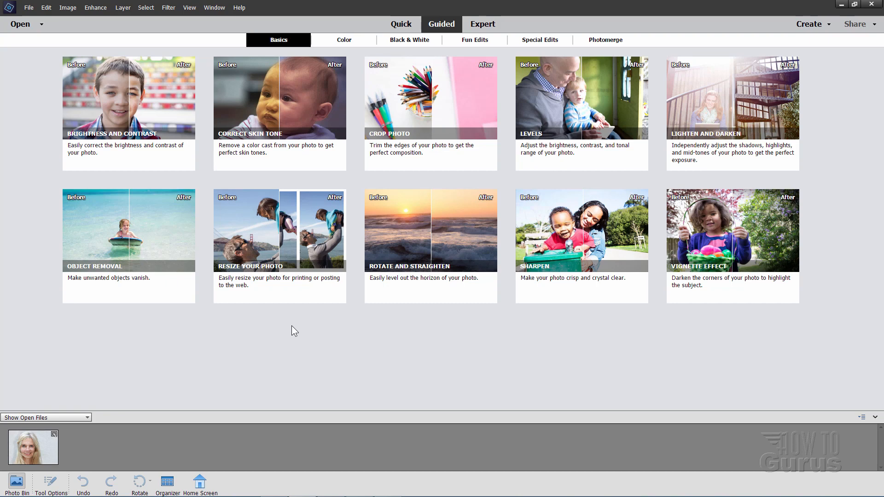
pyautogui.click(482, 23)
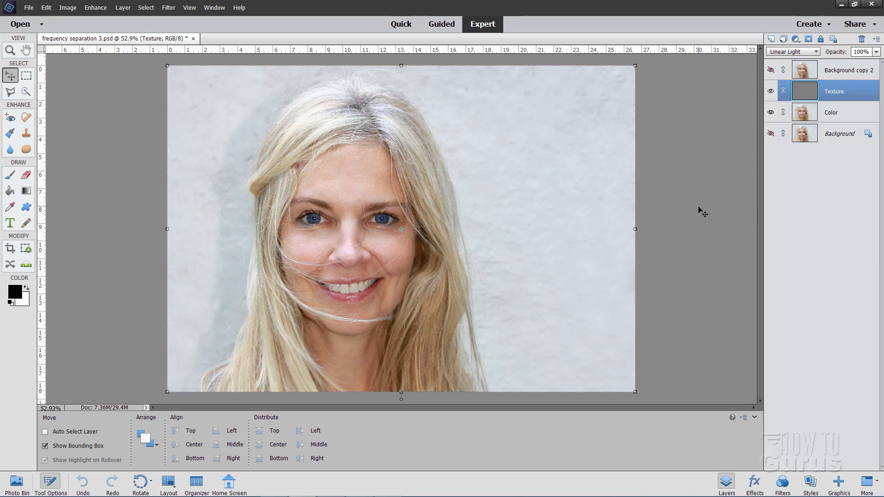
pyautogui.moveTo(498, 62)
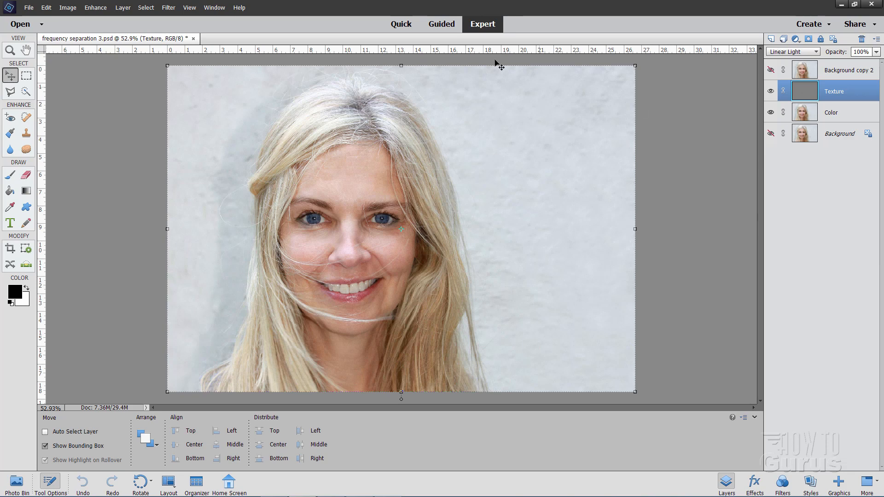
pyautogui.moveTo(693, 217)
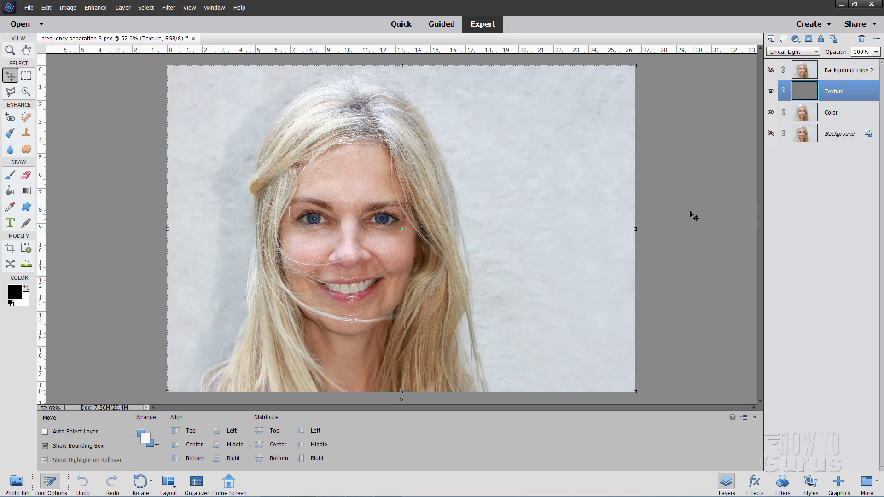
pyautogui.moveTo(780, 421)
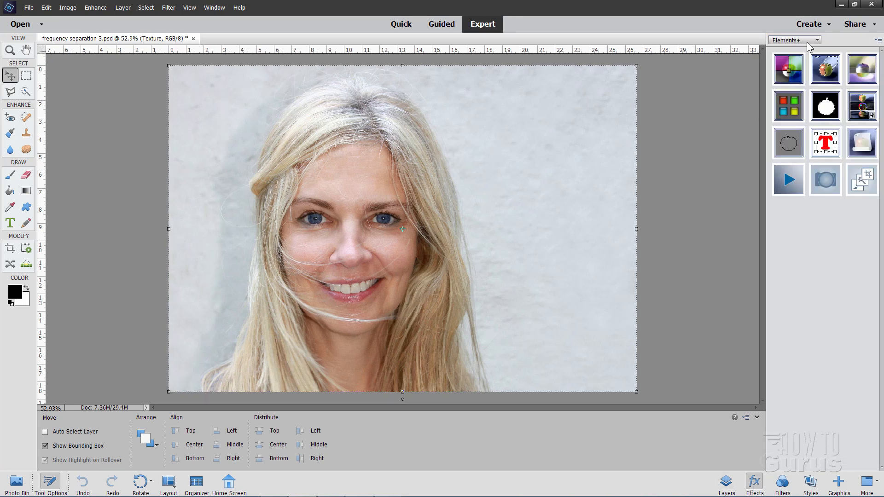
# Browse the Effects, Filters and Styles libraries, ending on the Graphics backgrounds
pyautogui.click(792, 40)
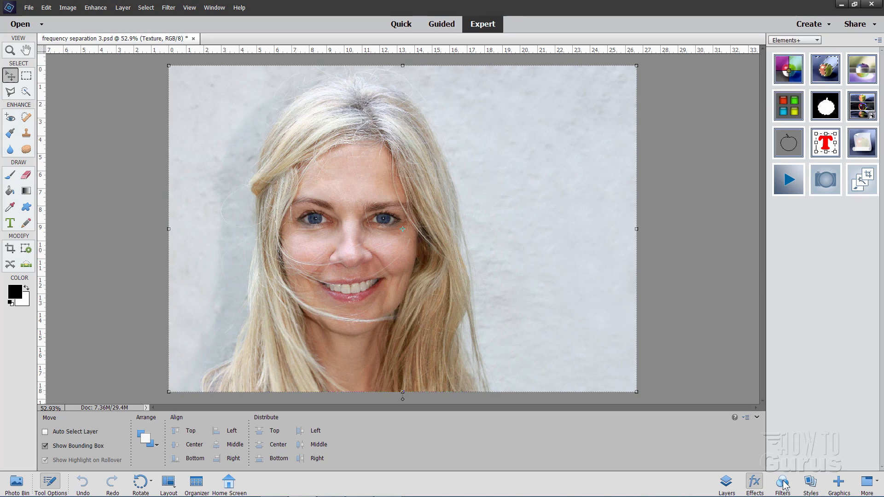
pyautogui.click(782, 485)
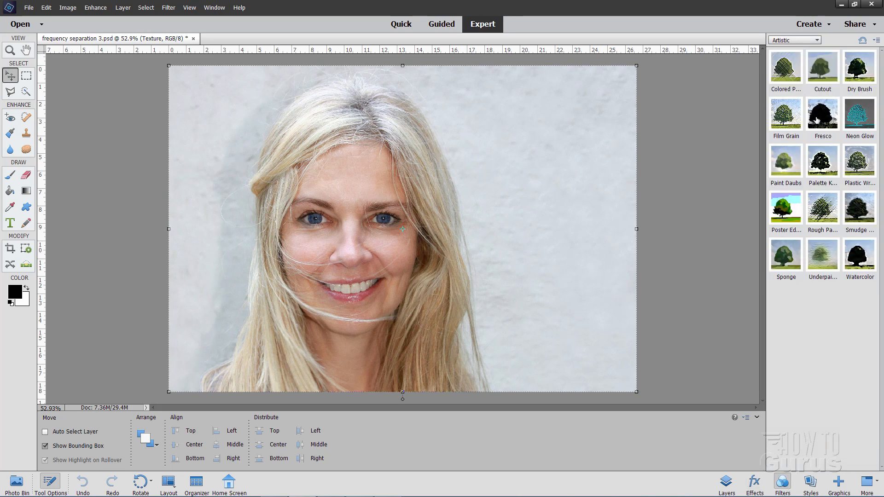
pyautogui.click(794, 40)
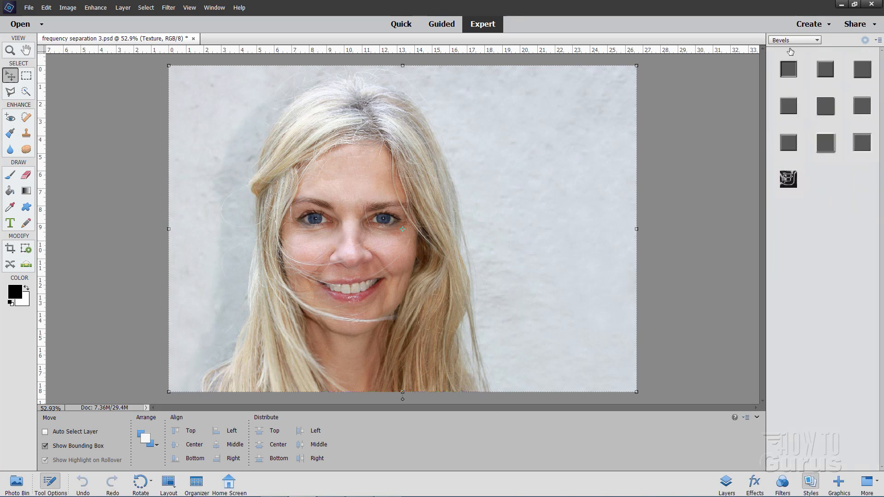
pyautogui.click(816, 40)
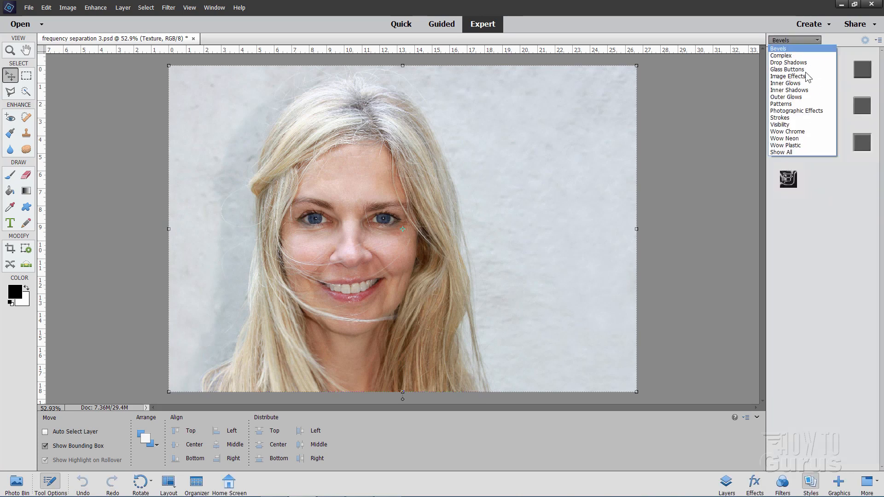
pyautogui.click(839, 483)
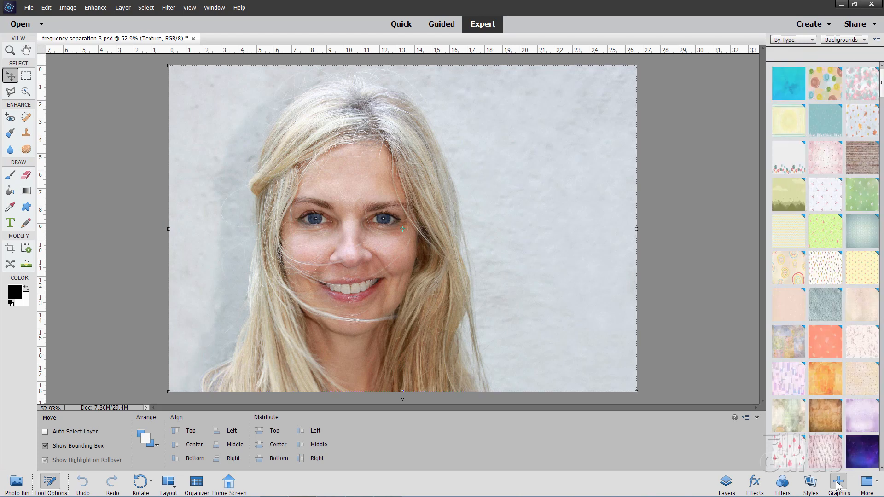
pyautogui.click(842, 40)
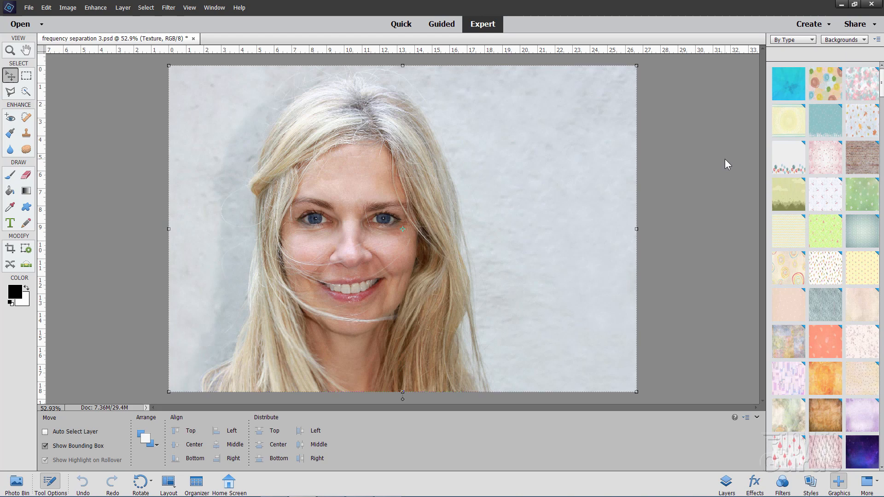
pyautogui.moveTo(620, 127)
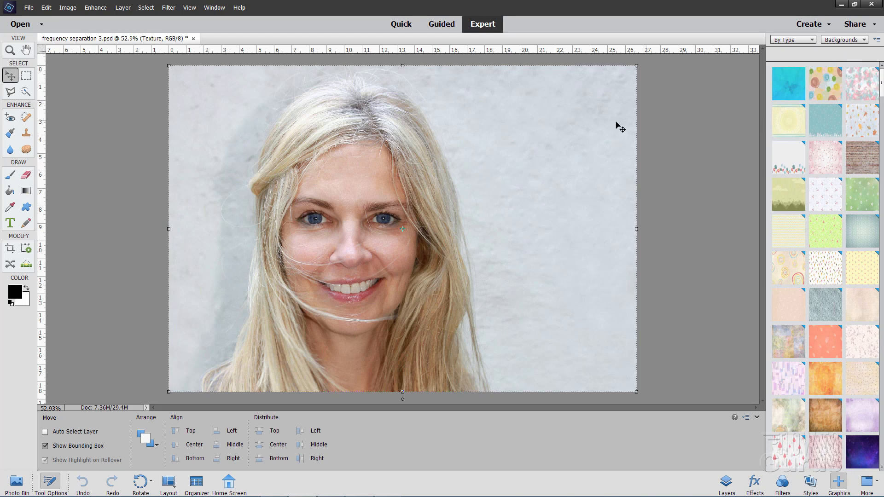
pyautogui.click(168, 8)
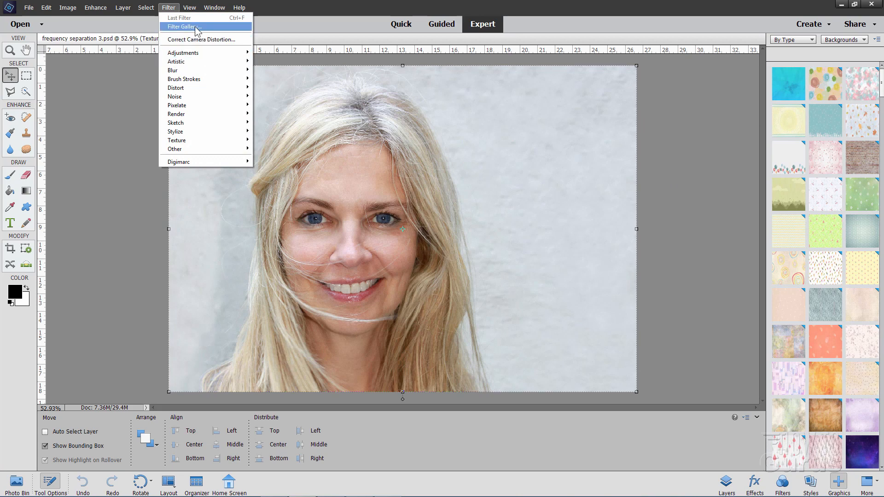
pyautogui.click(122, 7)
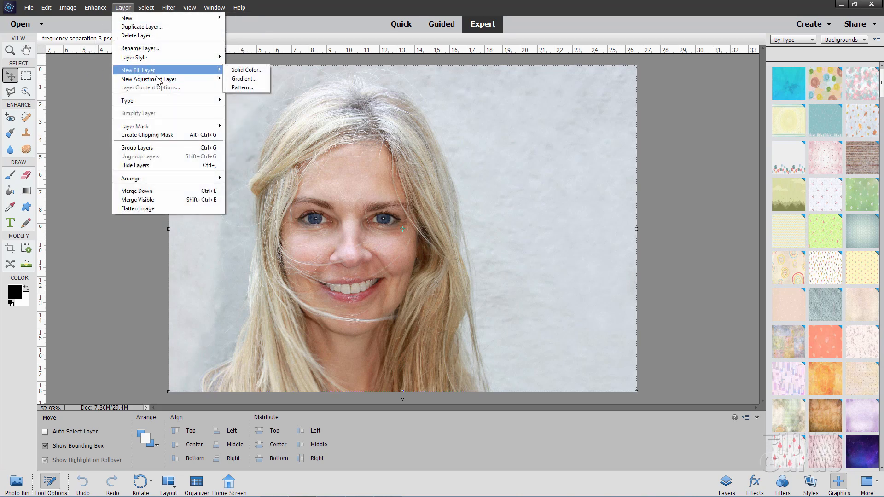
pyautogui.moveTo(149, 78)
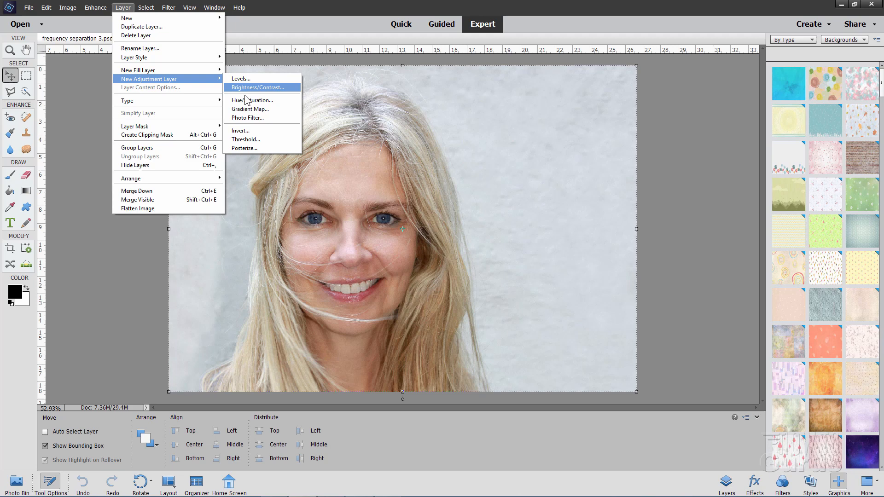
pyautogui.moveTo(250, 108)
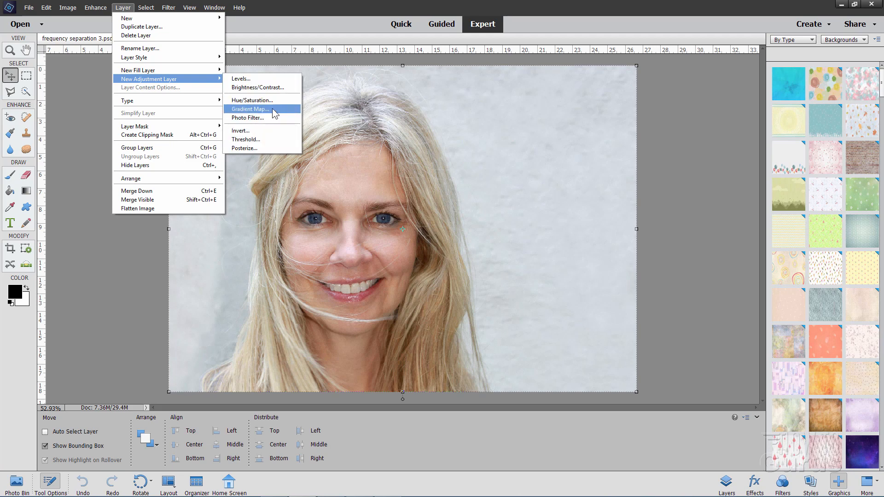
pyautogui.moveTo(276, 112)
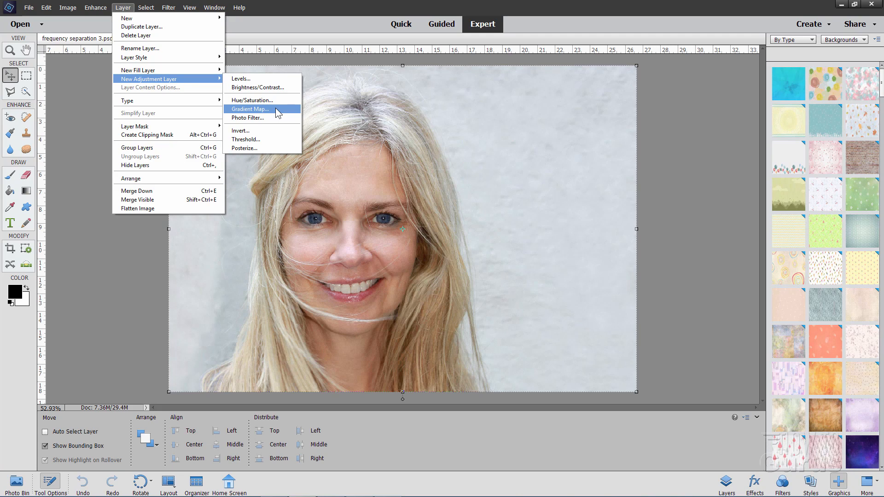
pyautogui.moveTo(244, 148)
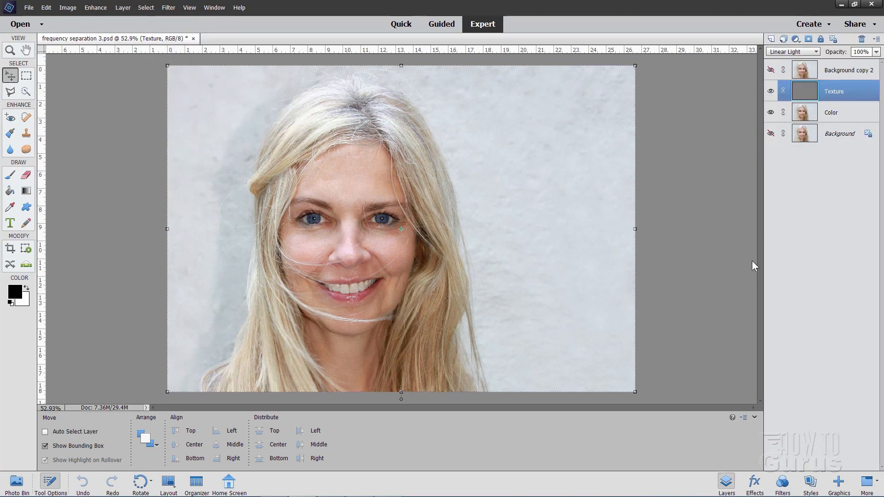
pyautogui.click(791, 51)
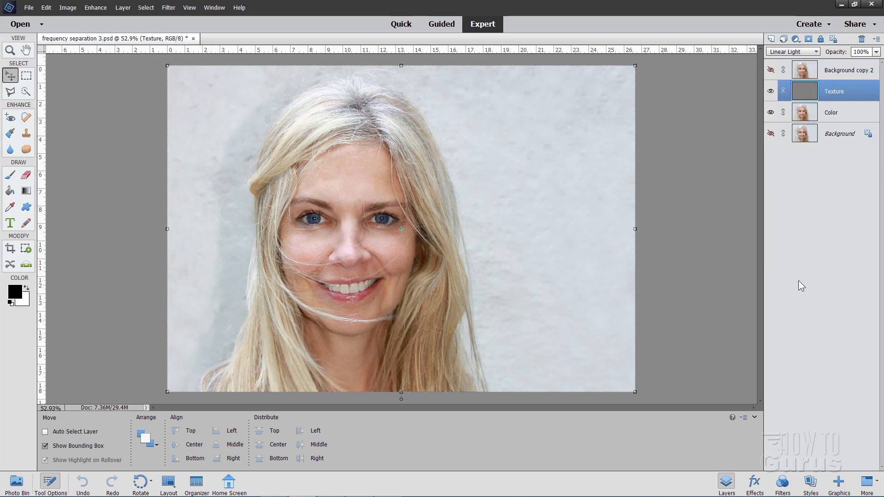
pyautogui.moveTo(726, 250)
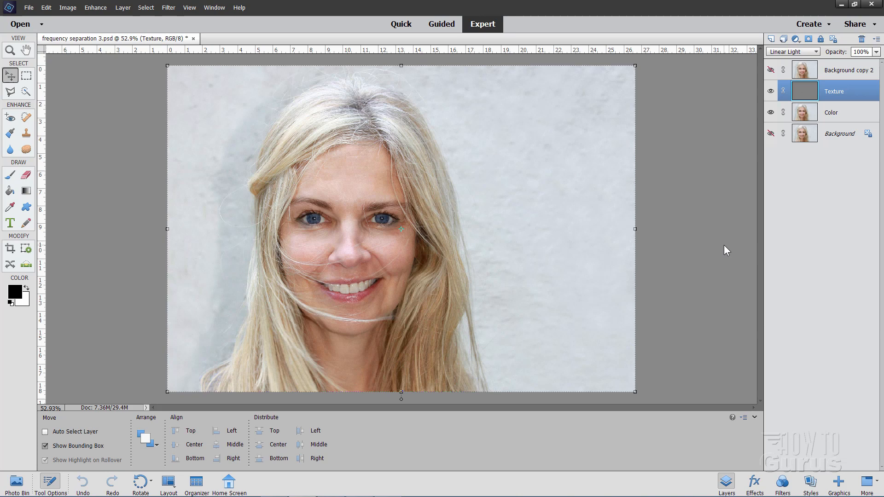
pyautogui.moveTo(734, 254)
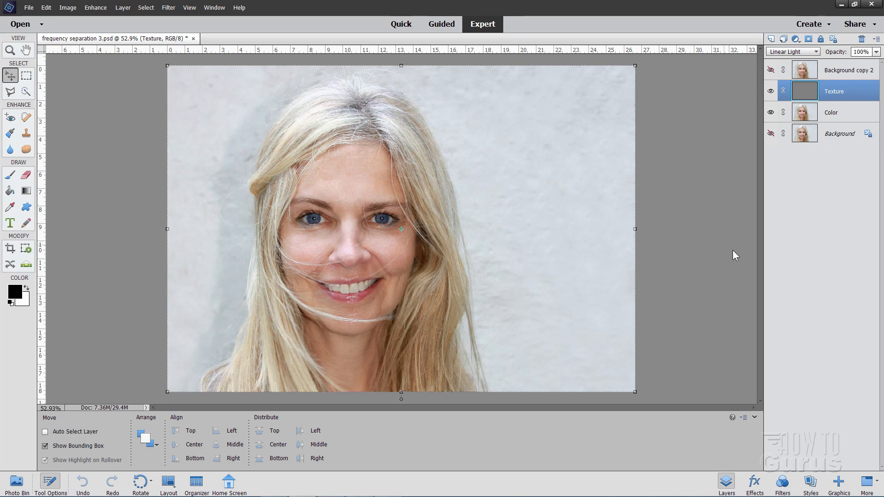
pyautogui.moveTo(121, 155)
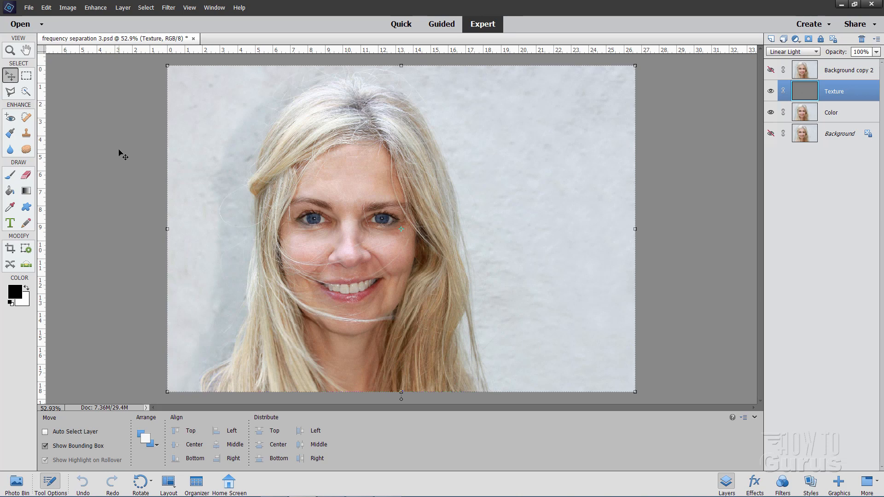
pyautogui.moveTo(808, 23)
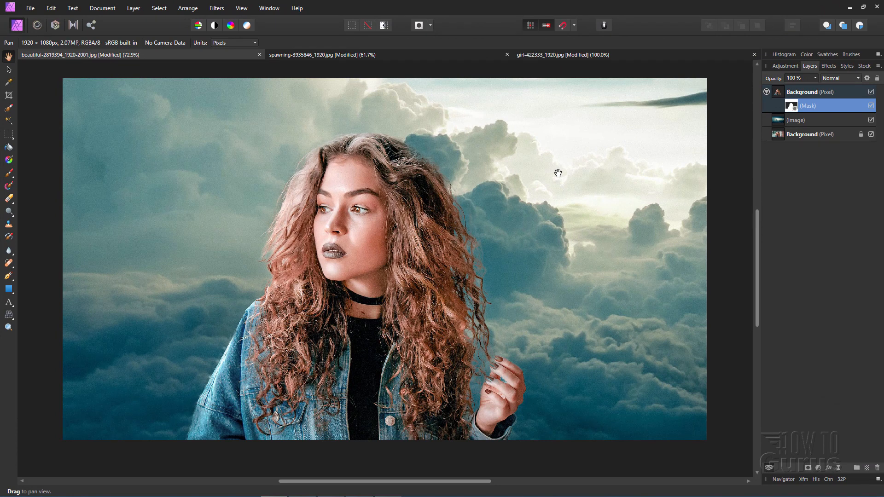
pyautogui.moveTo(48, 73)
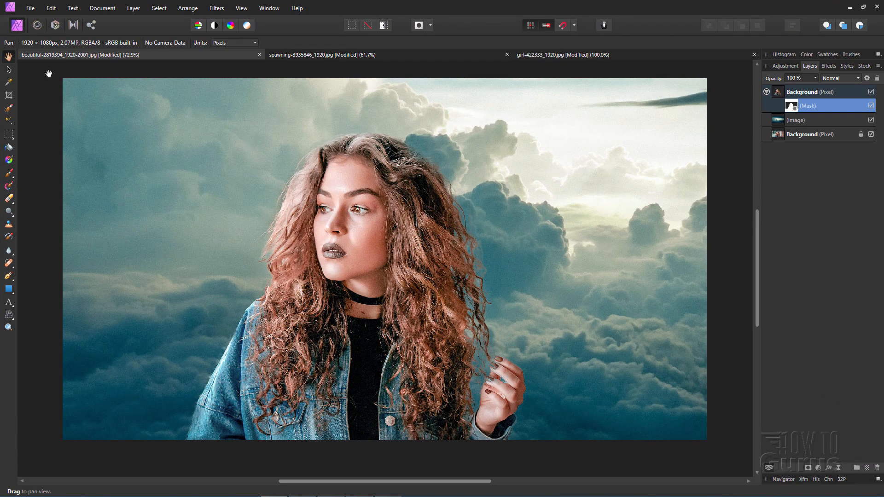
pyautogui.moveTo(25, 198)
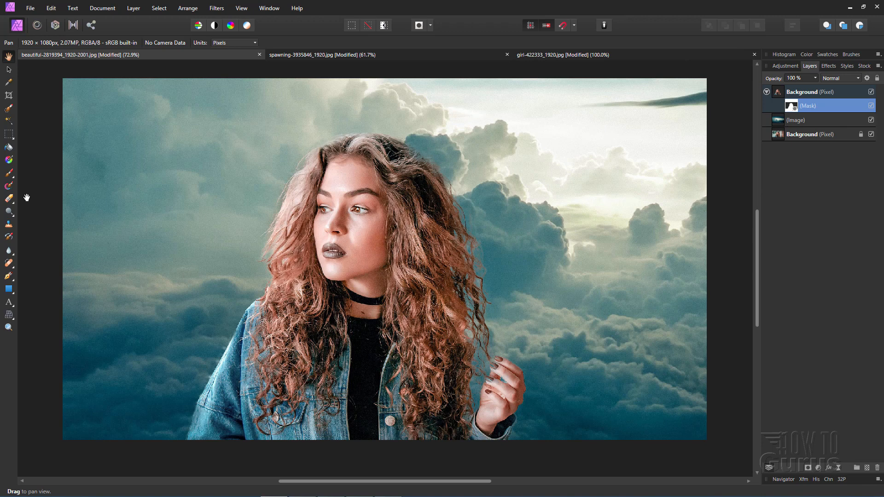
pyautogui.moveTo(33, 186)
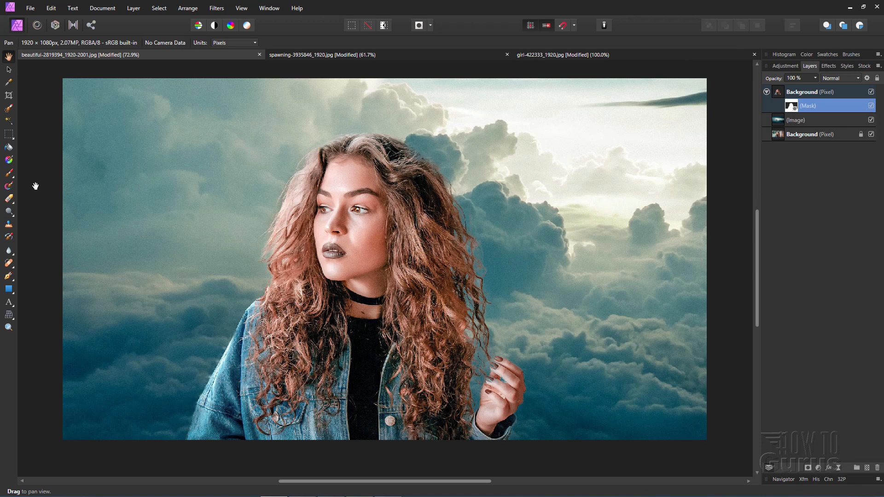
pyautogui.moveTo(14, 193)
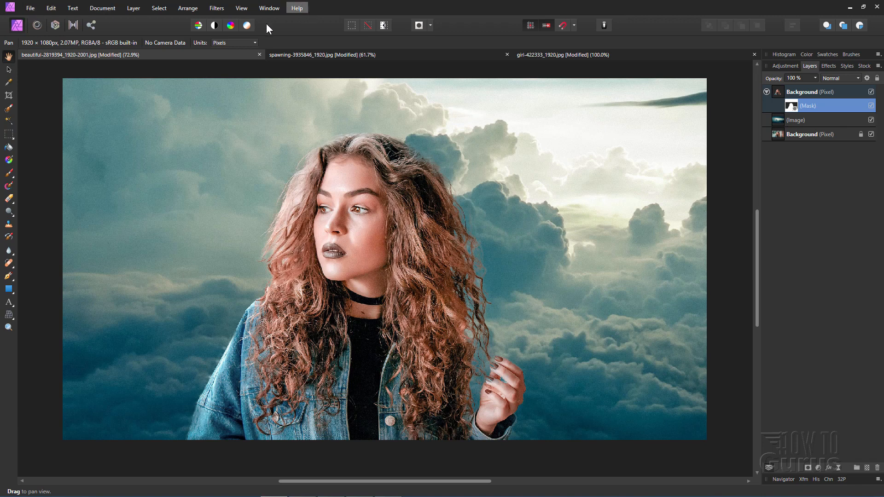
pyautogui.moveTo(128, 26)
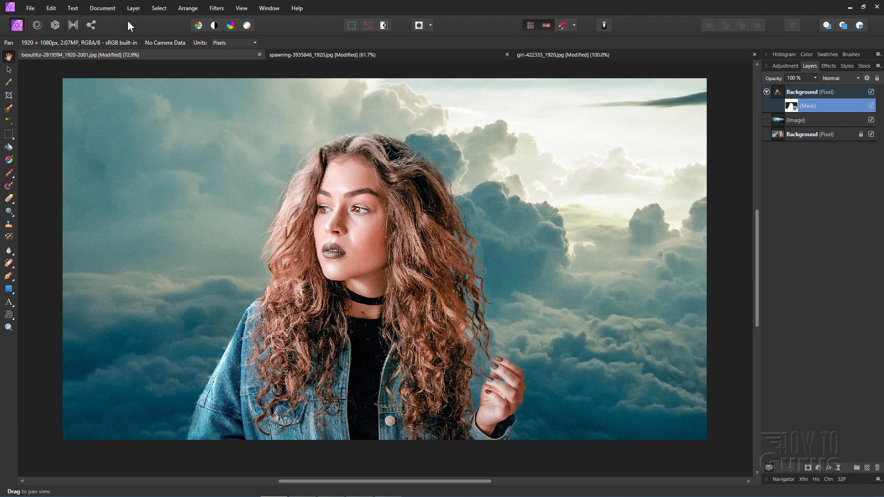
pyautogui.moveTo(47, 406)
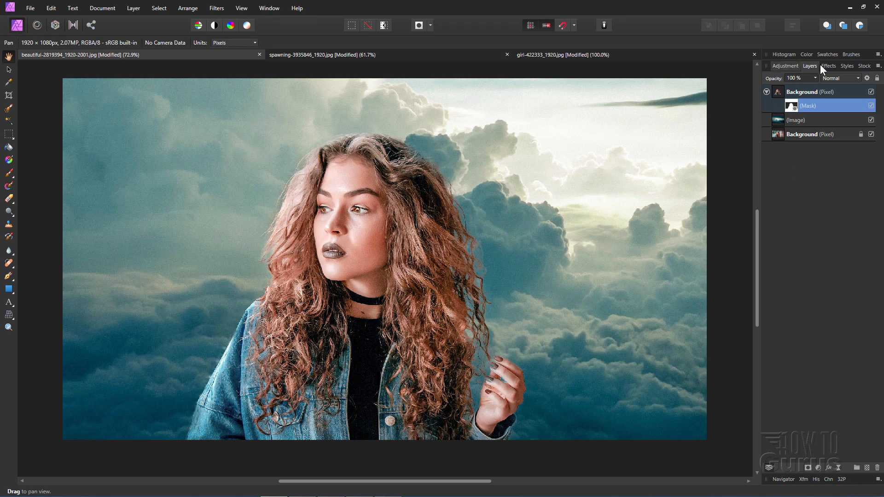
# Browse the Adjustments, Styles and Layers panels, then show the Effects list (Gaussian Blur, Bevel/Emboss)
pyautogui.click(785, 65)
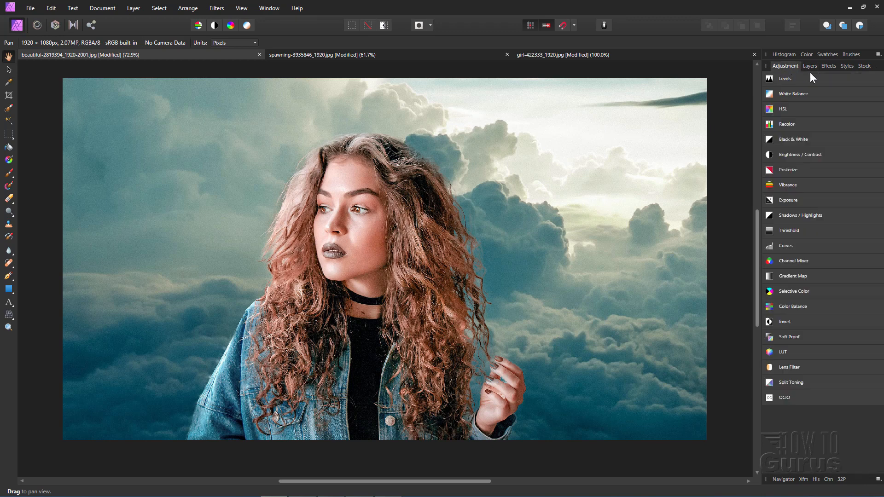
pyautogui.click(846, 66)
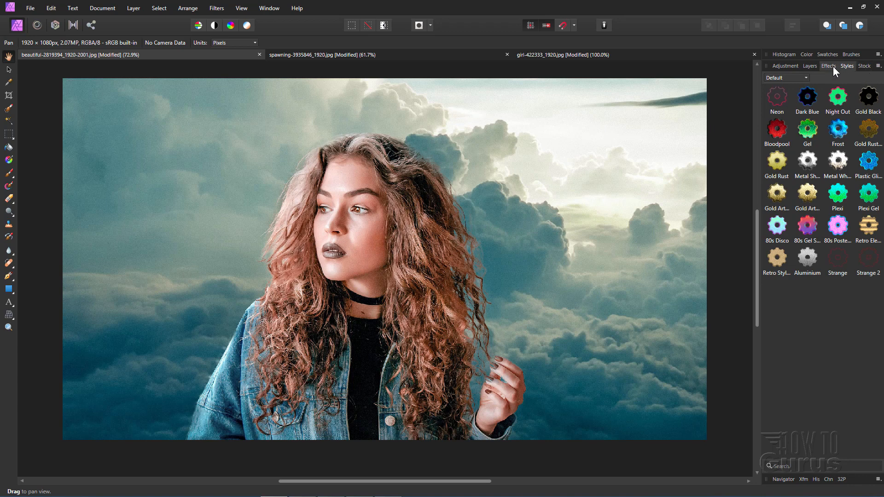
pyautogui.click(809, 66)
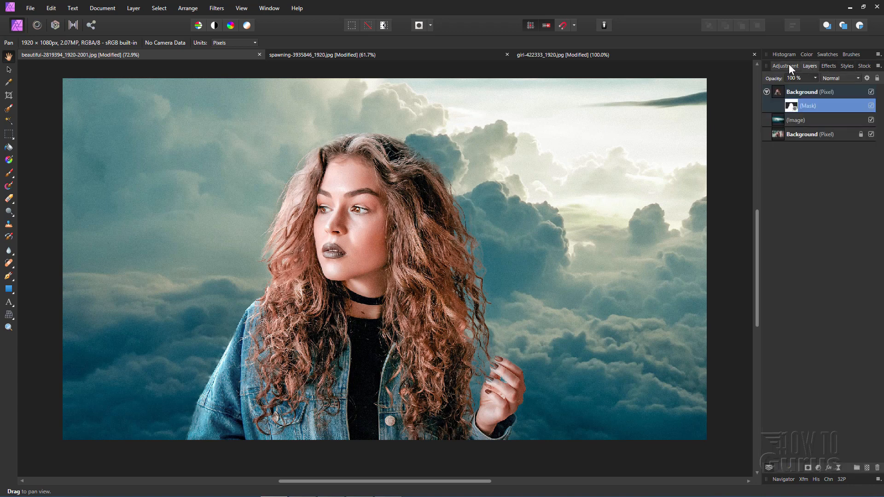
pyautogui.moveTo(47, 161)
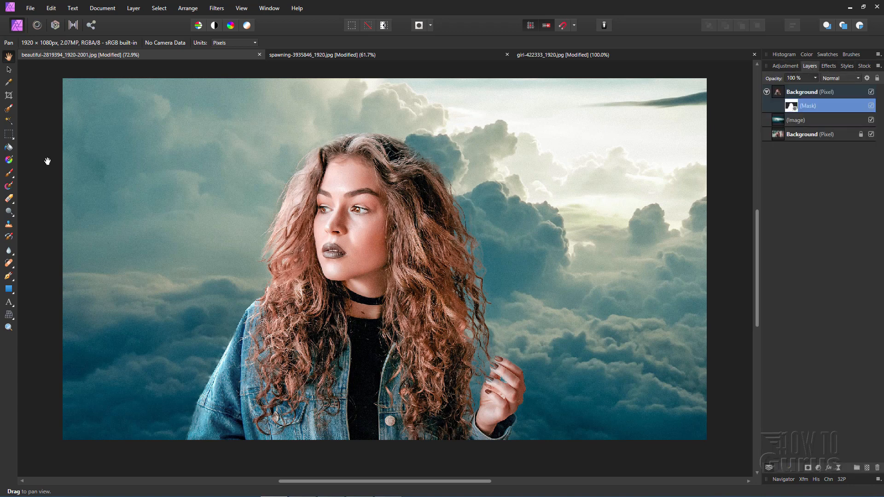
pyautogui.click(846, 65)
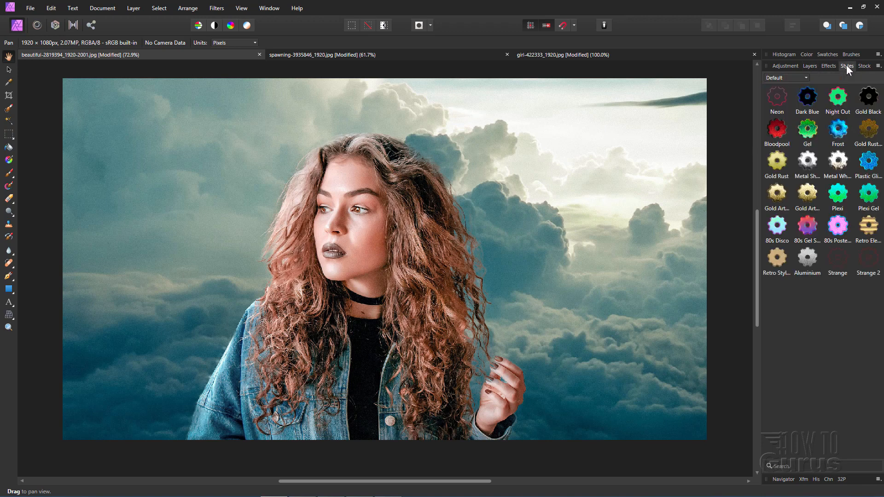
pyautogui.moveTo(810, 182)
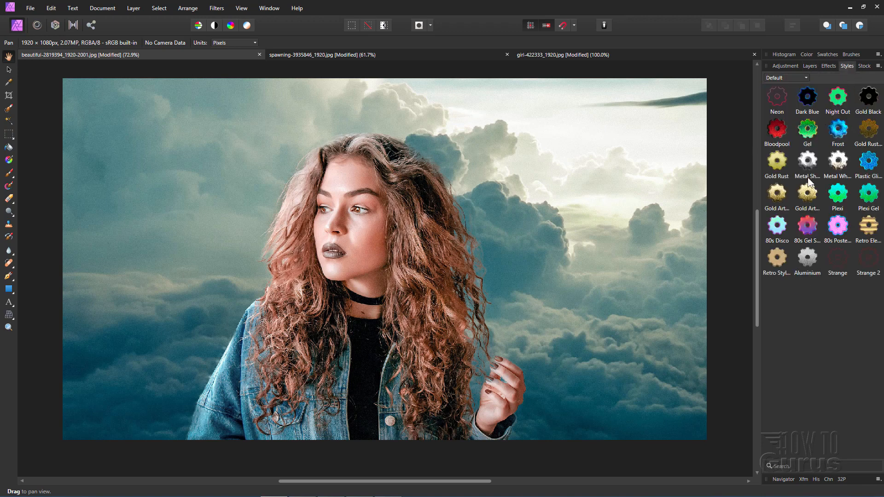
pyautogui.moveTo(810, 203)
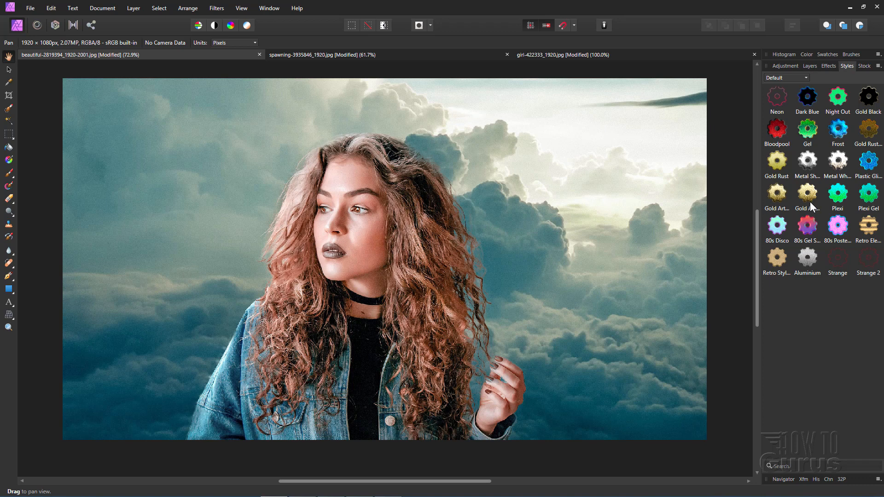
pyautogui.click(828, 65)
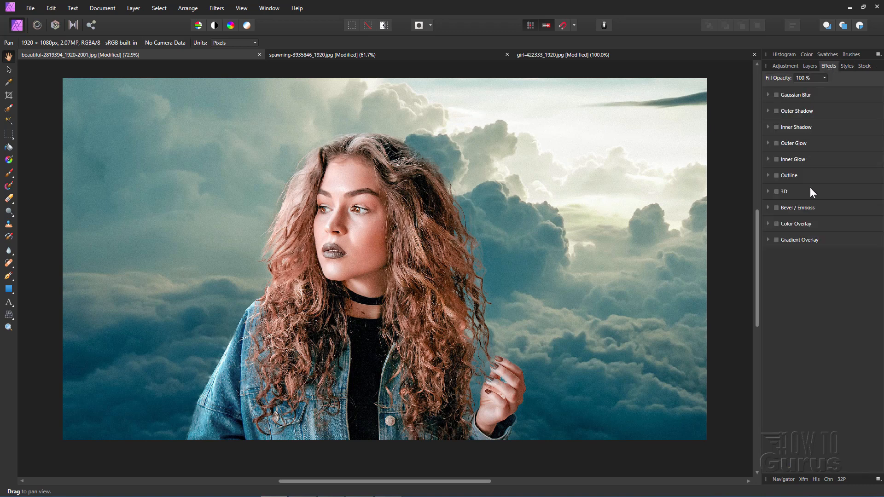
pyautogui.moveTo(826, 97)
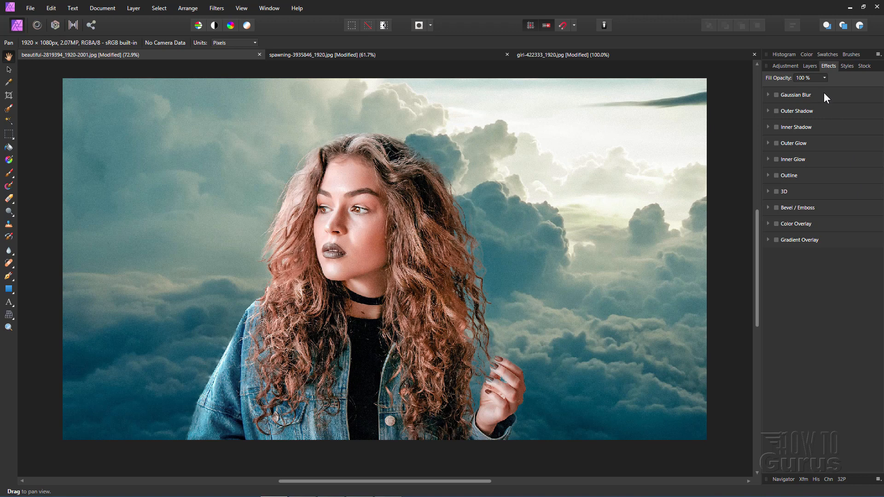
pyautogui.moveTo(842, 248)
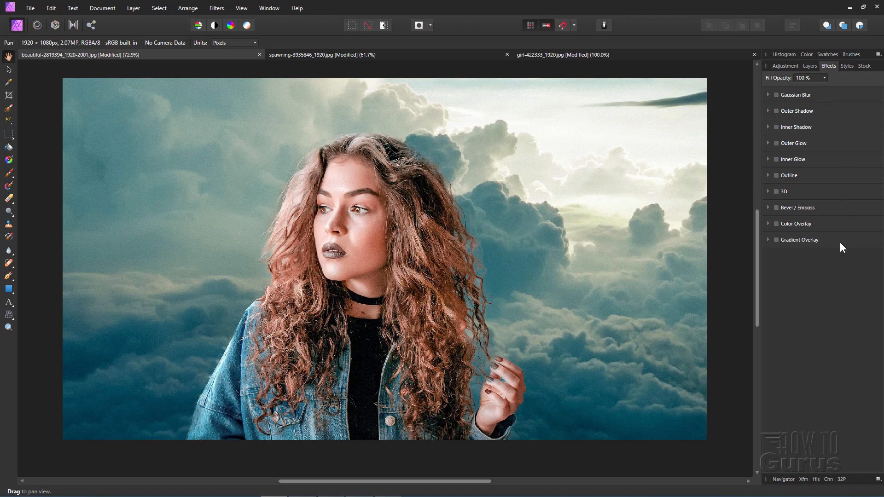
pyautogui.moveTo(806, 162)
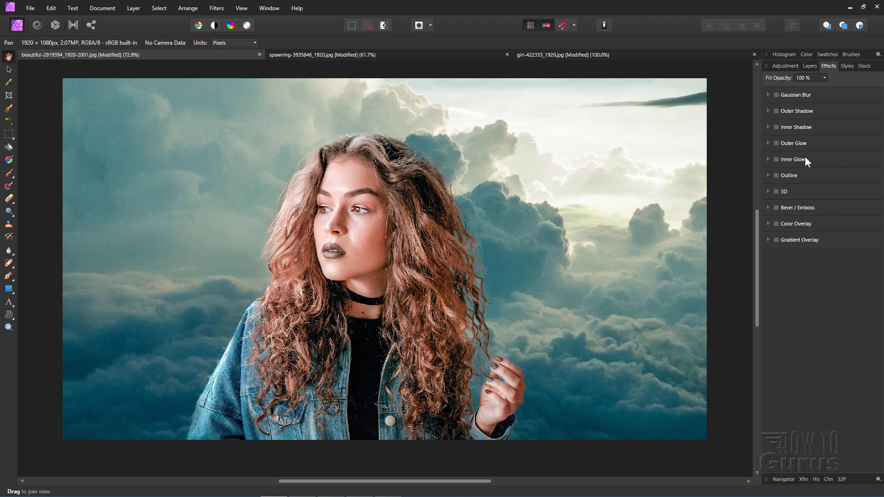
pyautogui.moveTo(823, 176)
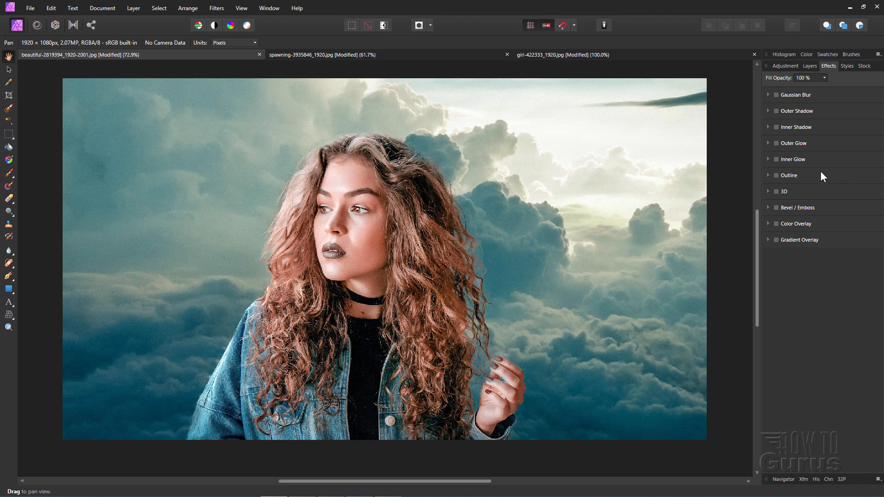
pyautogui.moveTo(833, 213)
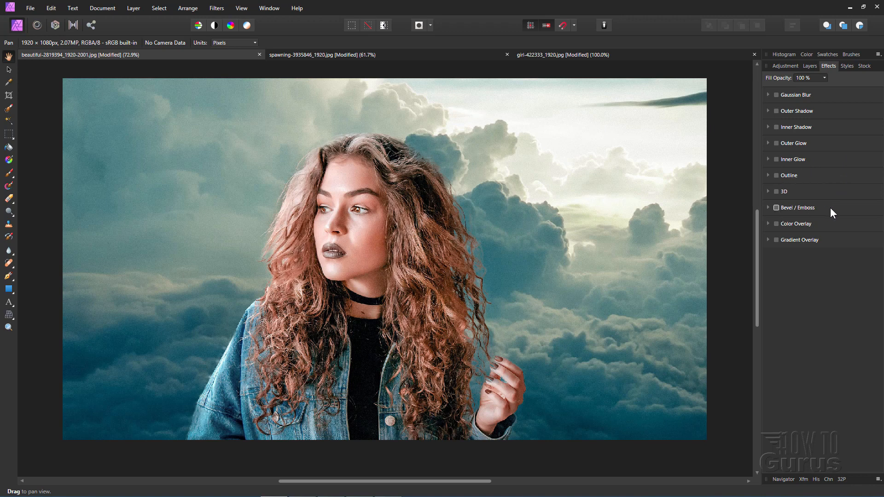
pyautogui.moveTo(802, 226)
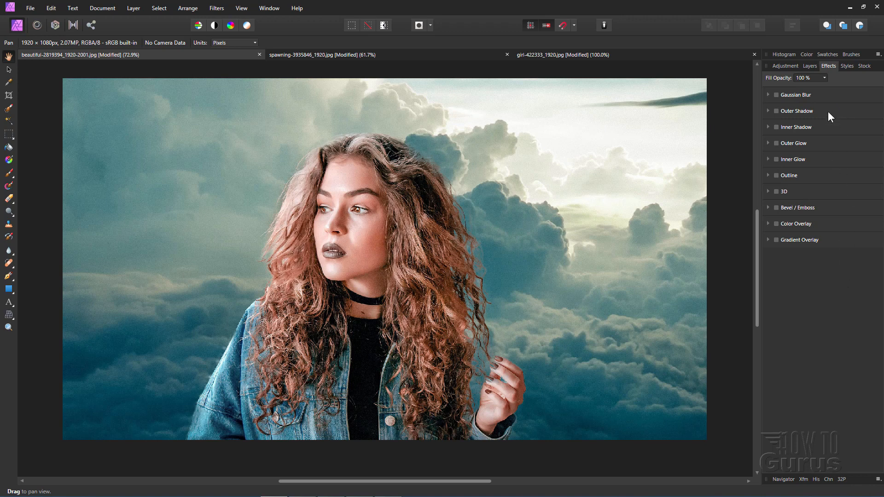
pyautogui.moveTo(829, 293)
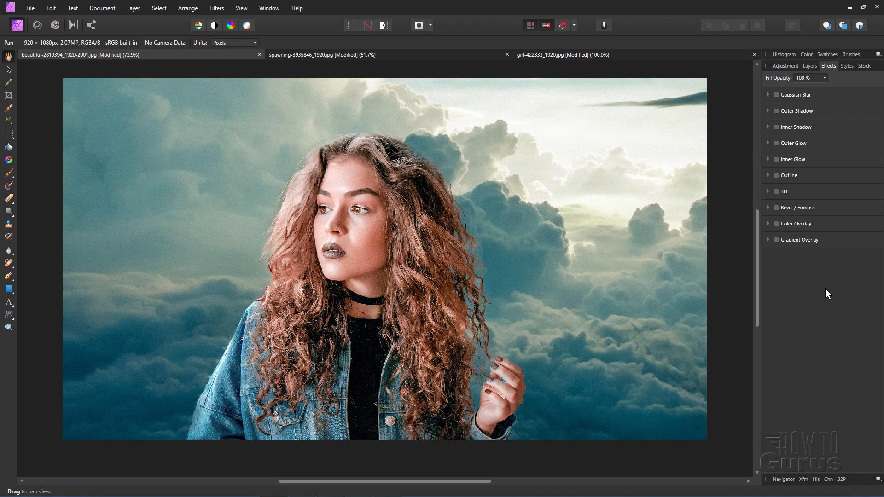
pyautogui.moveTo(127, 260)
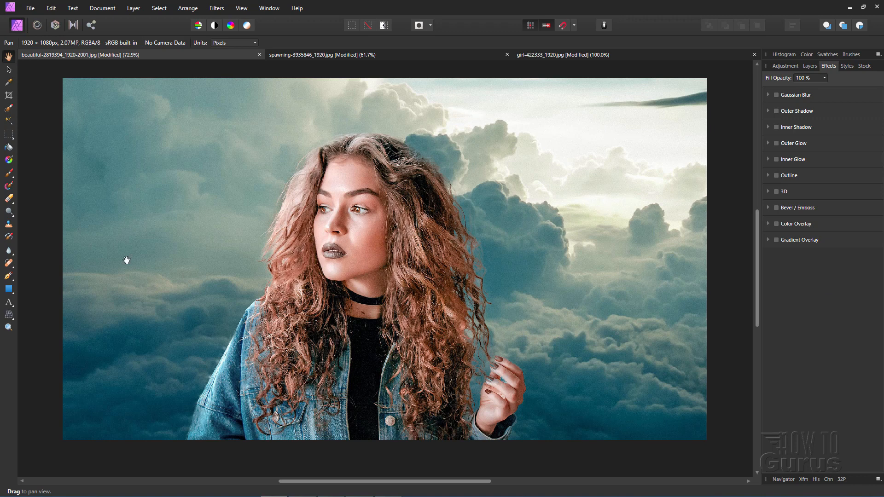
pyautogui.moveTo(465, 216)
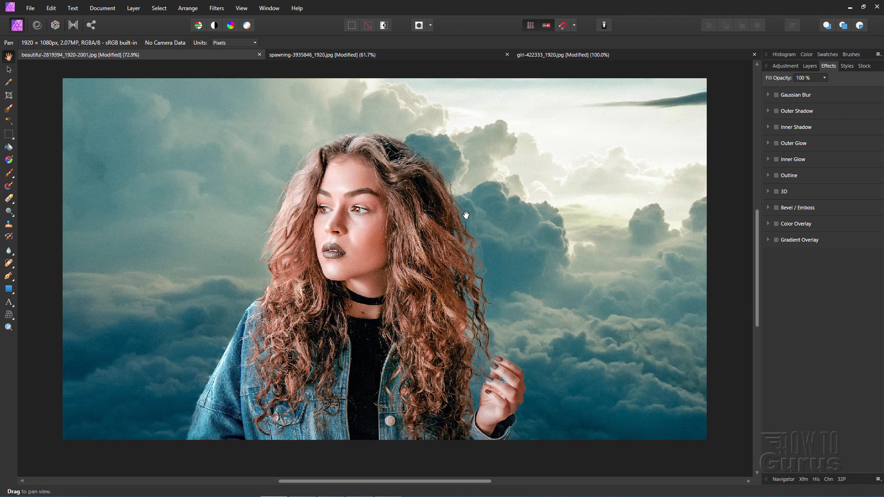
pyautogui.moveTo(480, 256)
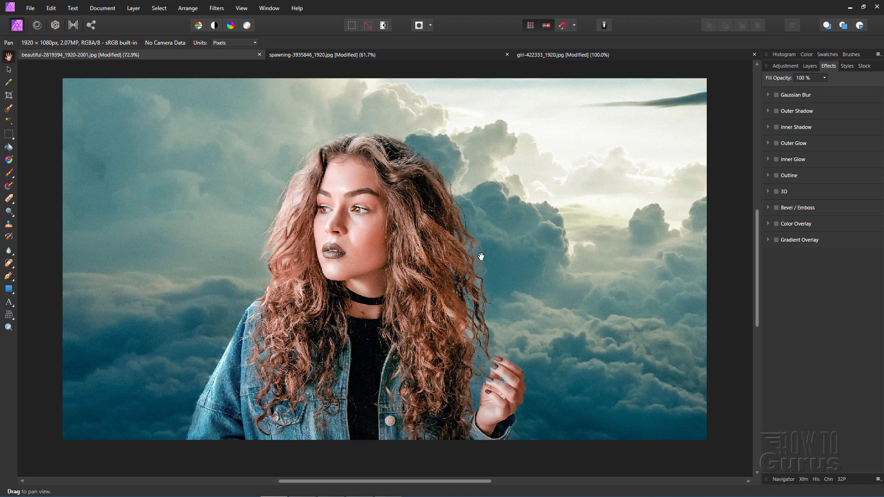
pyautogui.moveTo(487, 327)
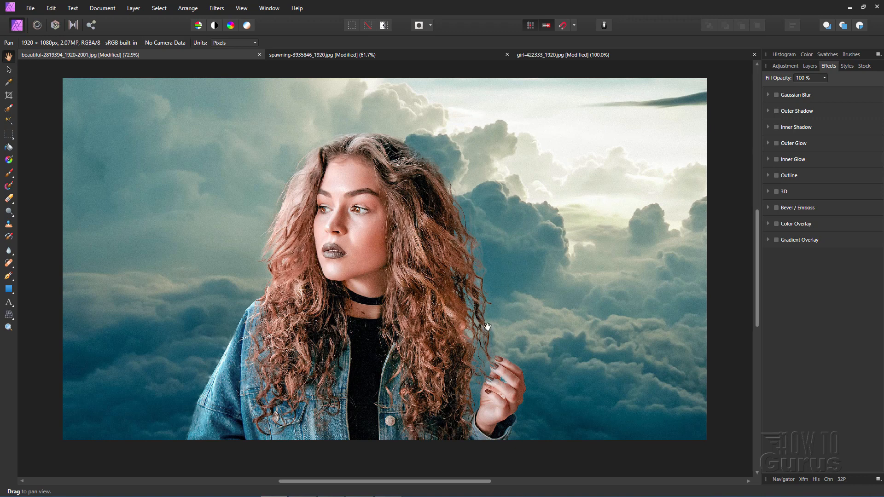
pyautogui.moveTo(465, 279)
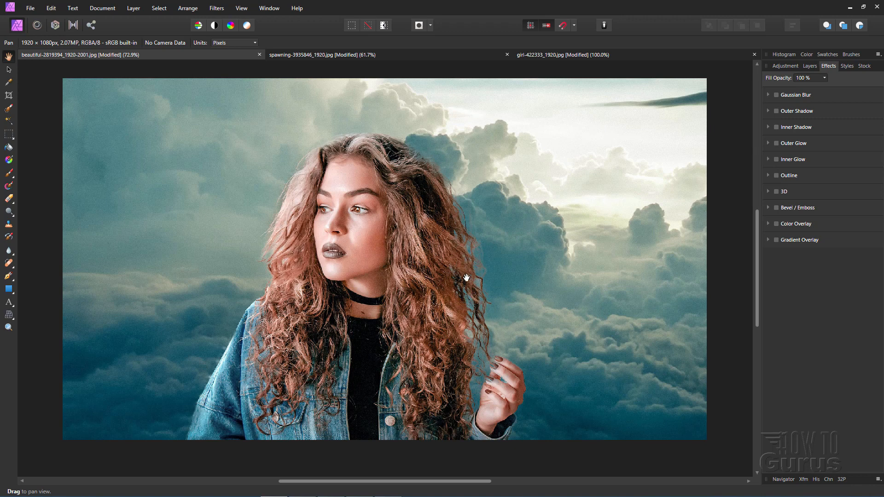
pyautogui.moveTo(472, 344)
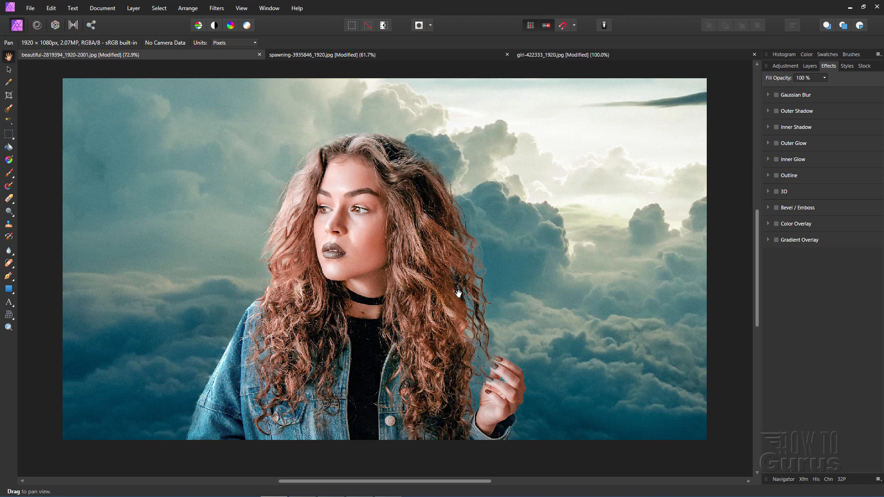
pyautogui.moveTo(795, 332)
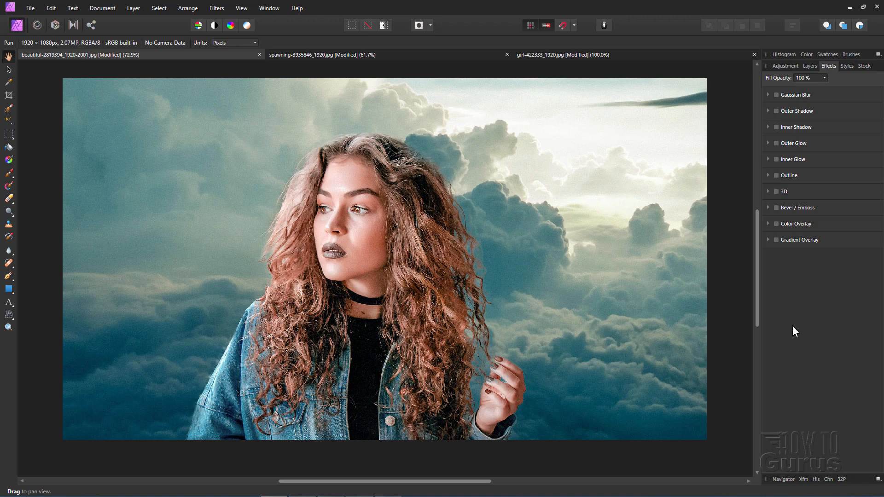
# Hide the cloud layer and duplicate the locked Background photo layer
pyautogui.click(810, 66)
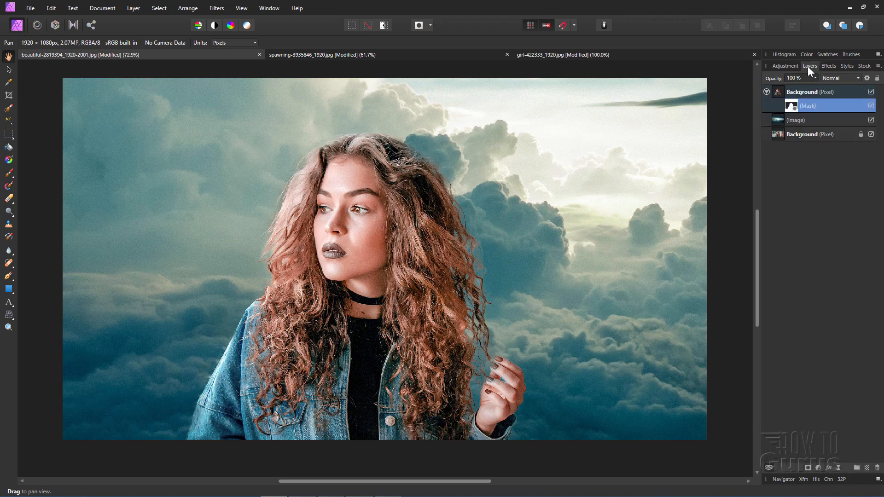
pyautogui.click(871, 91)
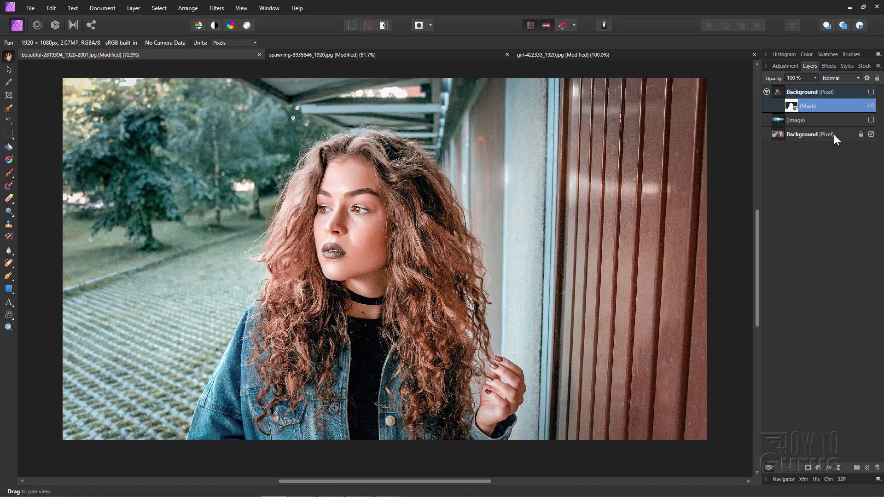
pyautogui.click(806, 134)
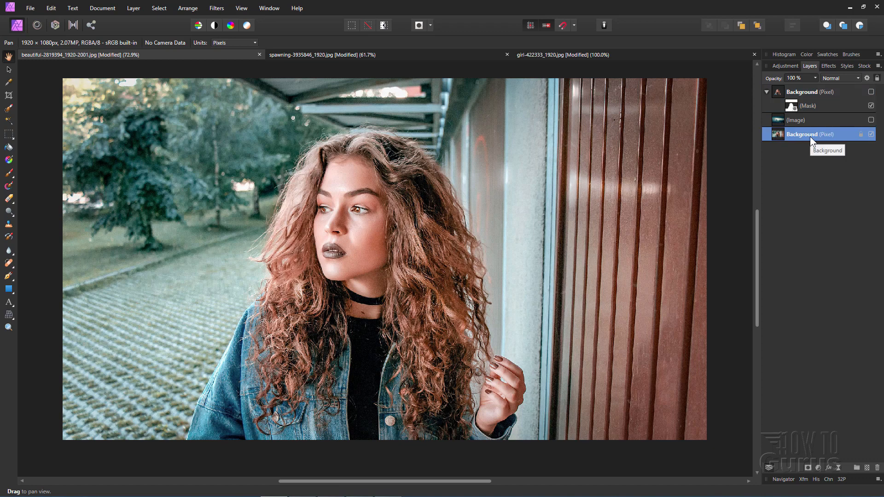
pyautogui.rightClick(810, 133)
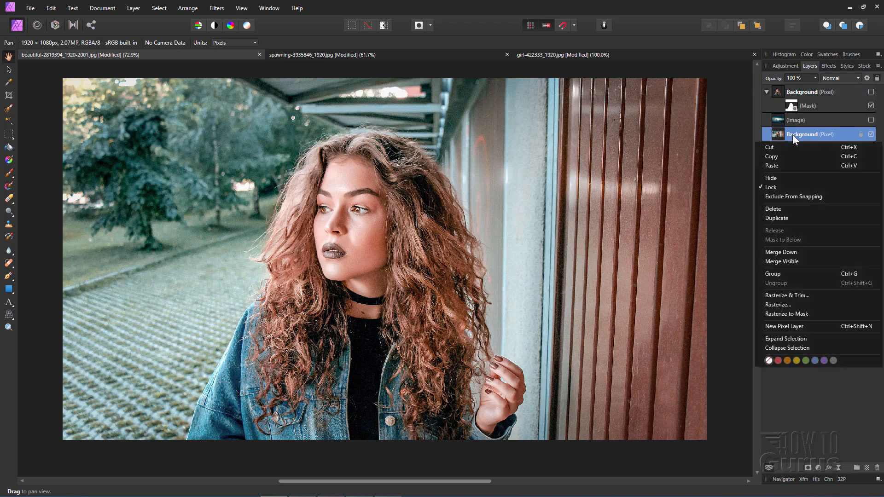
pyautogui.click(776, 218)
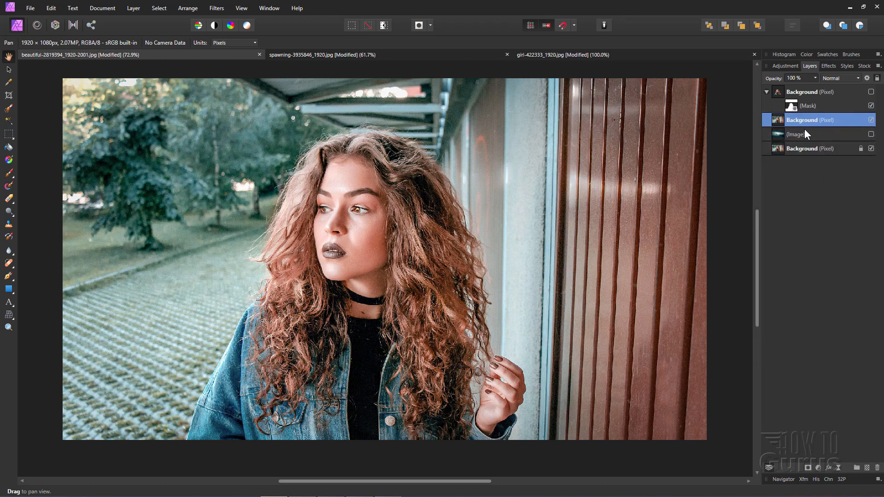
pyautogui.moveTo(801, 123)
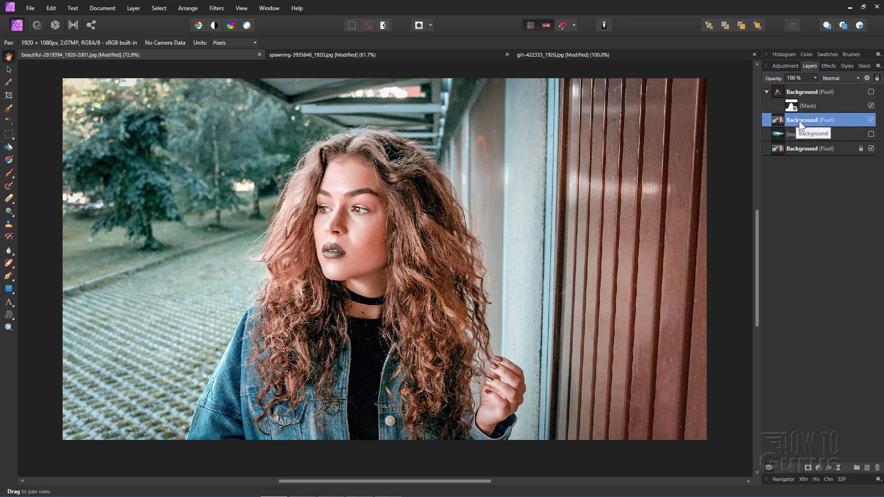
pyautogui.moveTo(9, 115)
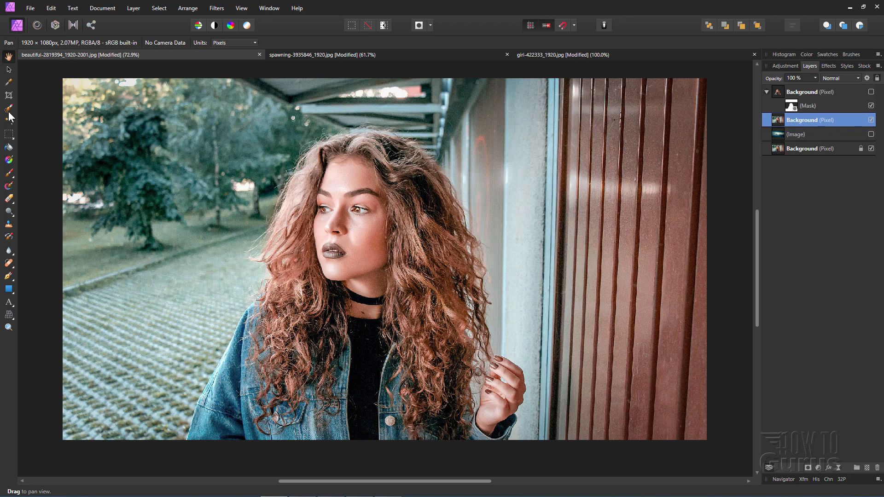
# Paint a Selection Brush selection over the woman with Snap to edges, subtracting stray background
pyautogui.click(10, 108)
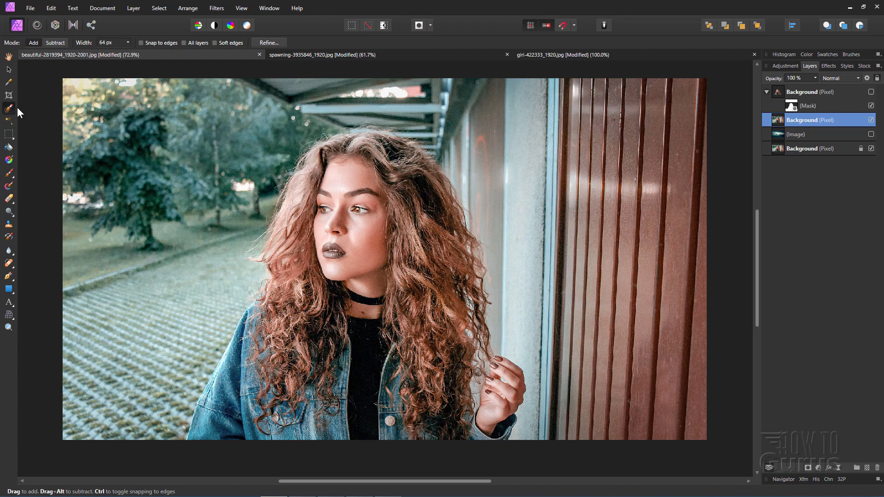
pyautogui.moveTo(348, 193)
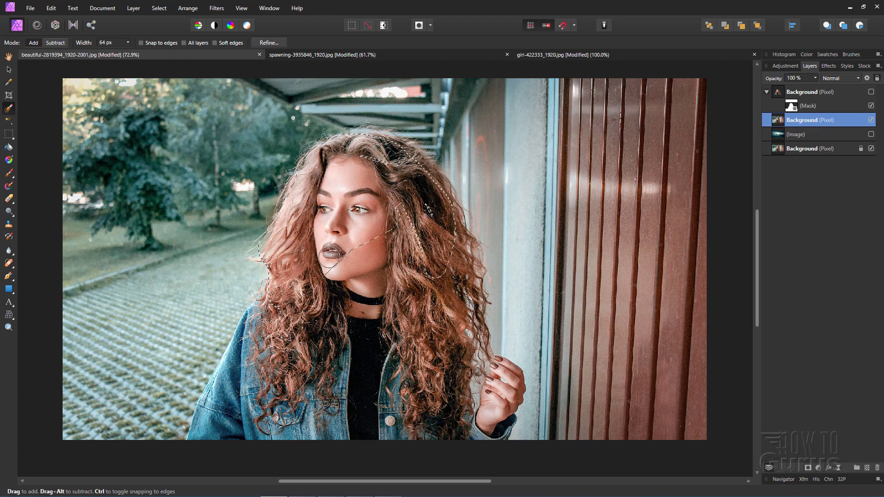
pyautogui.click(141, 43)
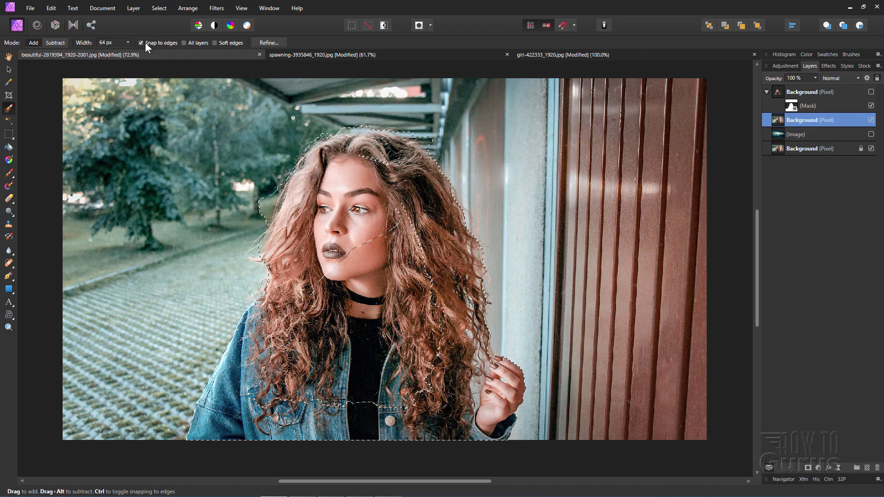
pyautogui.click(55, 42)
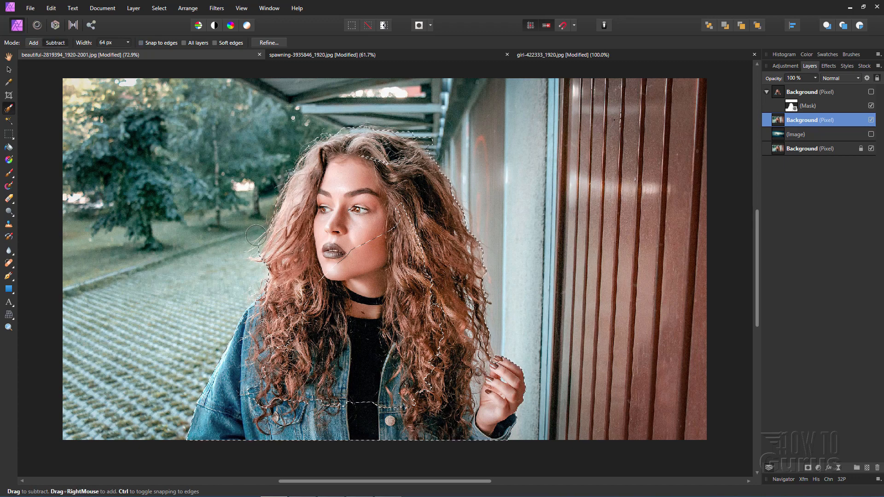
pyautogui.click(55, 42)
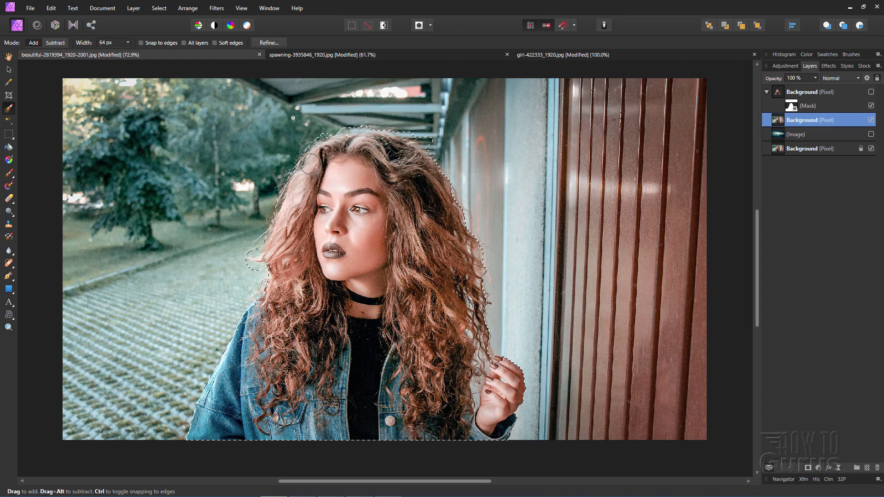
# Open Refine Selection with Overlay preview and matte the curly hair edges
pyautogui.click(269, 42)
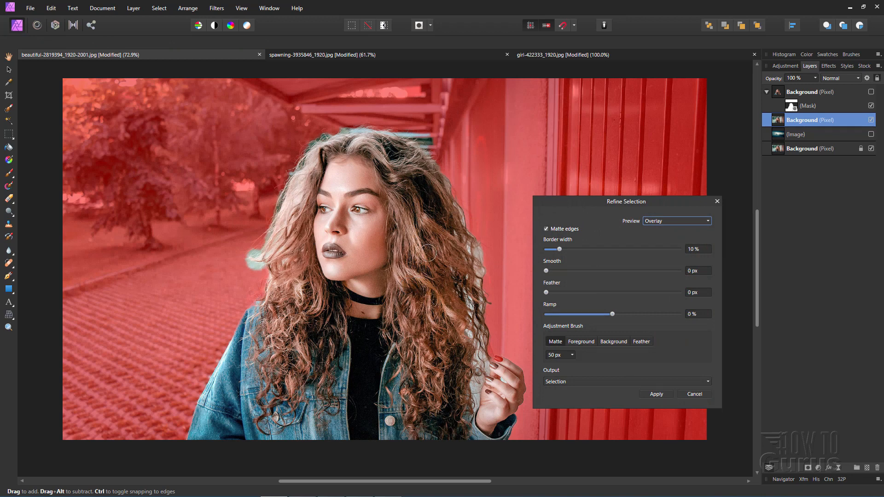
pyautogui.click(655, 393)
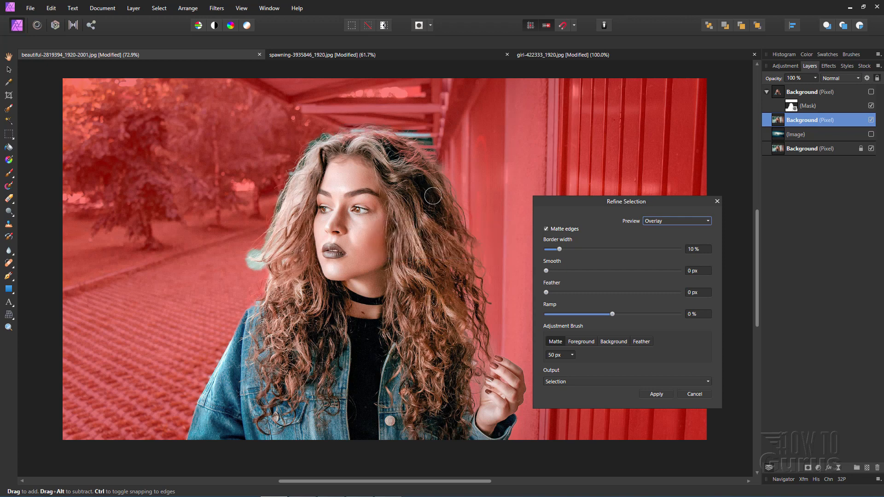
pyautogui.moveTo(358, 137)
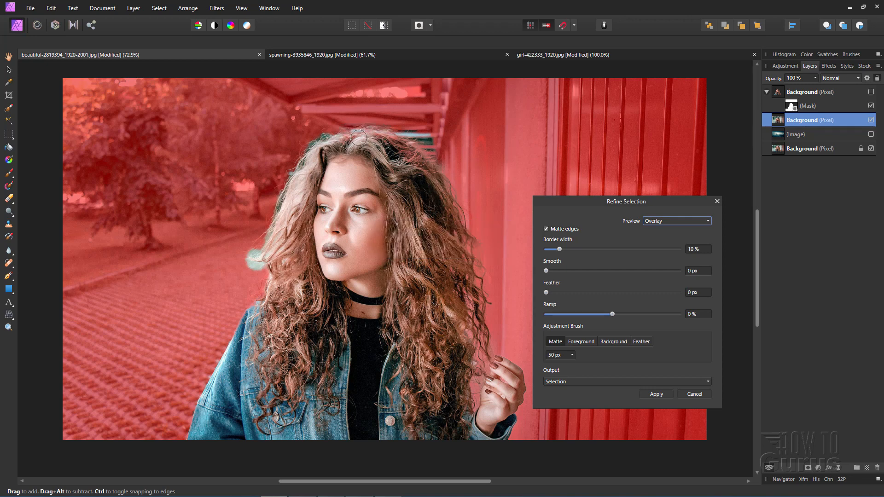
pyautogui.moveTo(407, 125)
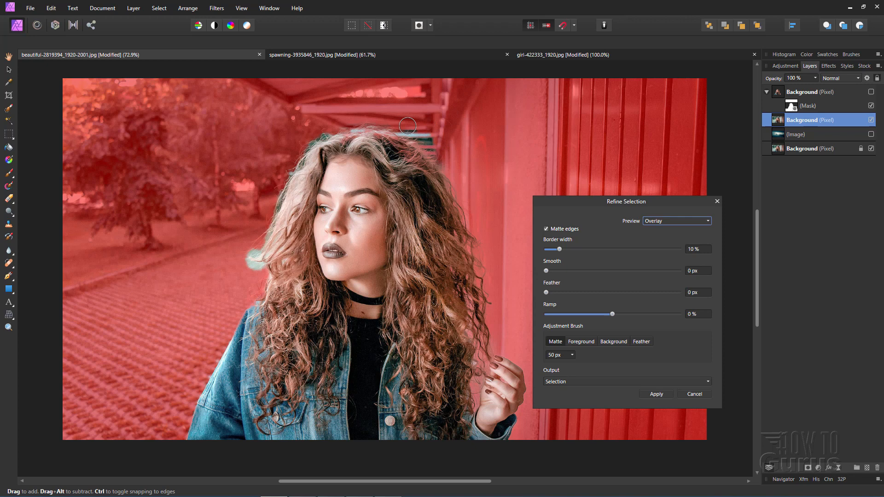
pyautogui.moveTo(400, 134)
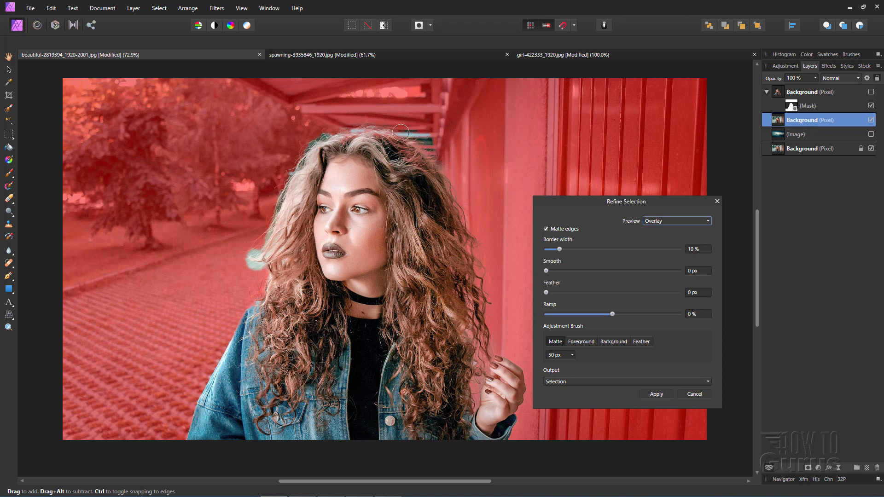
pyautogui.moveTo(606, 247)
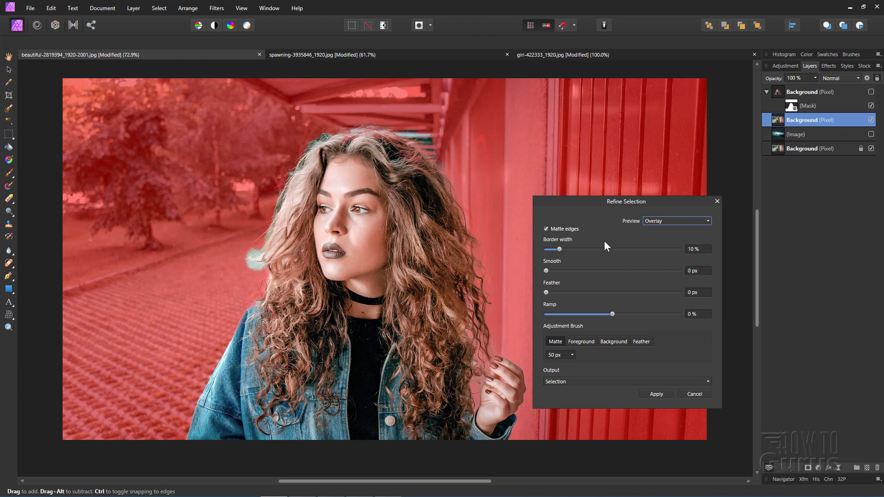
pyautogui.moveTo(583, 208)
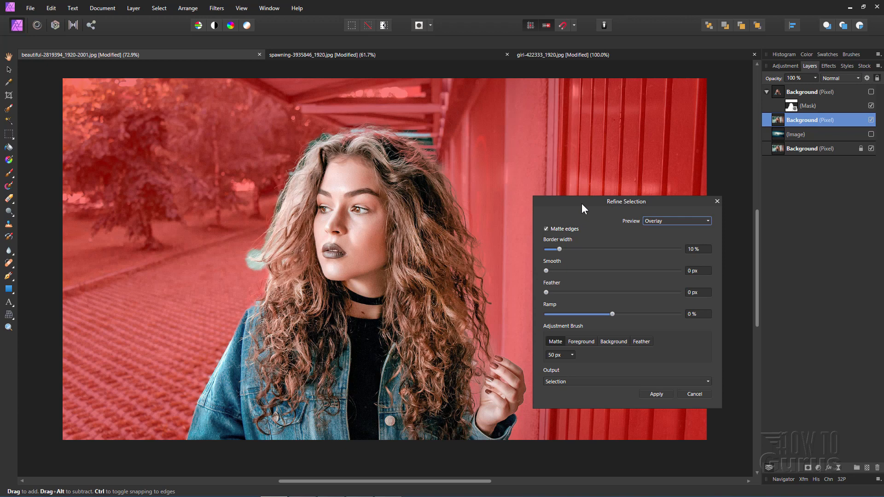
pyautogui.moveTo(638, 409)
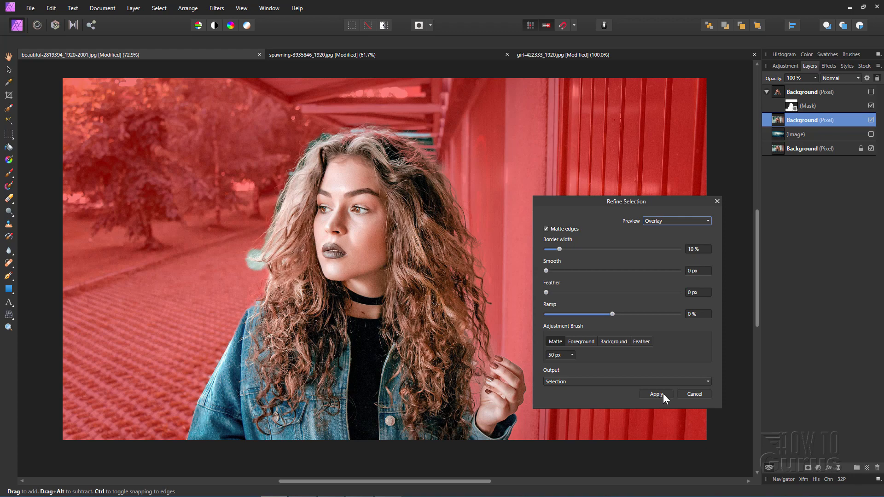
# Apply the refinement, review it again in Refine Selection, and apply once more
pyautogui.click(655, 394)
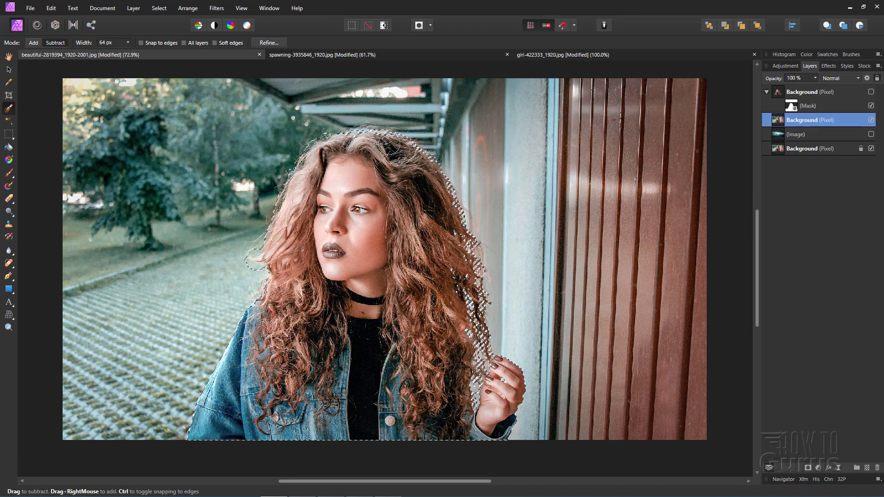
pyautogui.click(268, 42)
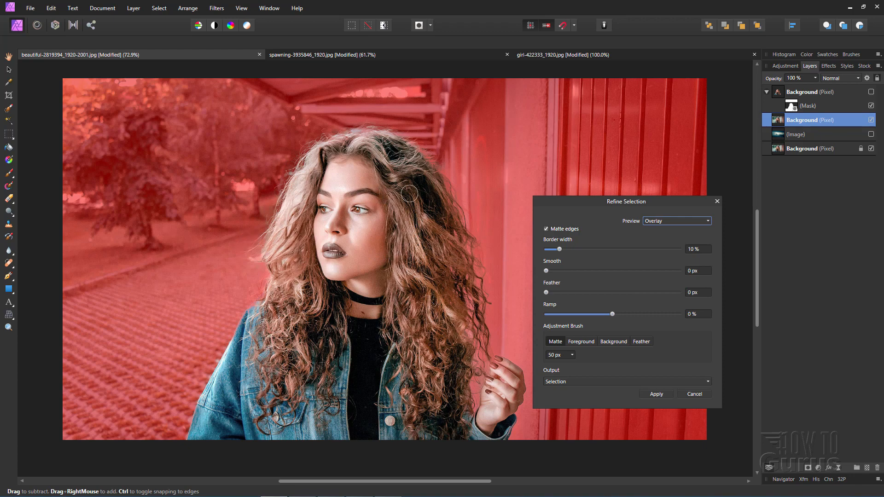
pyautogui.click(655, 394)
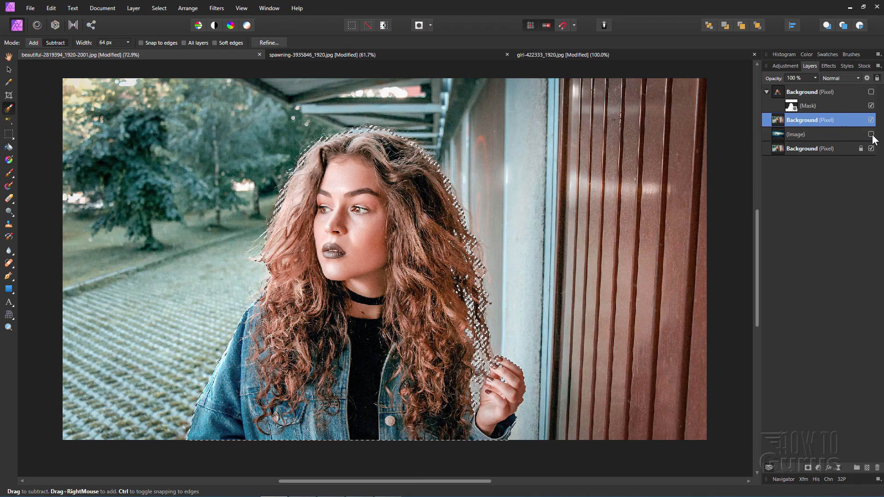
# Show the cloud Image layer and convert the woman's selection into a layer mask
pyautogui.doubleClick(810, 120)
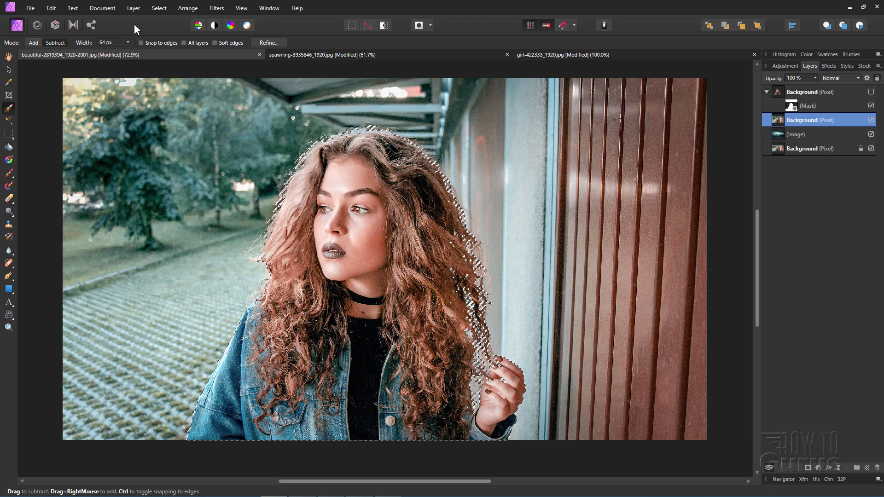
pyautogui.click(133, 7)
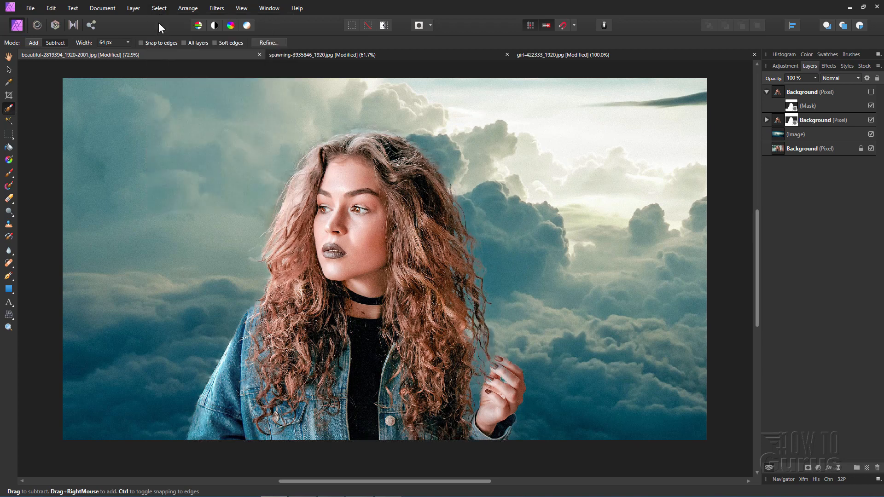
pyautogui.moveTo(256, 224)
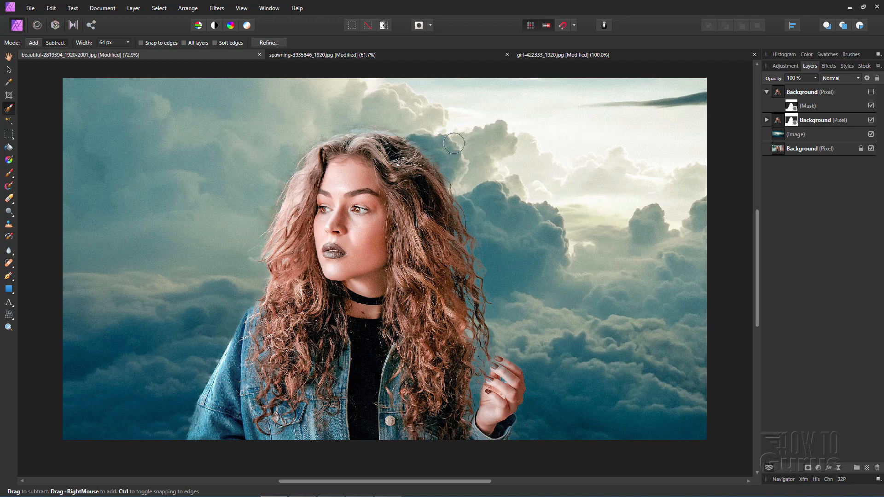
pyautogui.moveTo(589, 215)
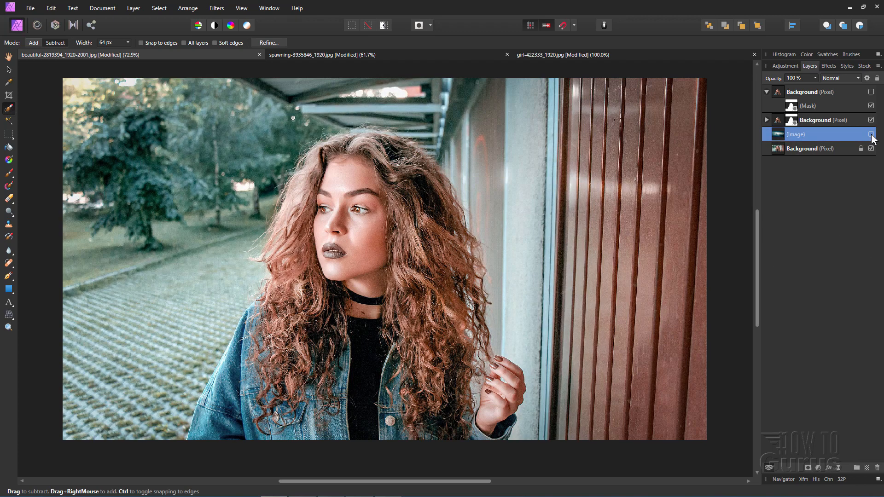
pyautogui.moveTo(816, 135)
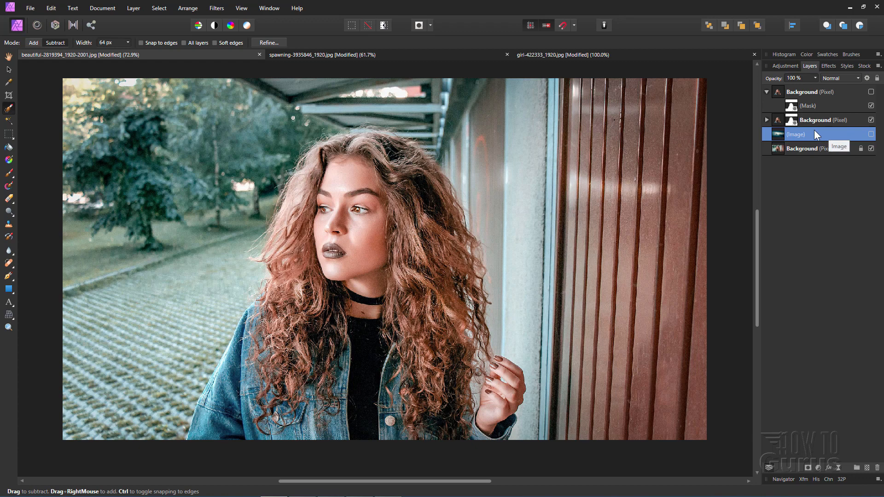
# Search stock photos for 'clouds', cycling sources Unsplash, Pexels, then Pixabay
pyautogui.click(860, 66)
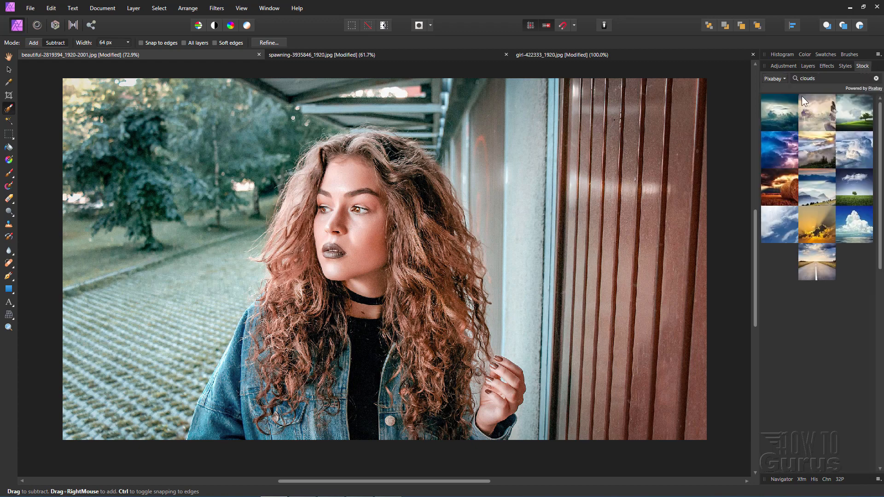
pyautogui.click(773, 79)
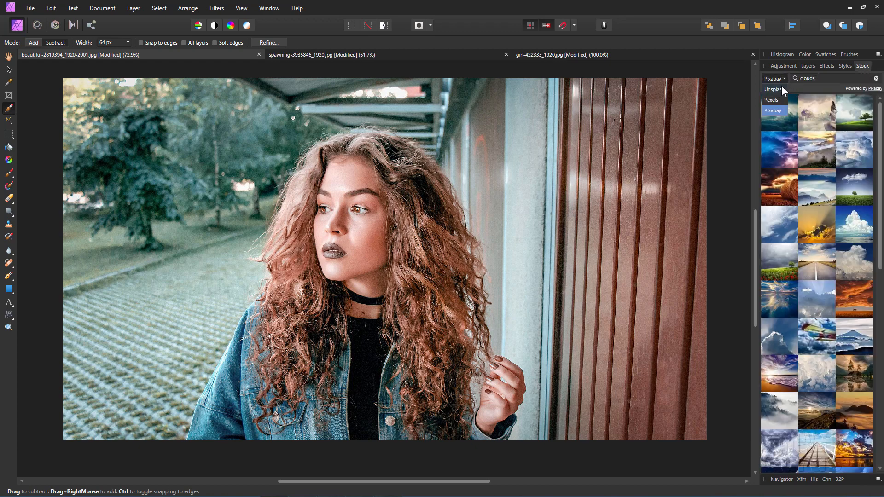
pyautogui.click(772, 90)
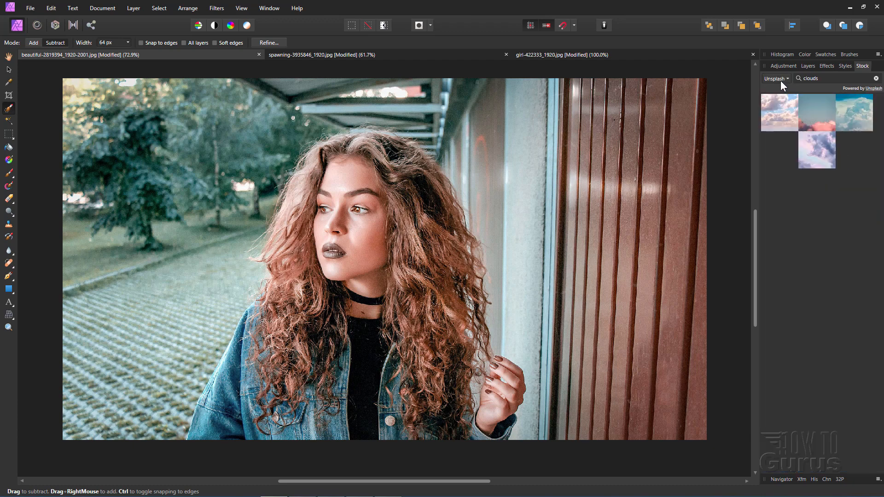
pyautogui.click(775, 78)
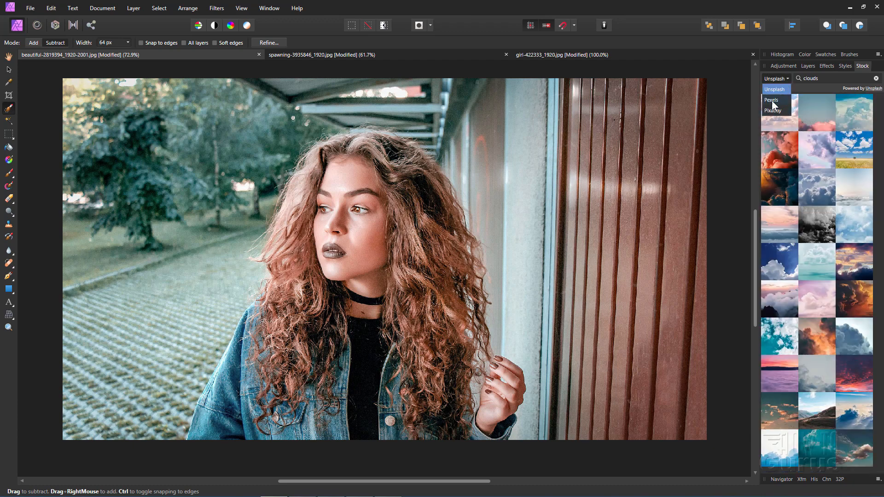
pyautogui.click(770, 100)
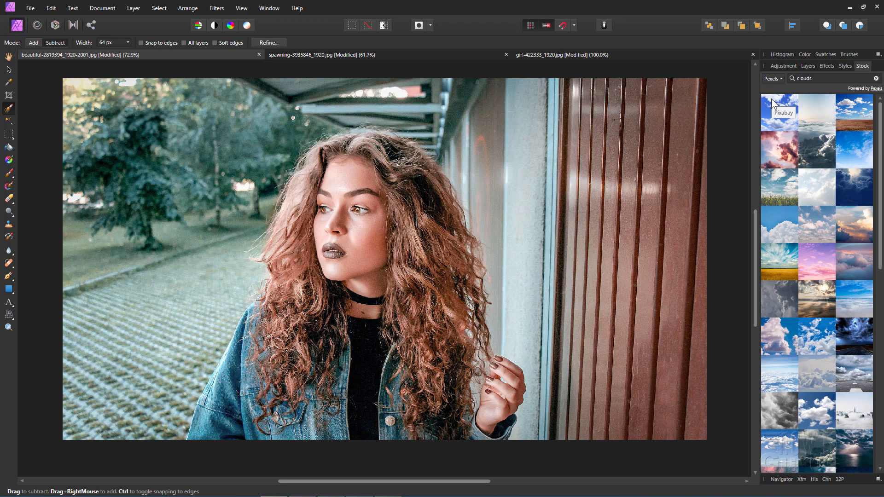
pyautogui.moveTo(821, 77)
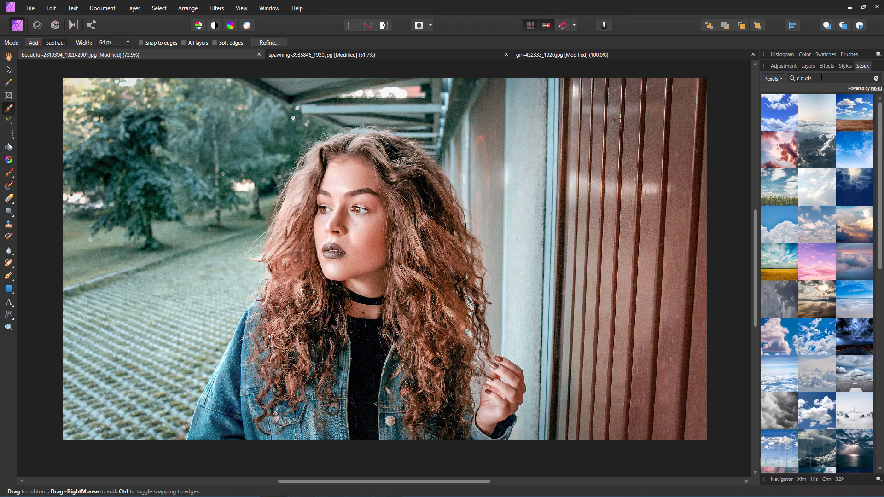
pyautogui.click(772, 79)
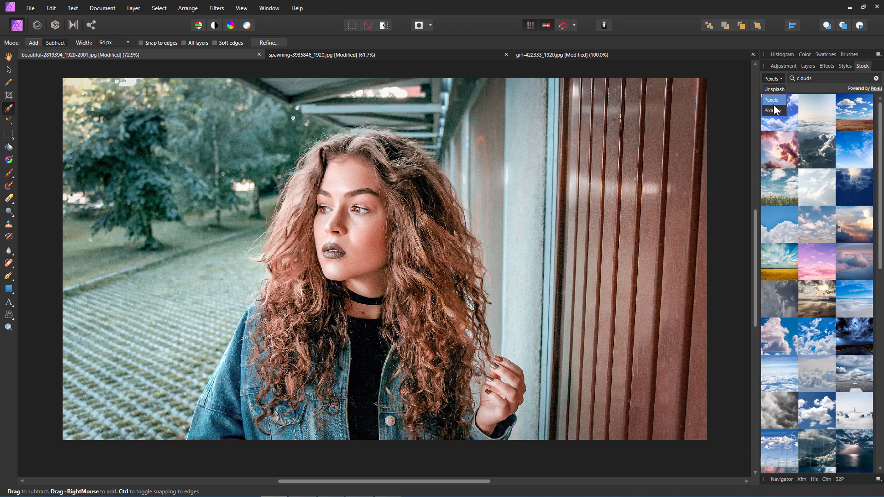
pyautogui.click(769, 110)
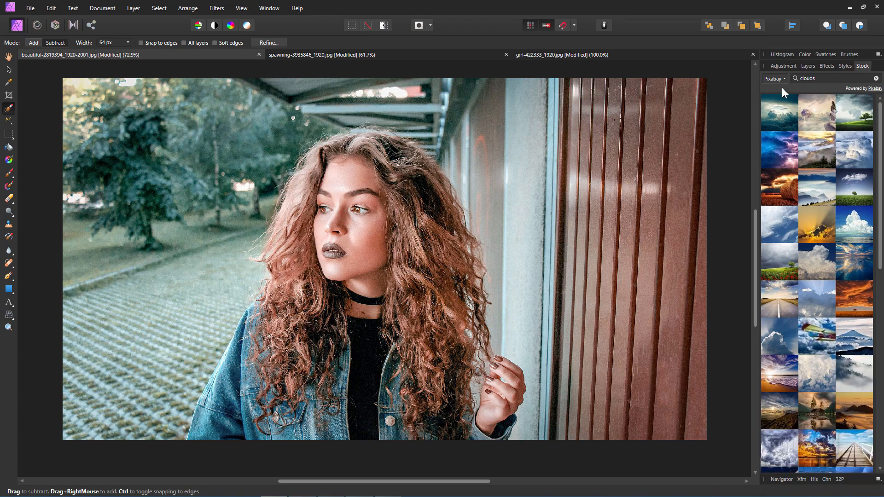
pyautogui.moveTo(781, 261)
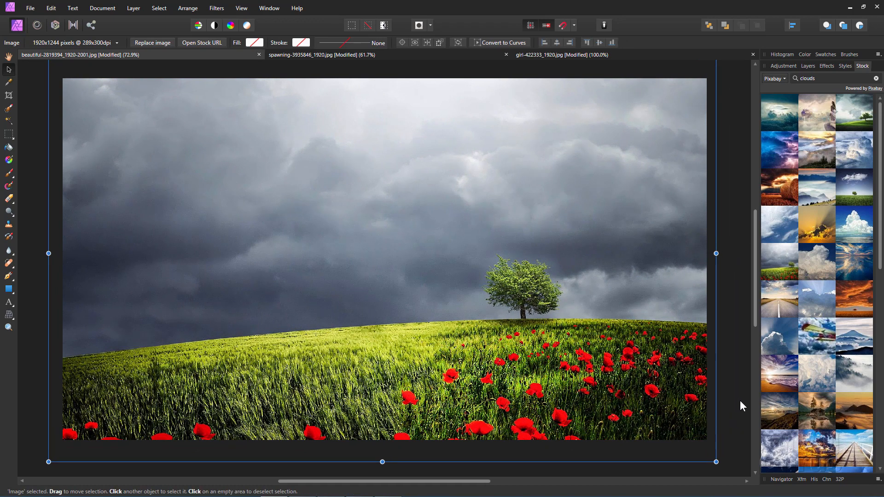
# Move the (Image) sky layer below the Background layers and select the masked portrait
pyautogui.click(808, 66)
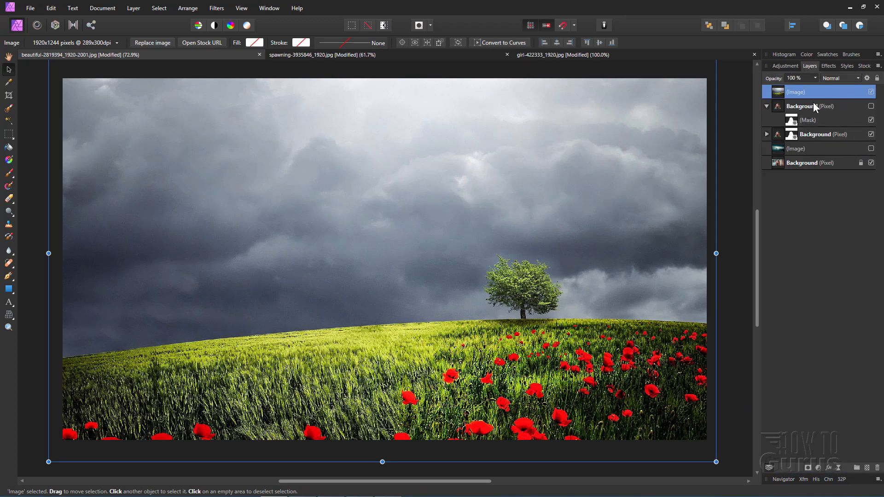
pyautogui.click(815, 134)
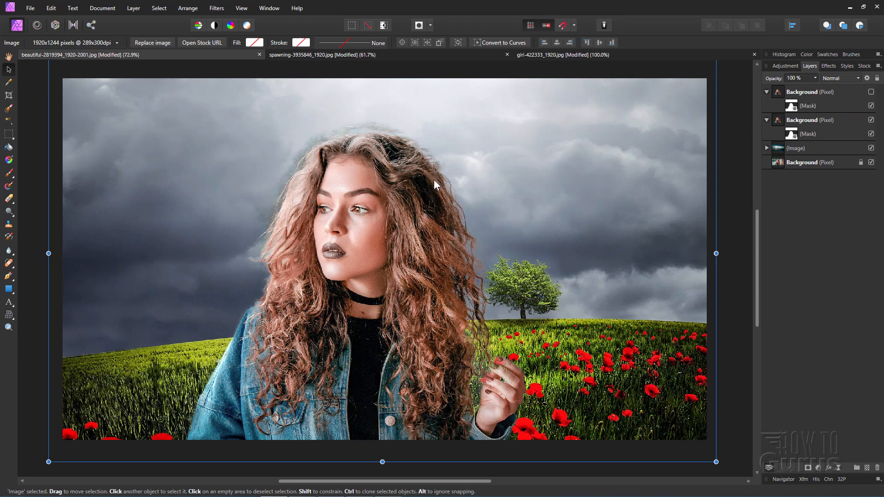
pyautogui.moveTo(270, 208)
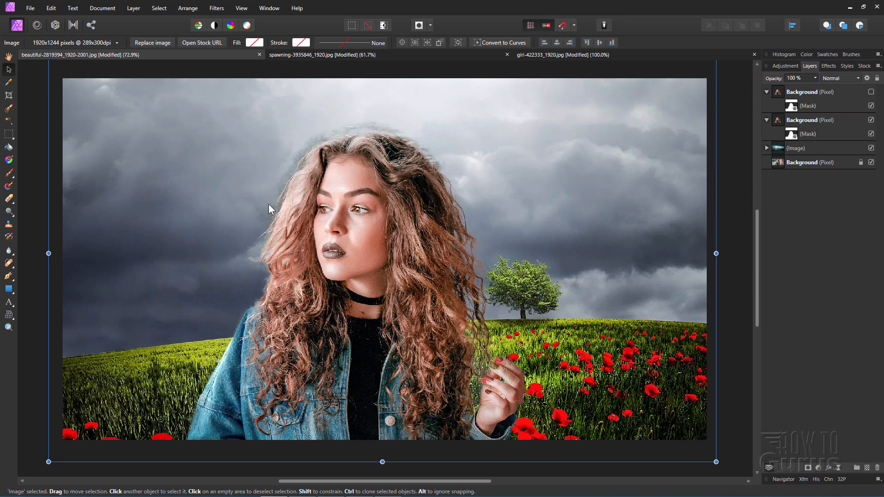
pyautogui.click(809, 120)
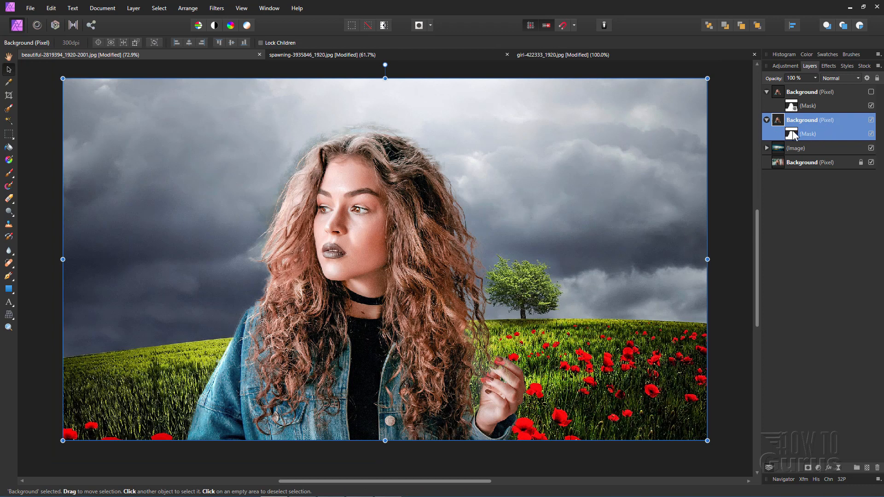
# Target the portrait's mask with the Paint Brush and bring up grayscale swatches
pyautogui.click(791, 133)
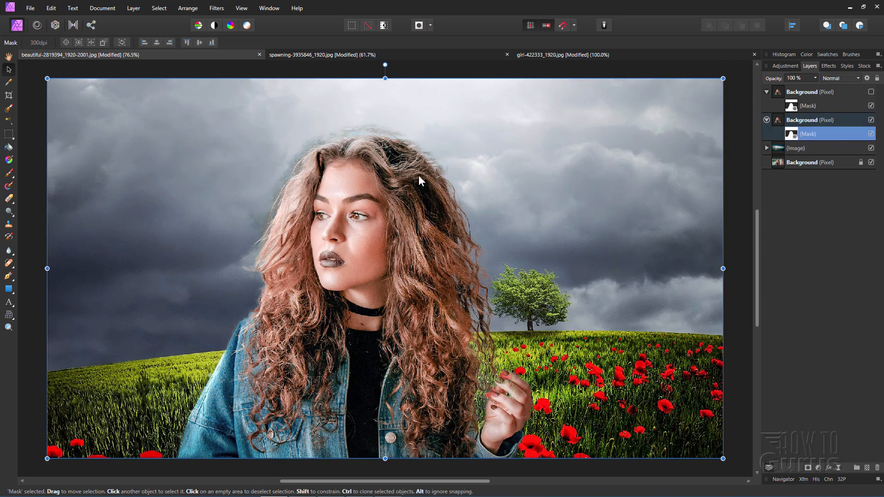
pyautogui.click(9, 173)
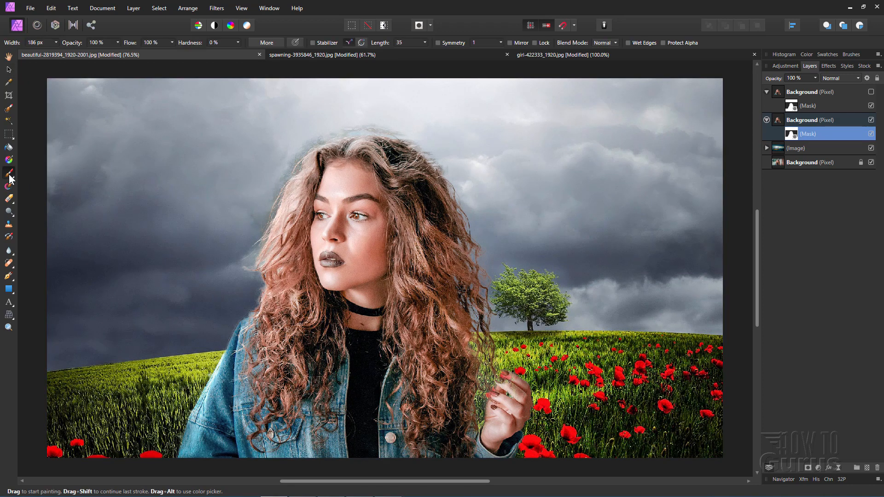
pyautogui.moveTo(216, 149)
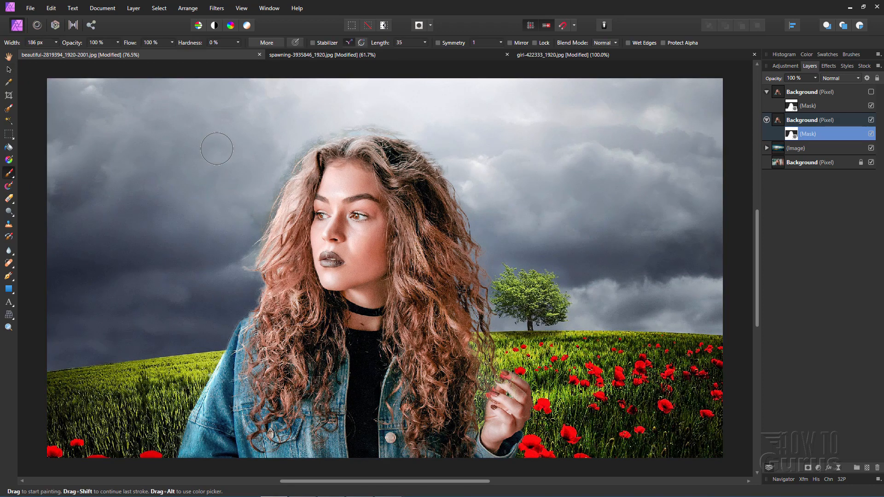
pyautogui.click(826, 54)
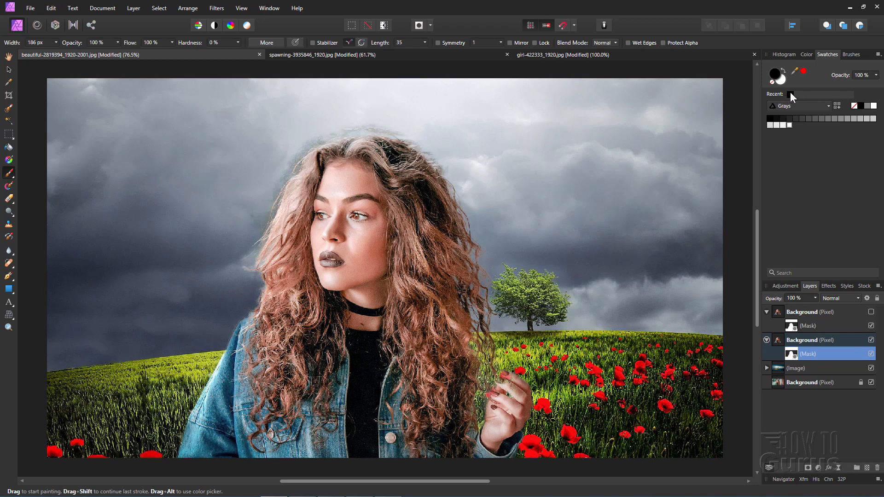
pyautogui.moveTo(310, 125)
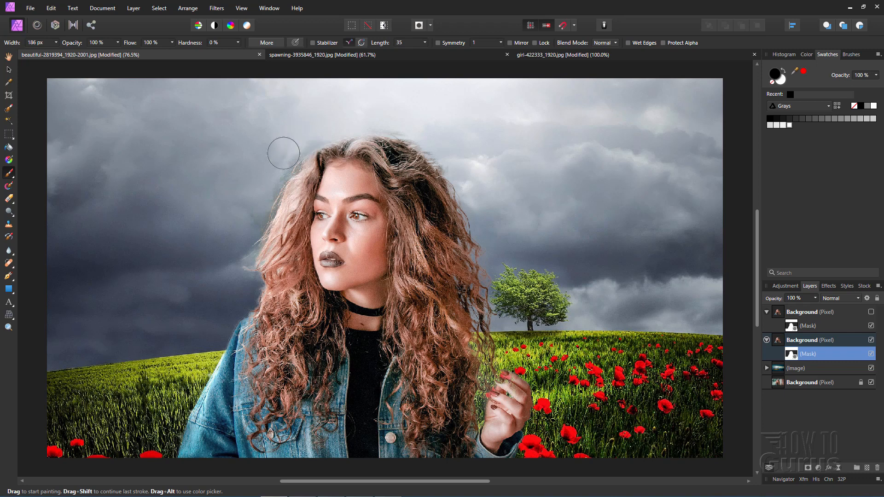
pyautogui.moveTo(421, 126)
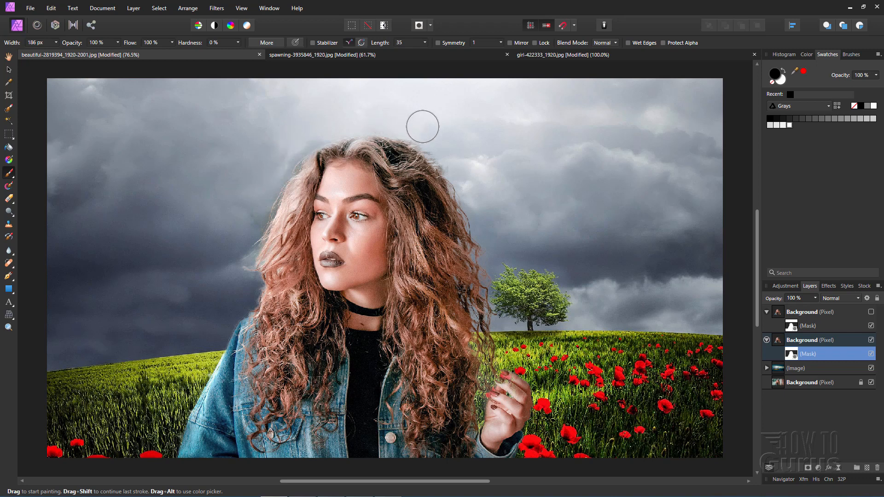
pyautogui.moveTo(411, 131)
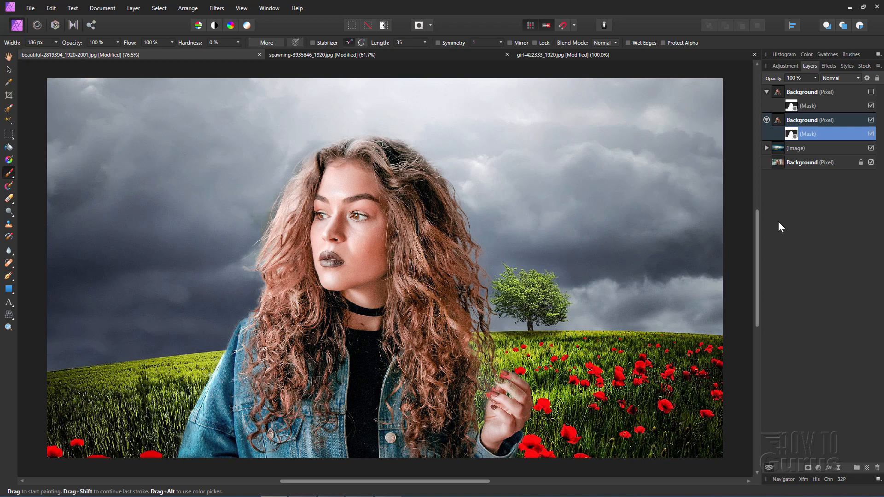
pyautogui.moveTo(718, 217)
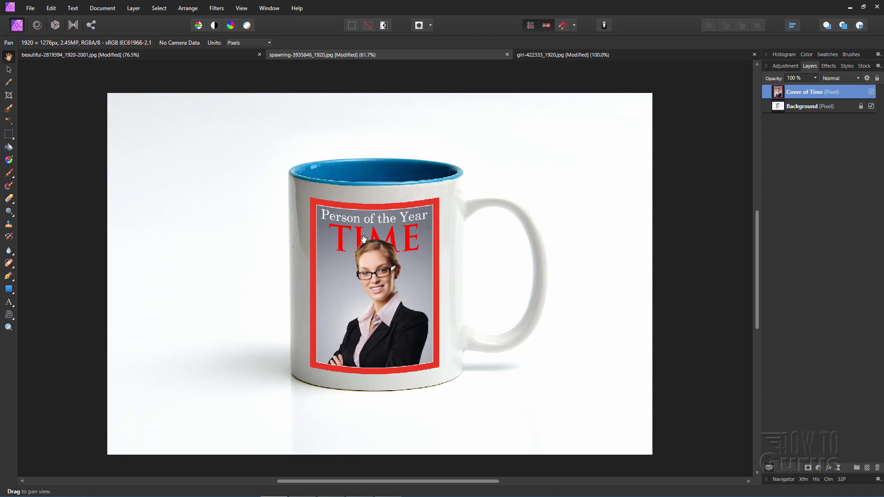
pyautogui.moveTo(431, 354)
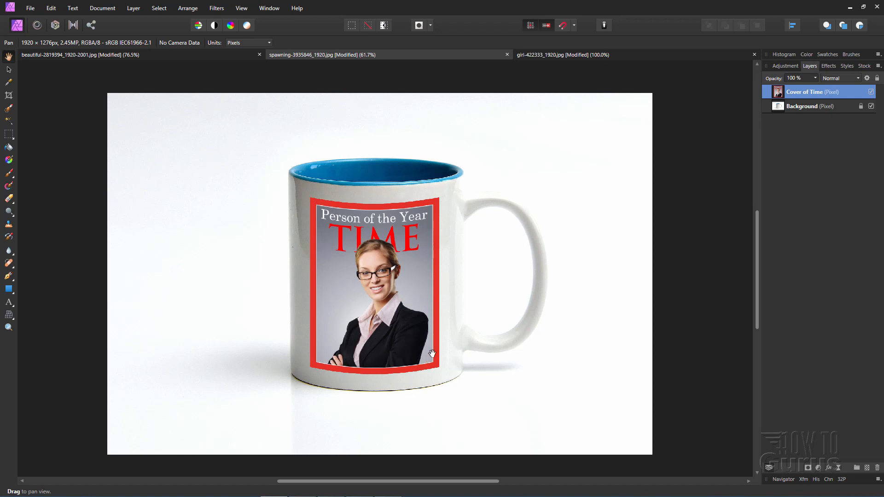
pyautogui.moveTo(348, 295)
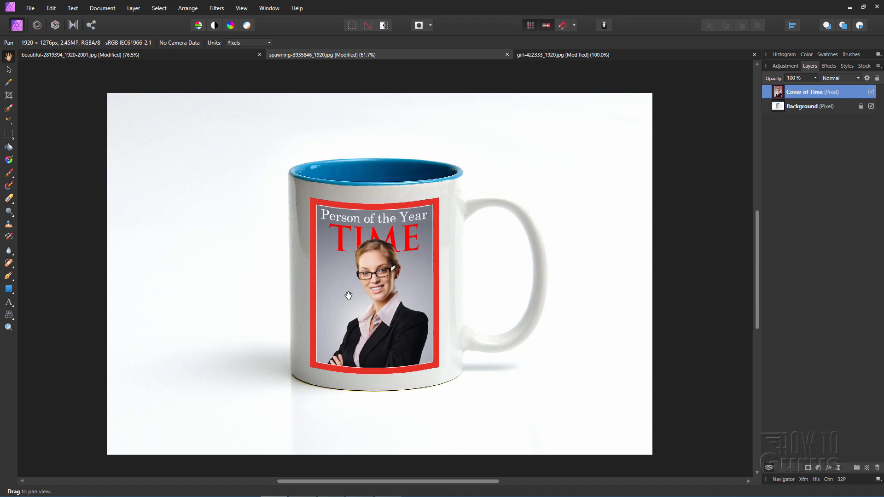
pyautogui.moveTo(376, 274)
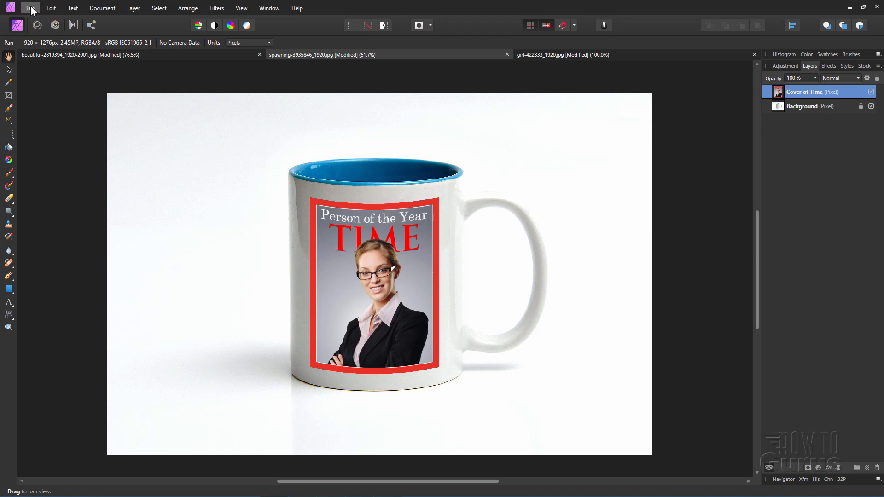
# Place Cover of Time.bmp as a new layer and scale it over the mug's front
pyautogui.click(30, 8)
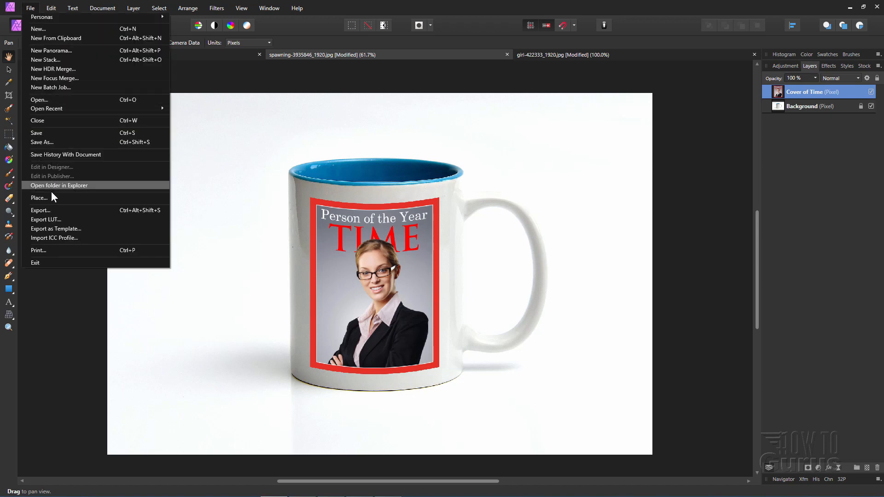
pyautogui.click(39, 100)
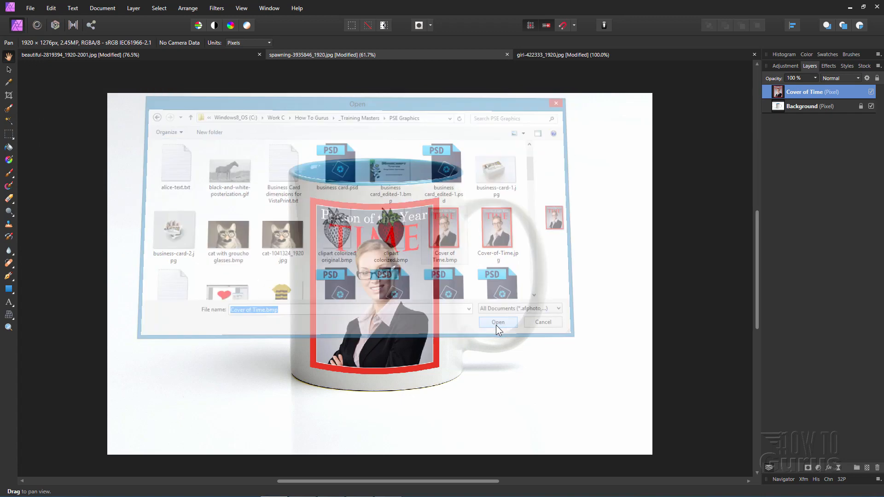
pyautogui.click(496, 322)
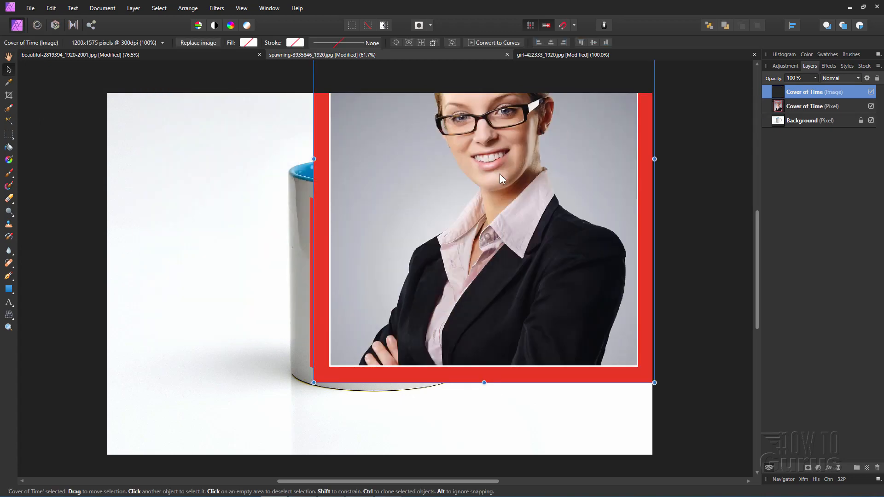
pyautogui.click(871, 106)
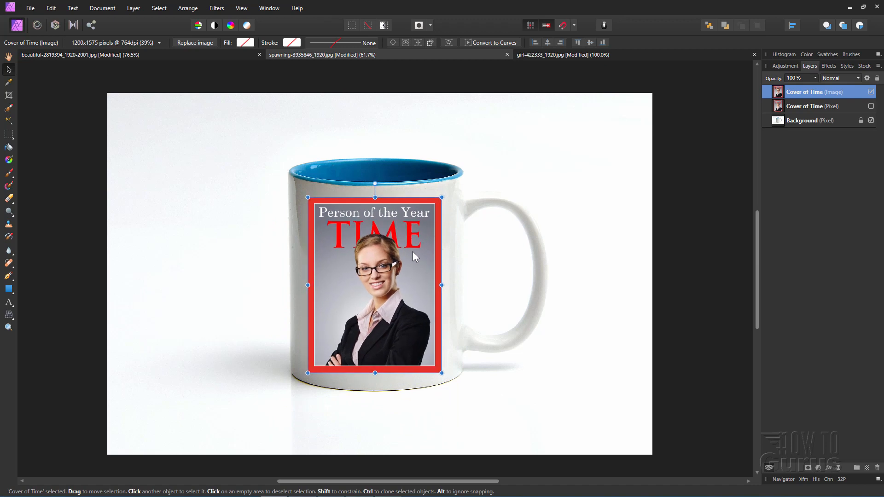
pyautogui.moveTo(409, 254)
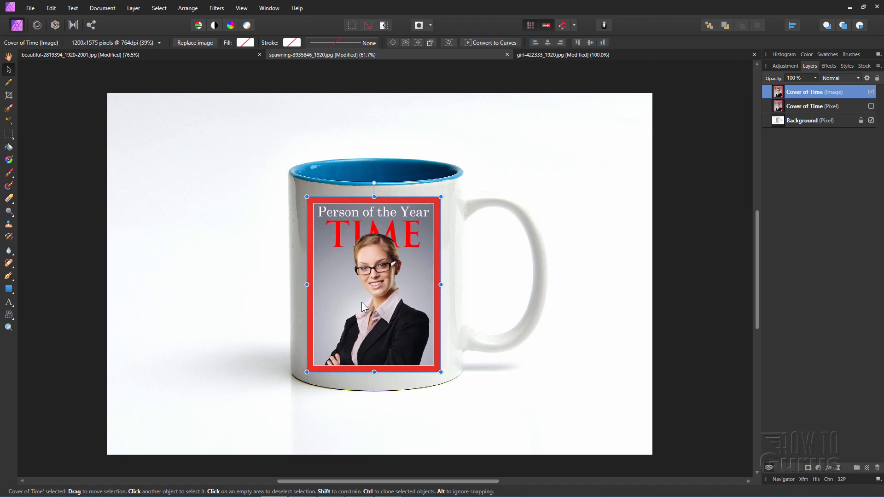
pyautogui.moveTo(394, 386)
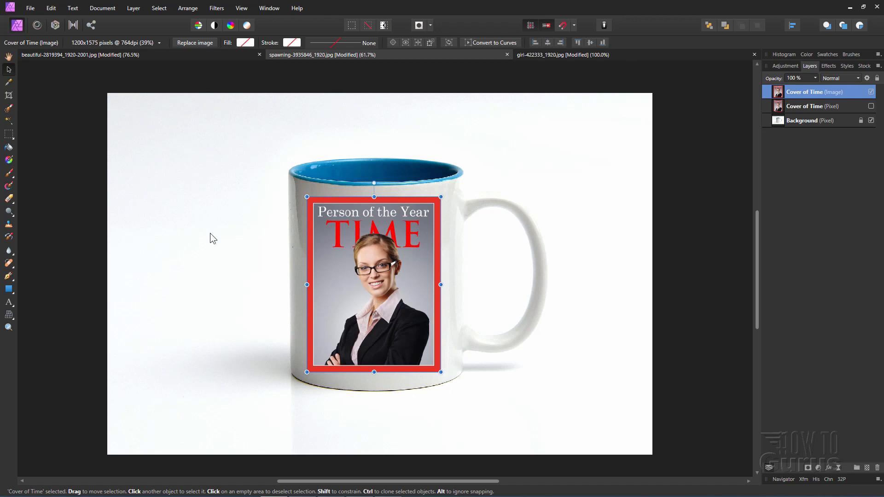
# Rasterize the placed TIME cover and mesh-warp its bottom edge around the mug
pyautogui.click(9, 314)
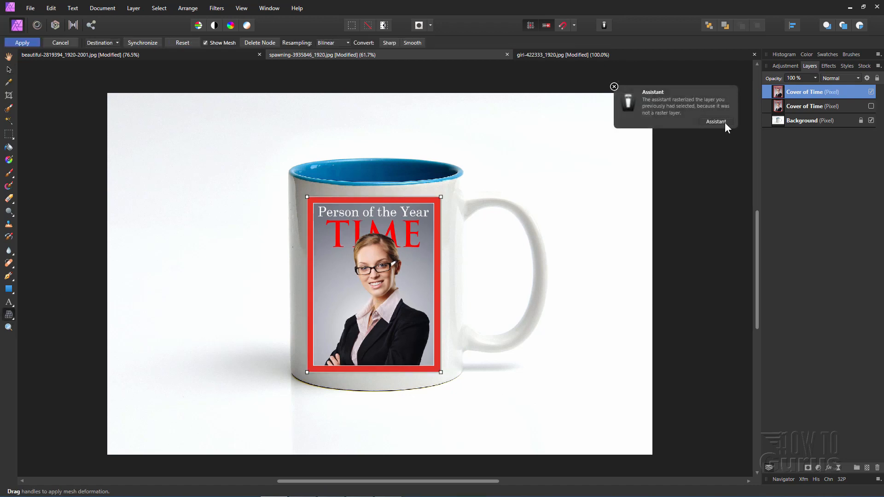
pyautogui.click(614, 87)
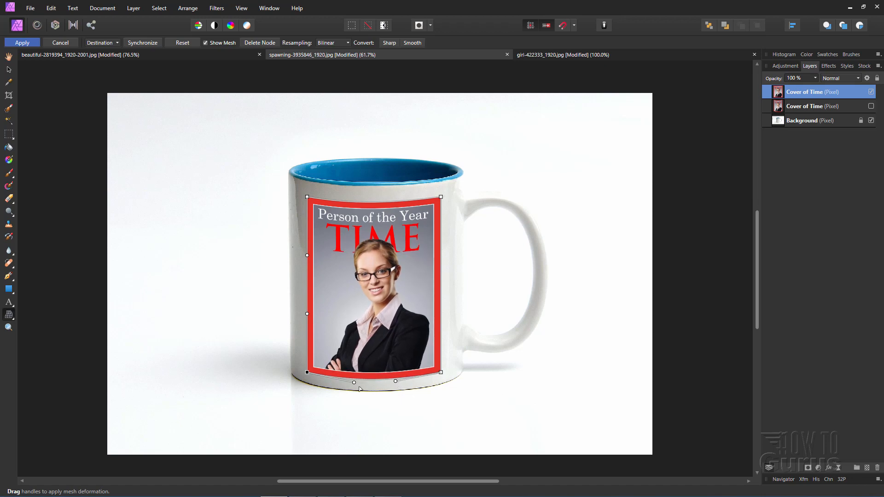
pyautogui.click(22, 42)
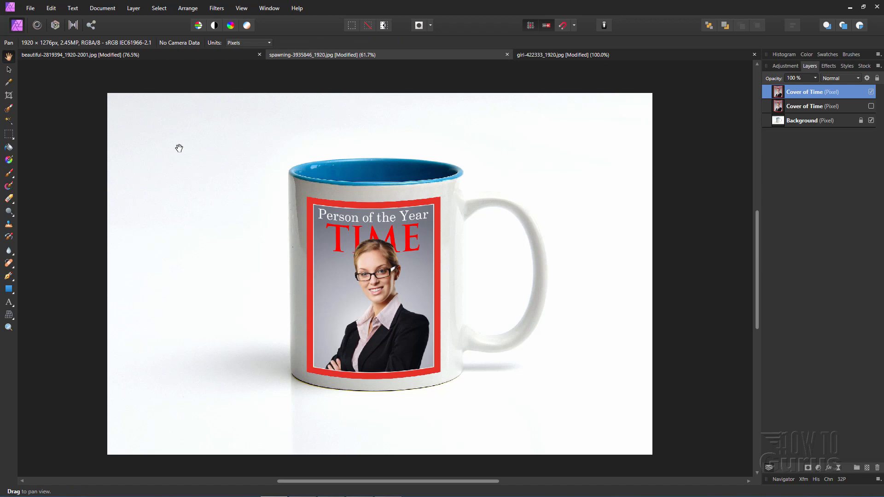
pyautogui.moveTo(419, 181)
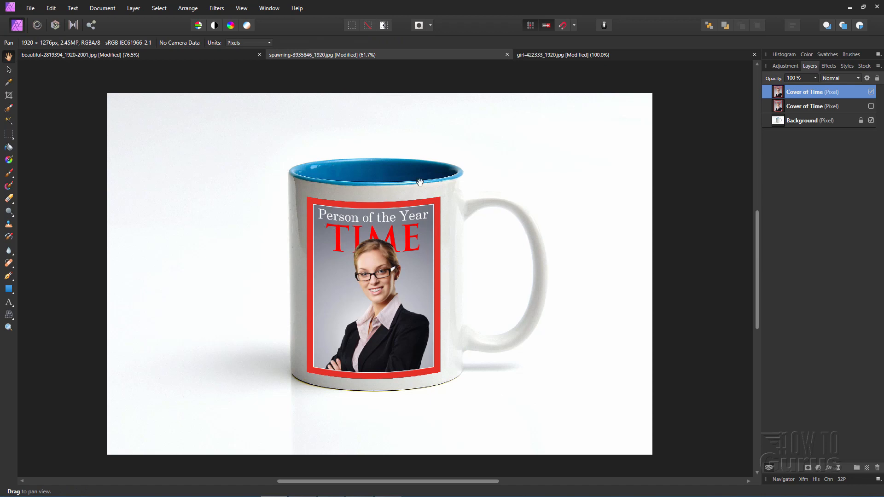
pyautogui.moveTo(358, 105)
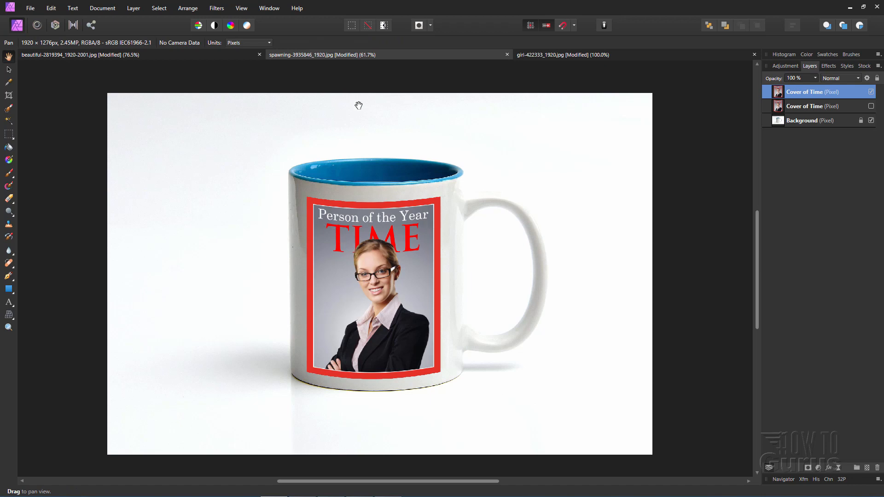
pyautogui.moveTo(407, 338)
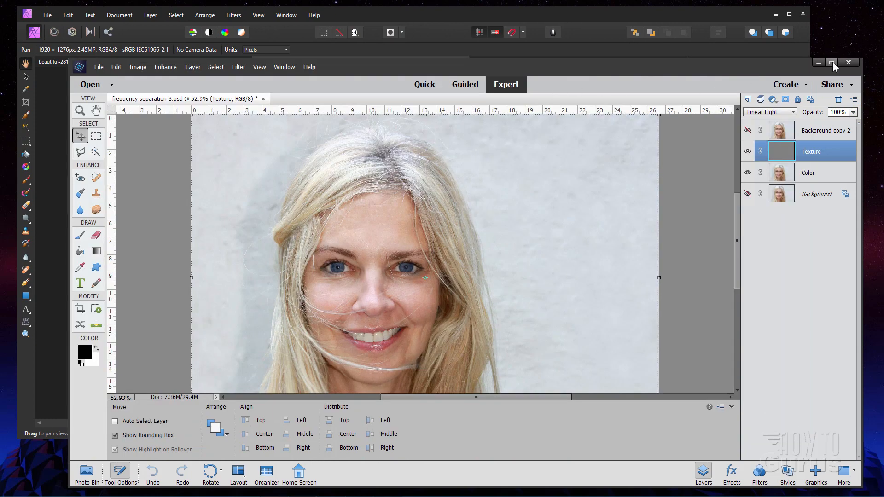
# Maximize Elements and view the Texture and Color layers alone, ending with both visible
pyautogui.click(831, 63)
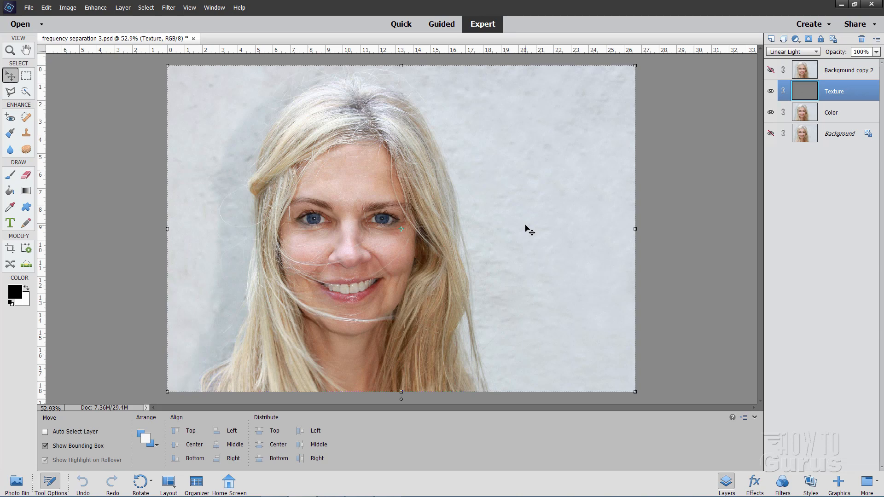
pyautogui.moveTo(695, 190)
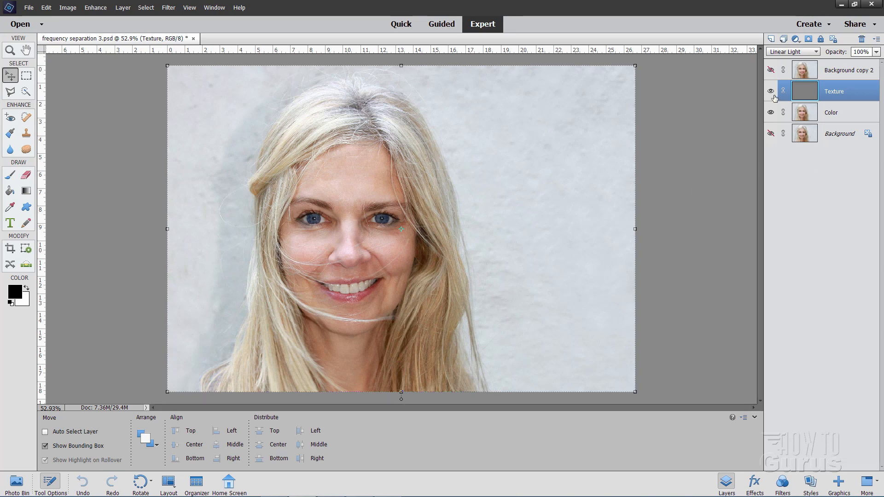
pyautogui.click(770, 91)
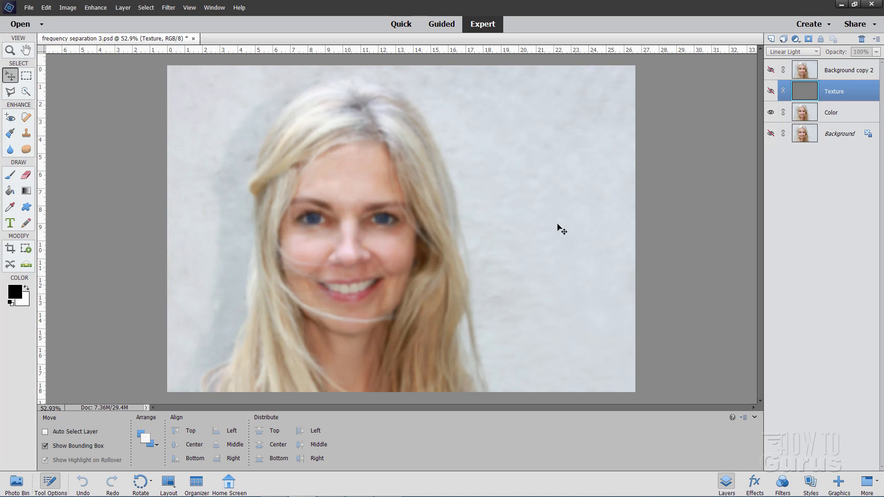
pyautogui.click(771, 90)
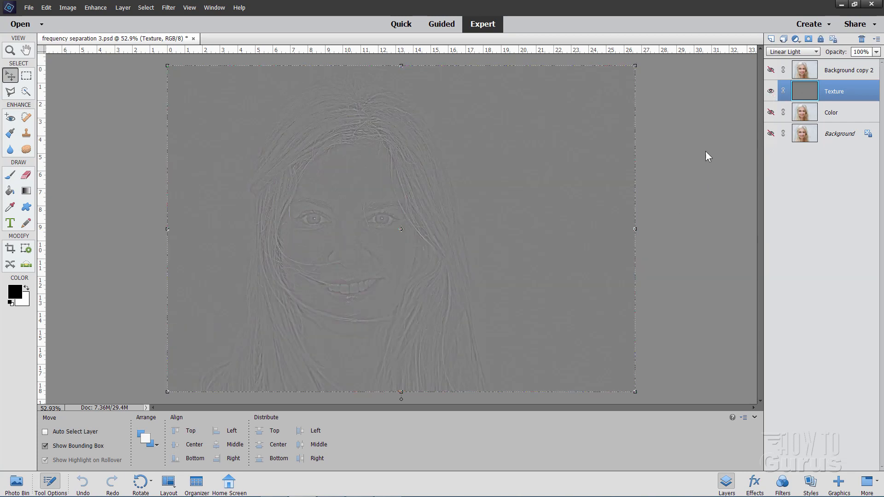
pyautogui.moveTo(761, 148)
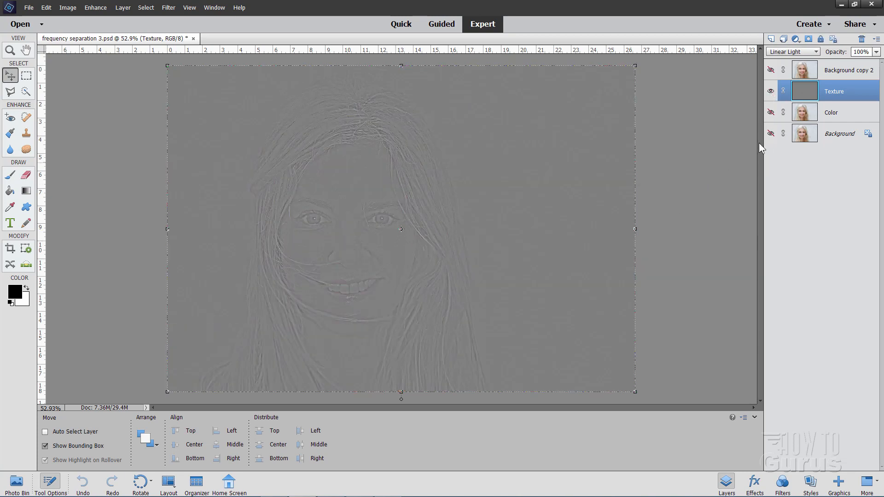
pyautogui.click(771, 91)
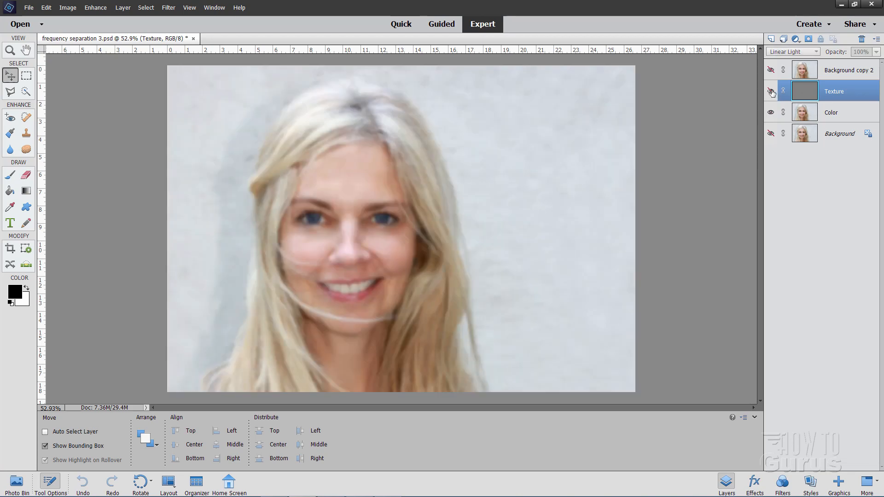
pyautogui.click(771, 91)
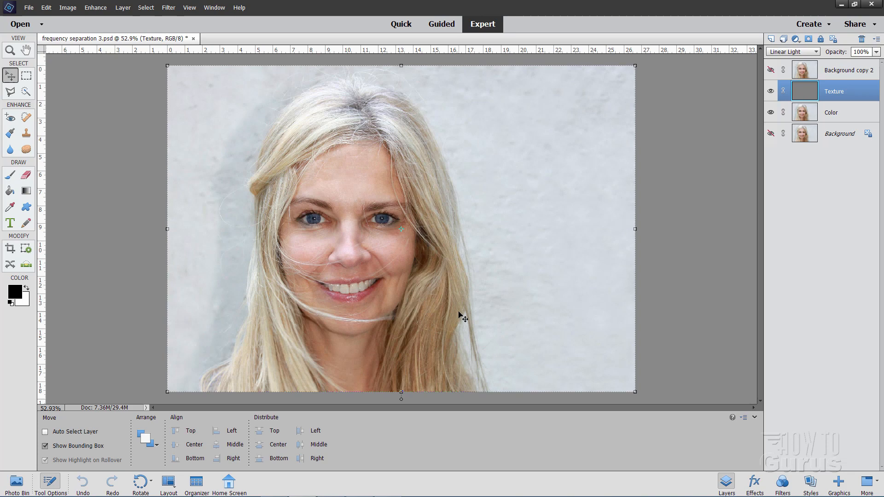
pyautogui.click(770, 91)
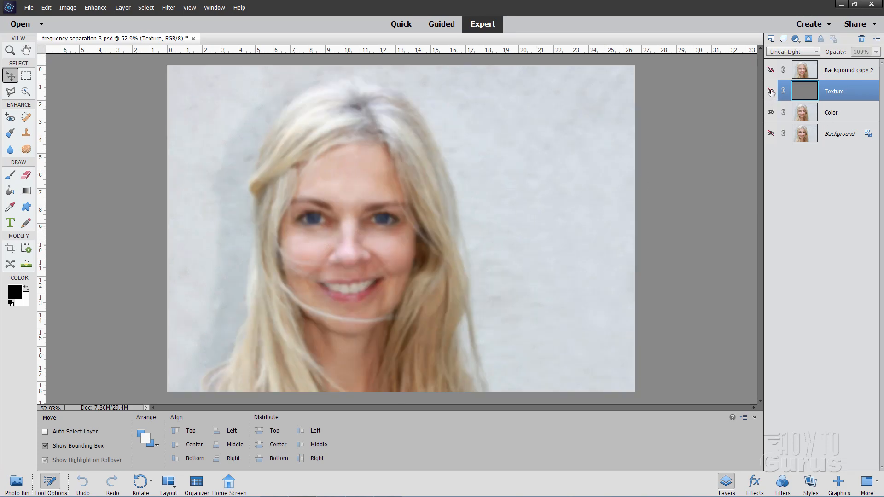
pyautogui.click(771, 91)
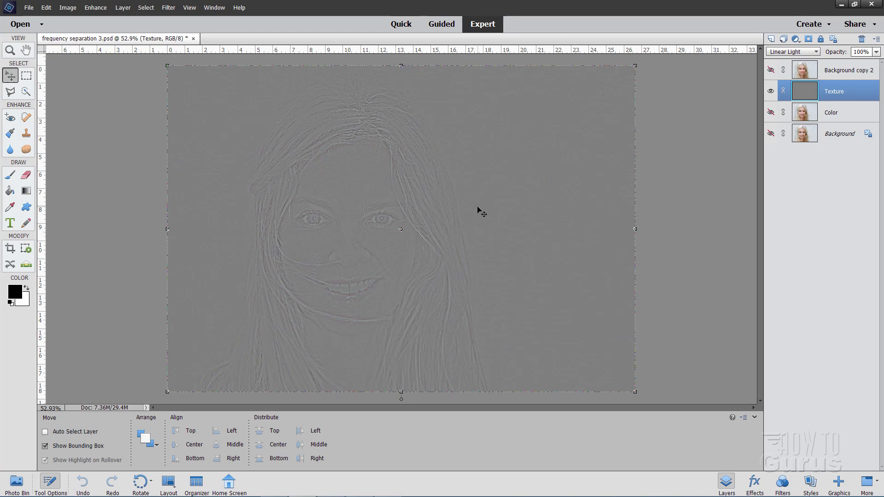
pyautogui.moveTo(483, 212)
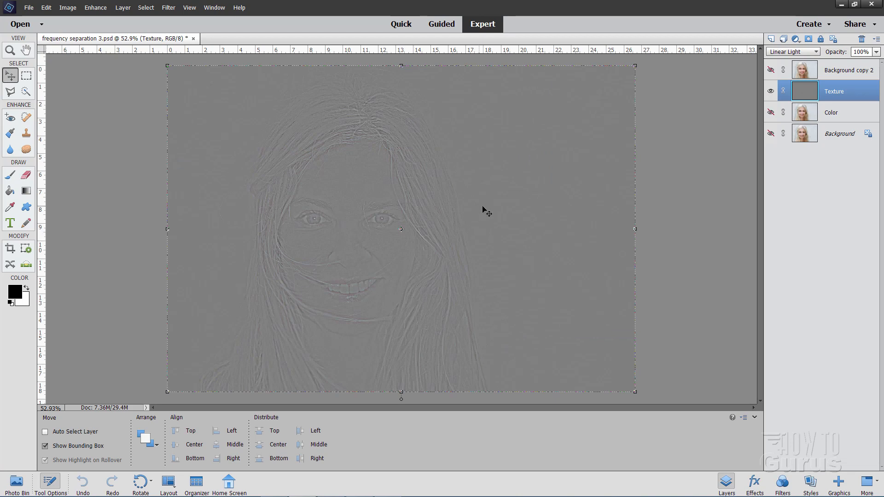
pyautogui.click(771, 92)
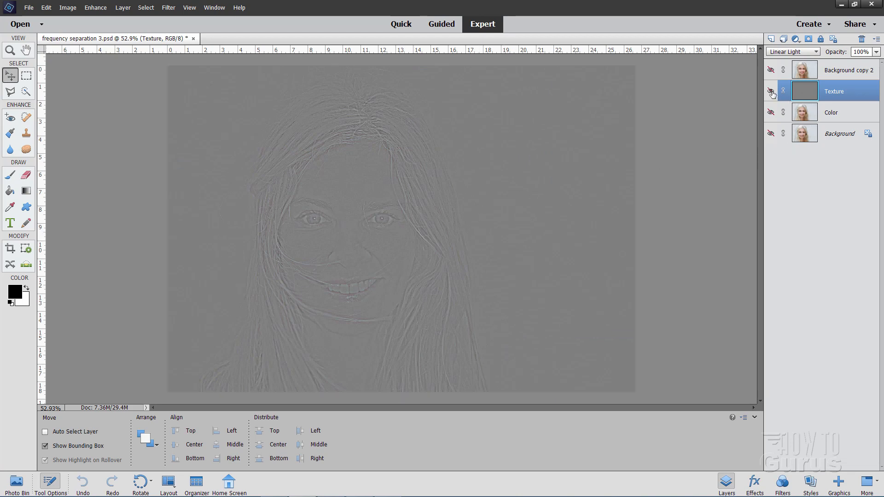
pyautogui.click(771, 93)
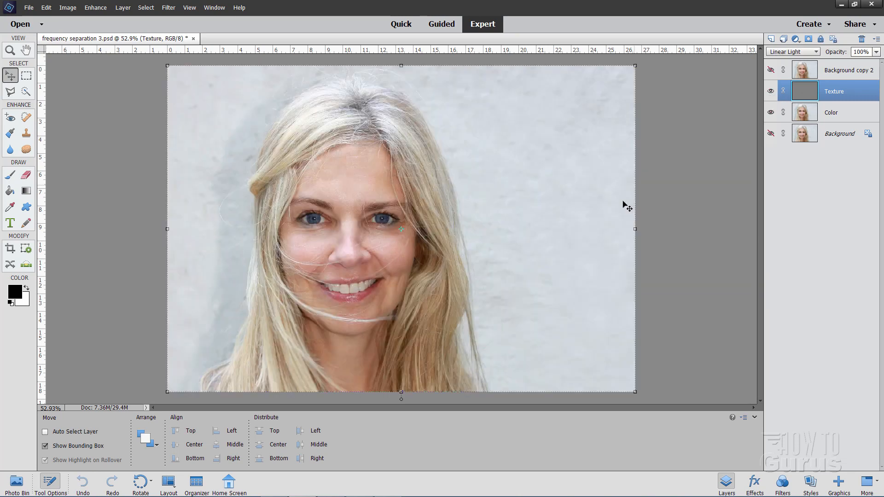
pyautogui.moveTo(863, 21)
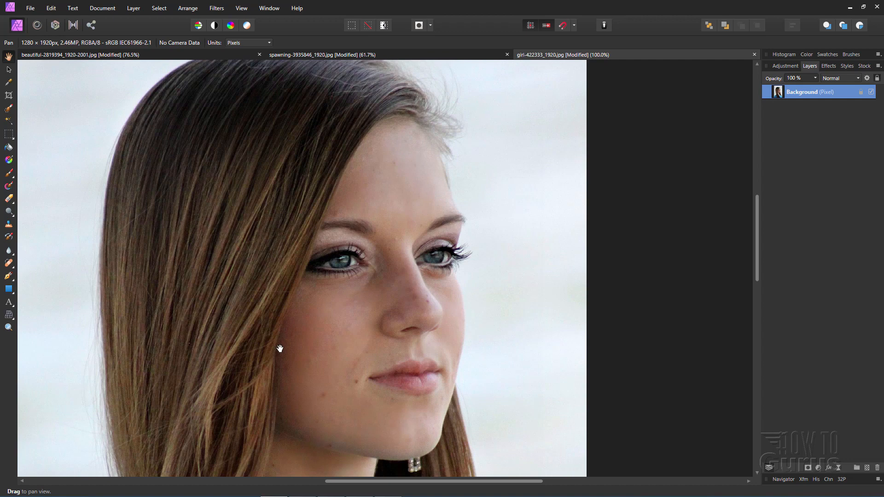
pyautogui.moveTo(332, 426)
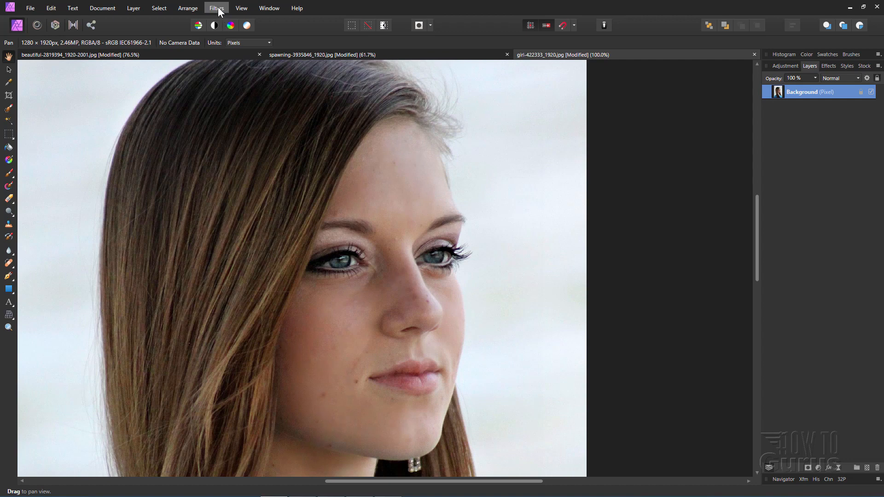
# Apply Frequency Separation at 2 px radius and check the High and Low Frequency layers
pyautogui.click(216, 7)
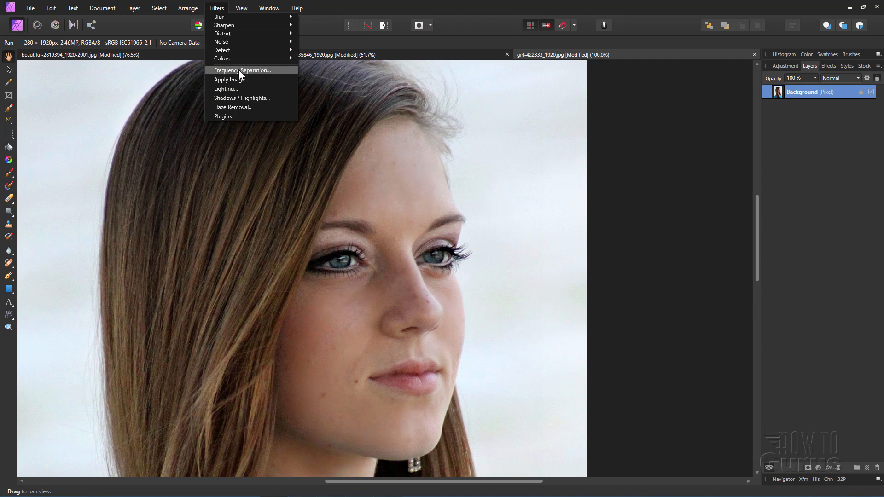
pyautogui.click(243, 70)
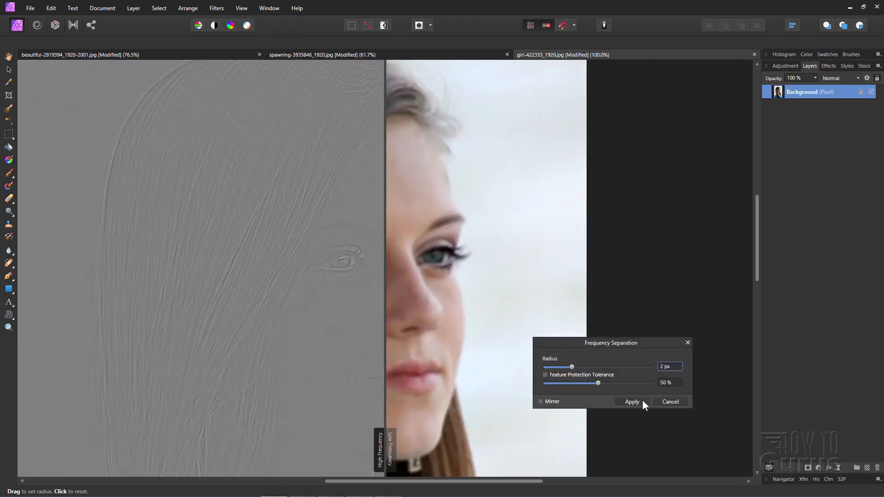
pyautogui.click(631, 401)
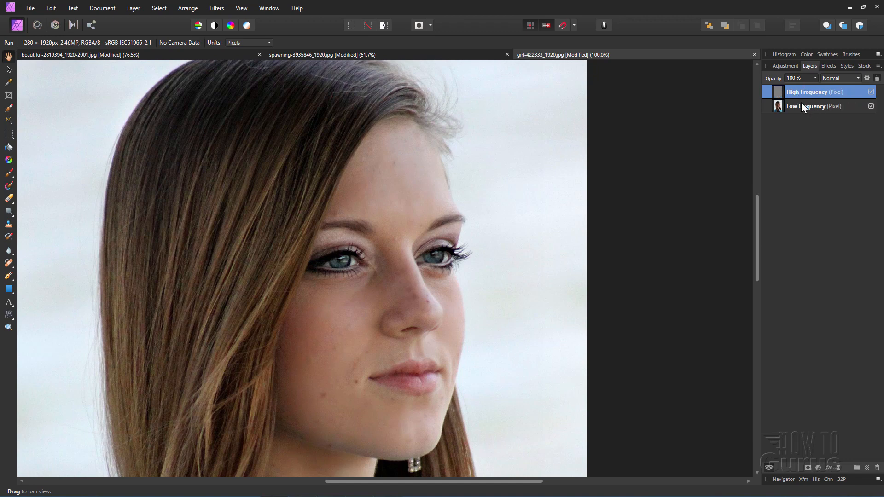
pyautogui.click(871, 92)
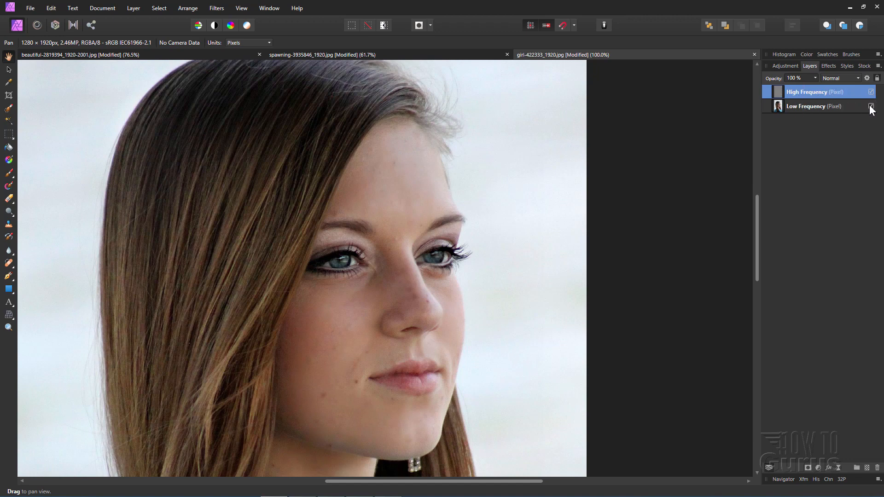
pyautogui.click(870, 92)
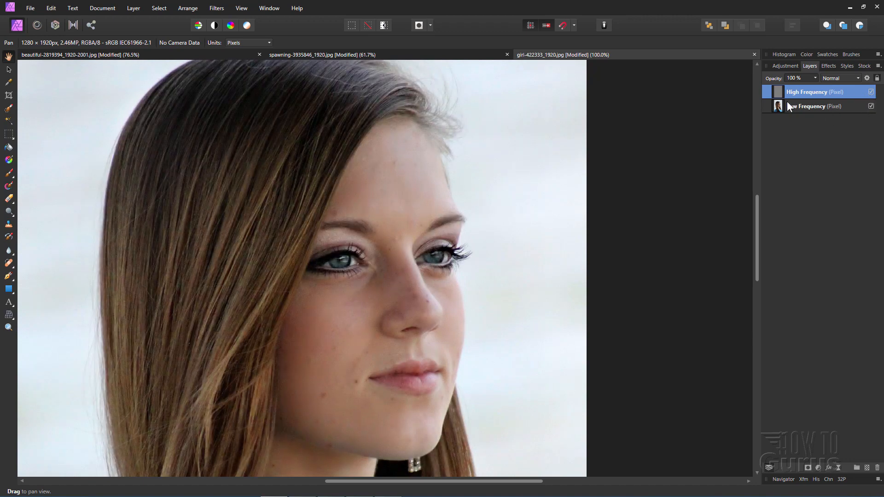
pyautogui.moveTo(817, 145)
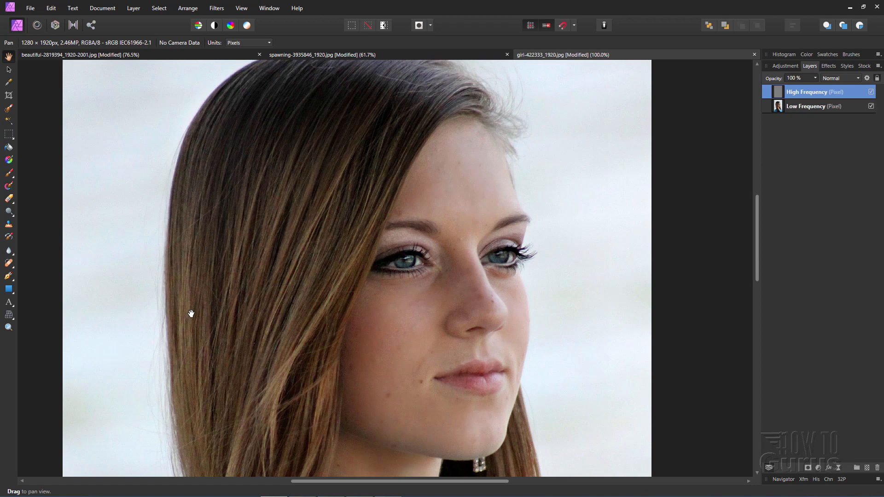
pyautogui.moveTo(126, 145)
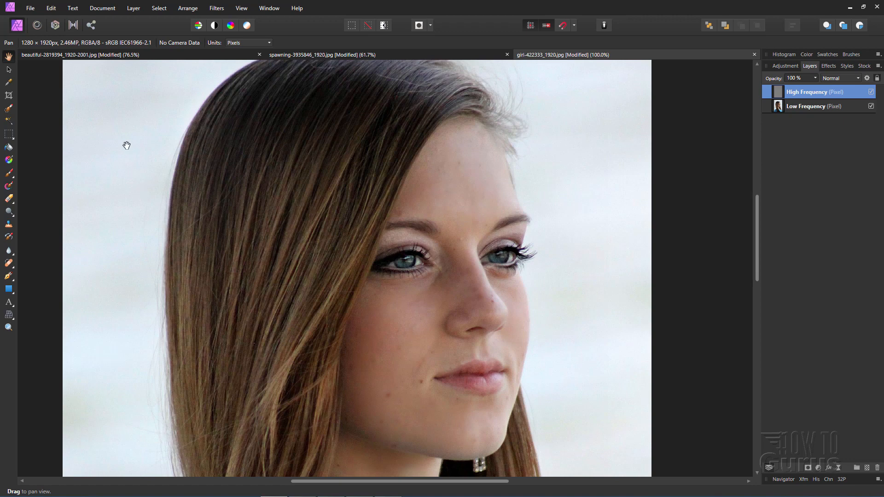
# Open Affinity Photo's File menu over the brunette portrait
pyautogui.click(30, 8)
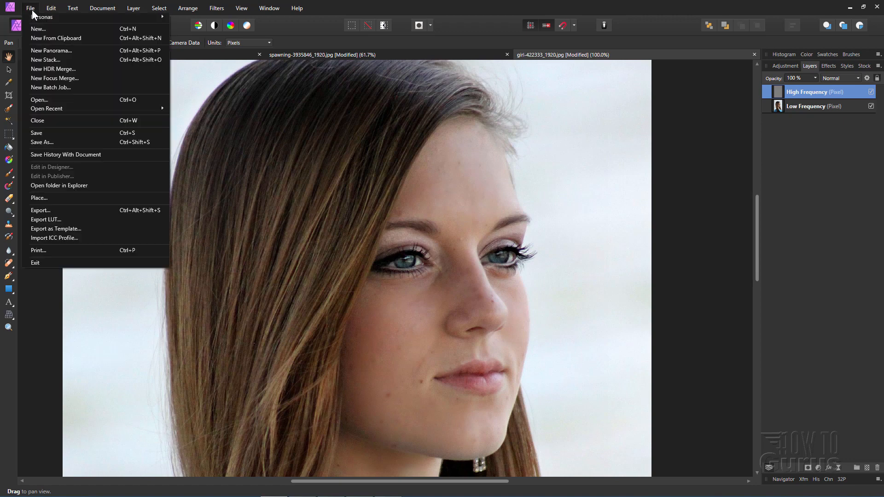
pyautogui.moveTo(38, 28)
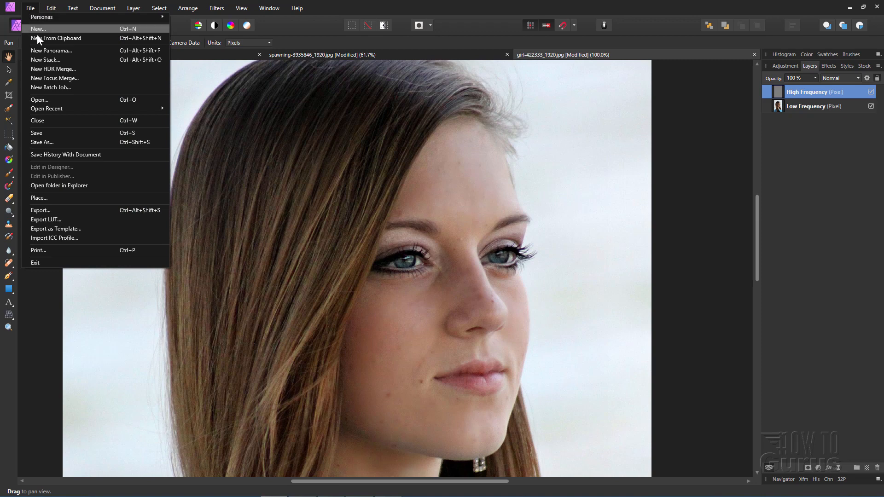
pyautogui.moveTo(79, 84)
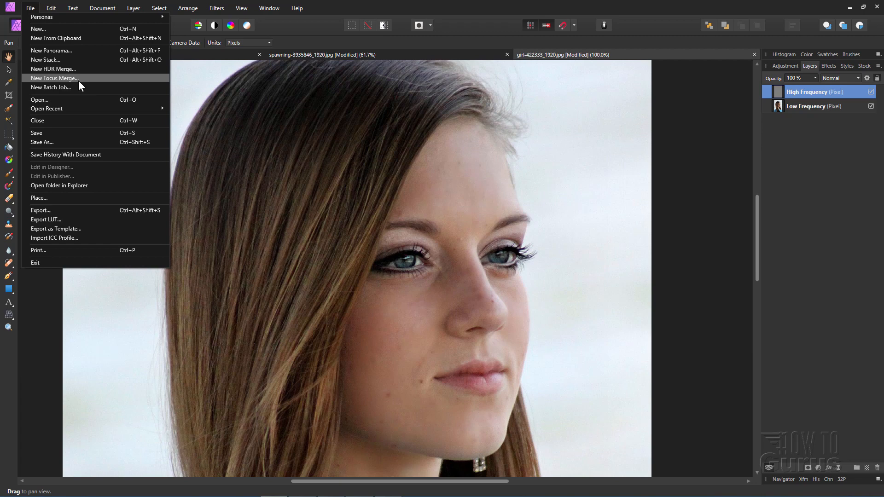
pyautogui.moveTo(83, 86)
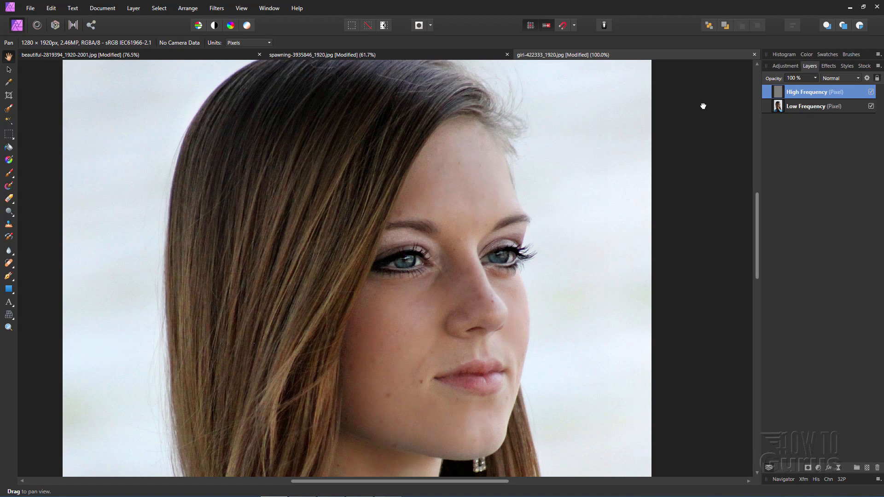
pyautogui.moveTo(209, 95)
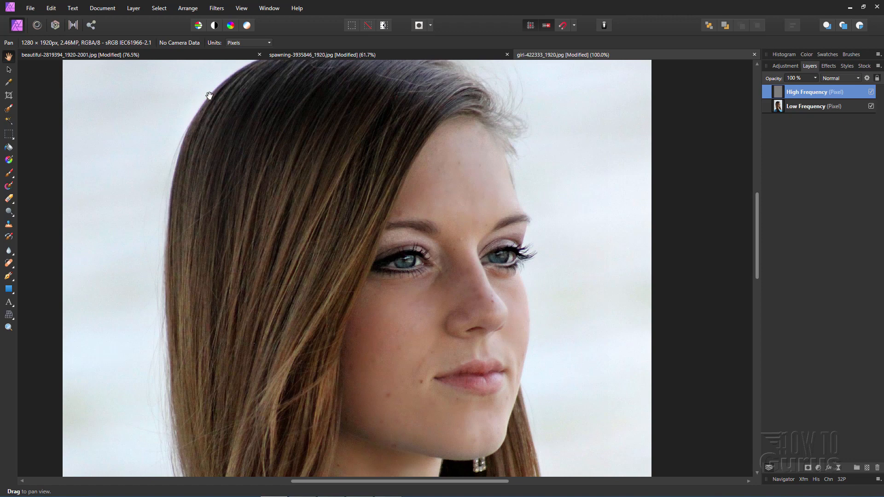
pyautogui.click(30, 8)
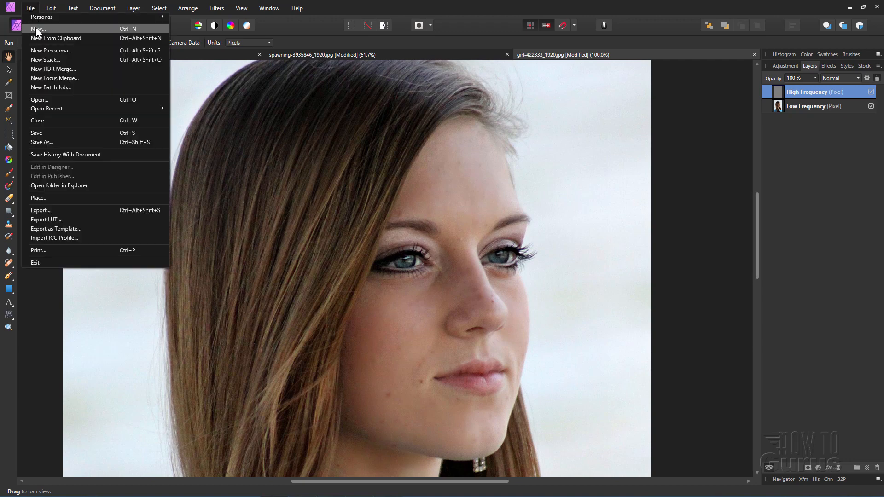
# Start a new document, browse its colour formats and pick RGB/32 (HDR)
pyautogui.click(38, 29)
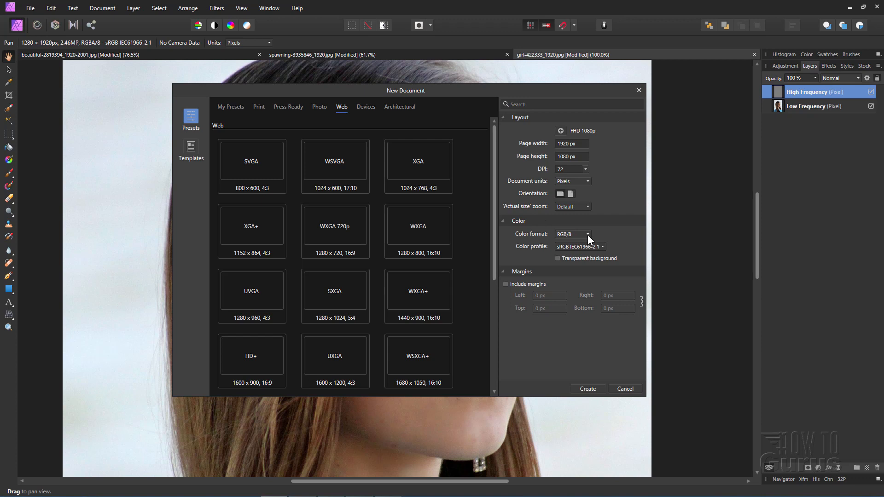
pyautogui.click(572, 234)
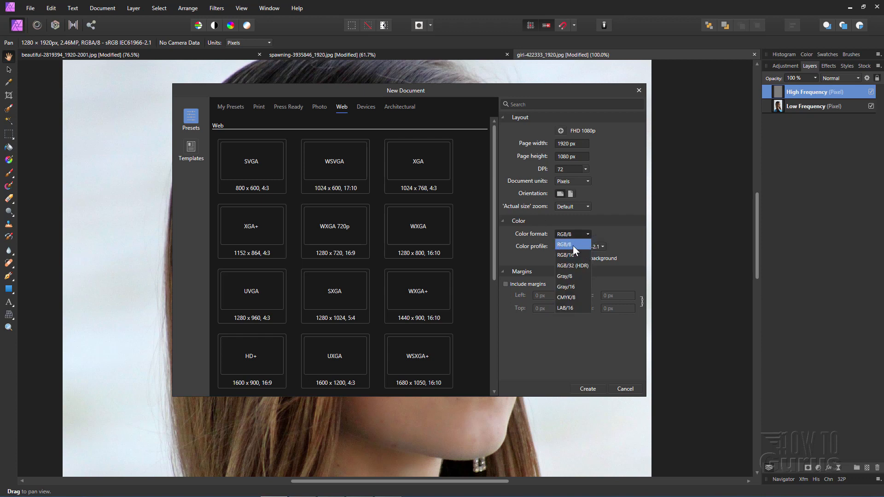
pyautogui.moveTo(578, 248)
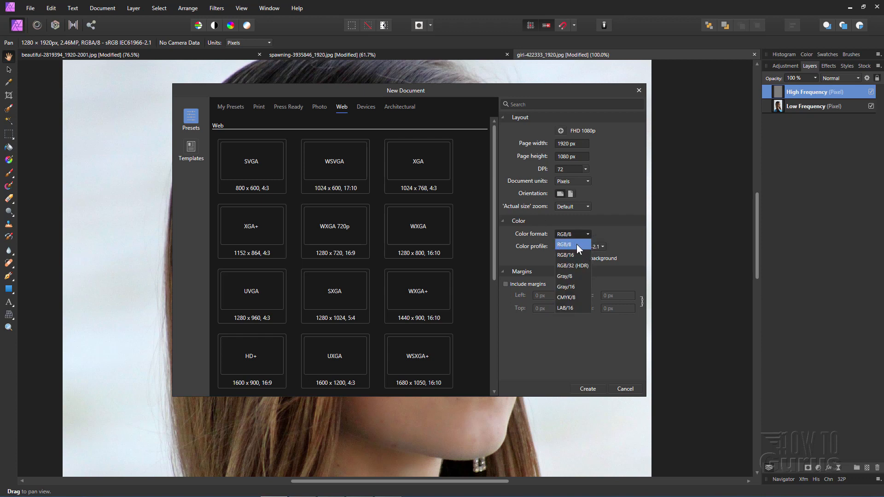
pyautogui.moveTo(579, 257)
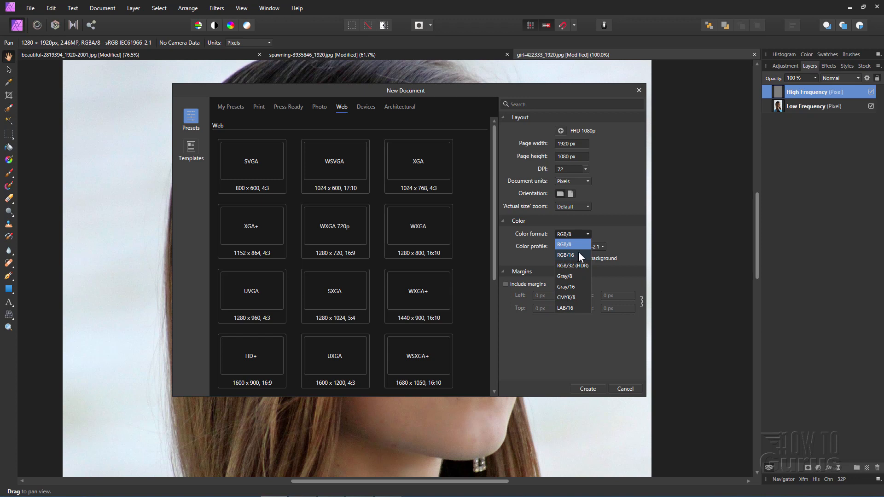
pyautogui.moveTo(581, 292)
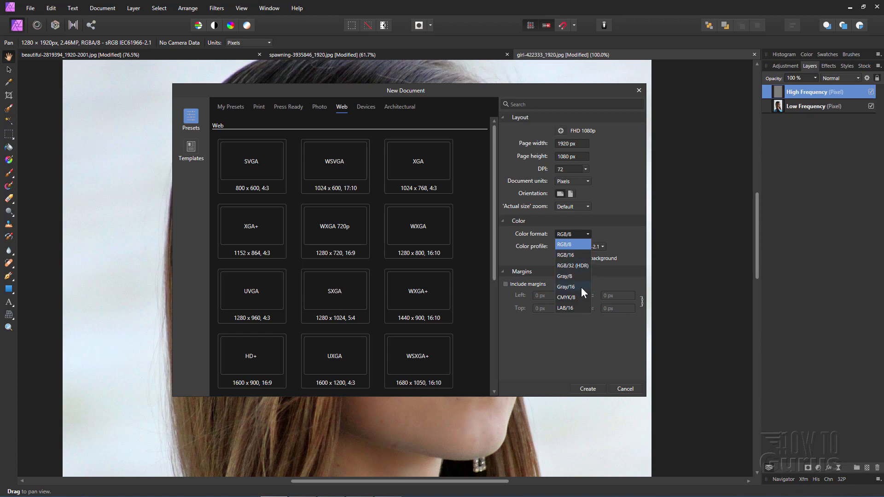
pyautogui.moveTo(583, 303)
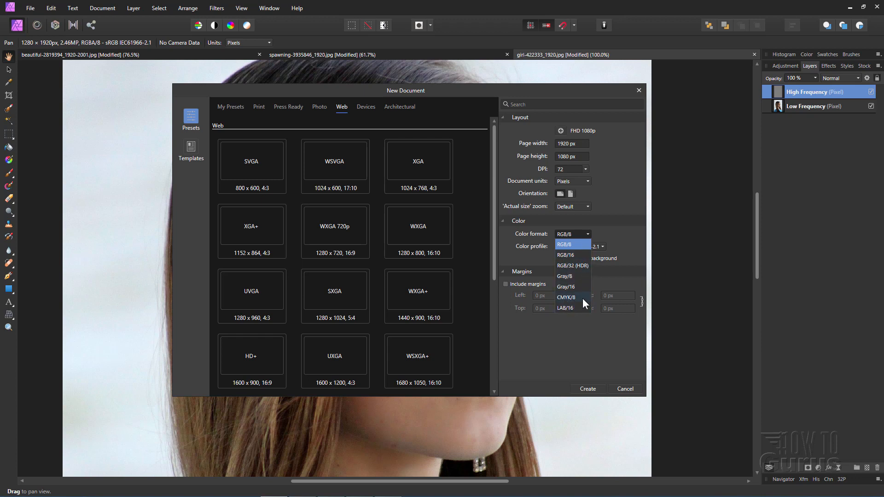
pyautogui.moveTo(575, 308)
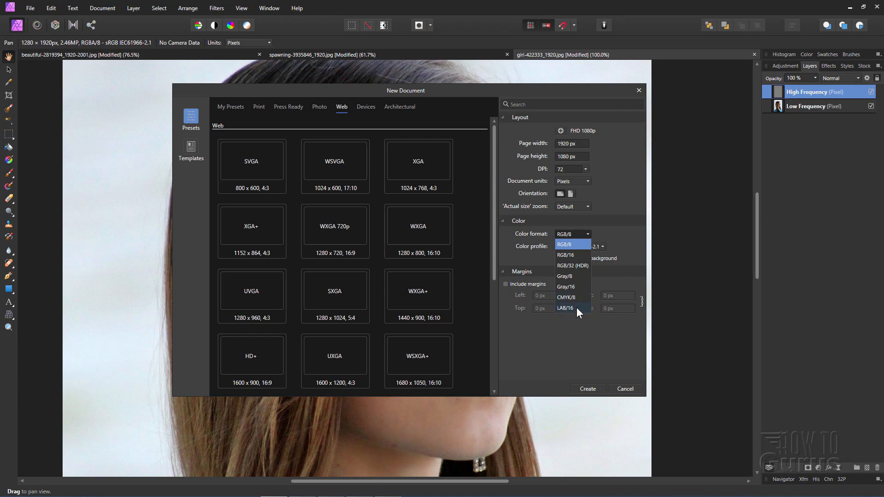
pyautogui.moveTo(597, 266)
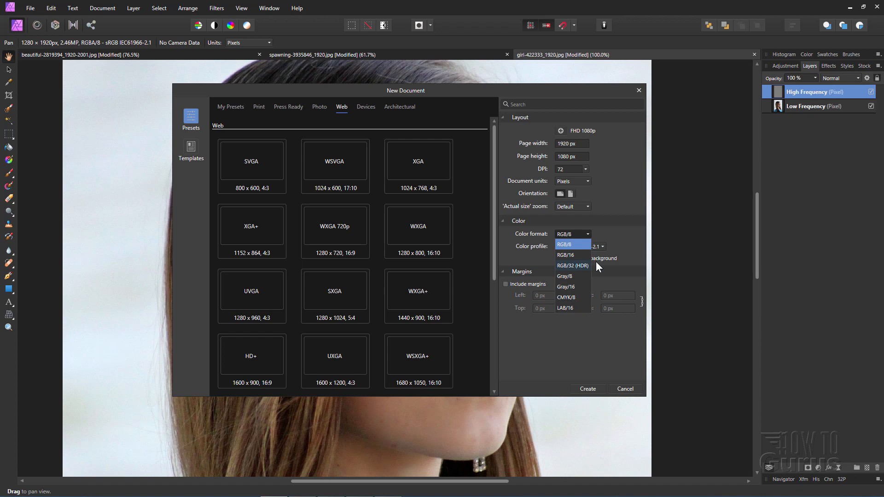
pyautogui.moveTo(580, 274)
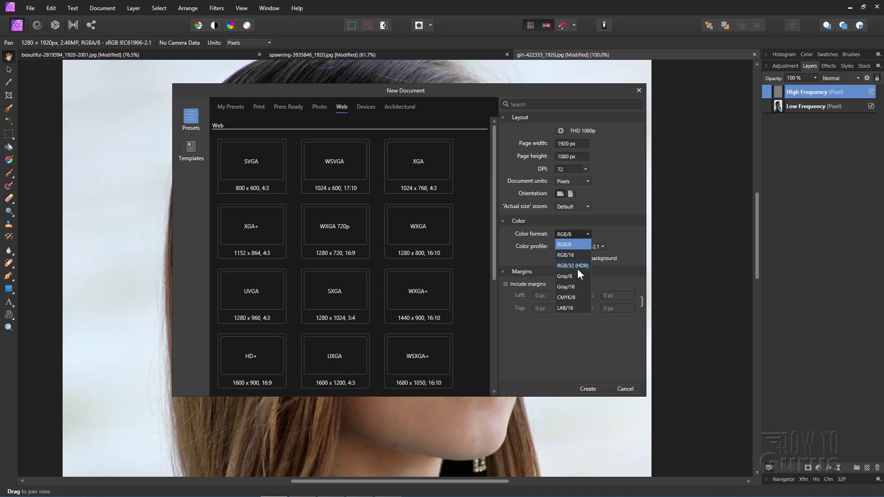
pyautogui.click(566, 244)
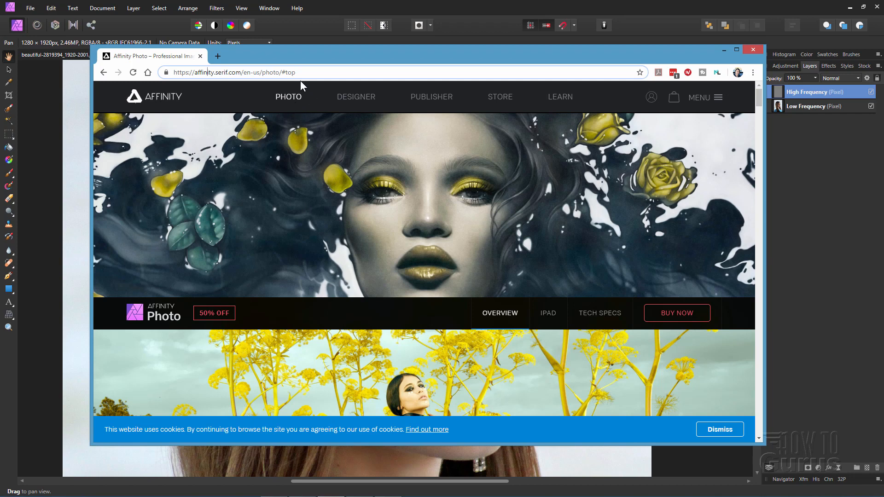
pyautogui.moveTo(299, 114)
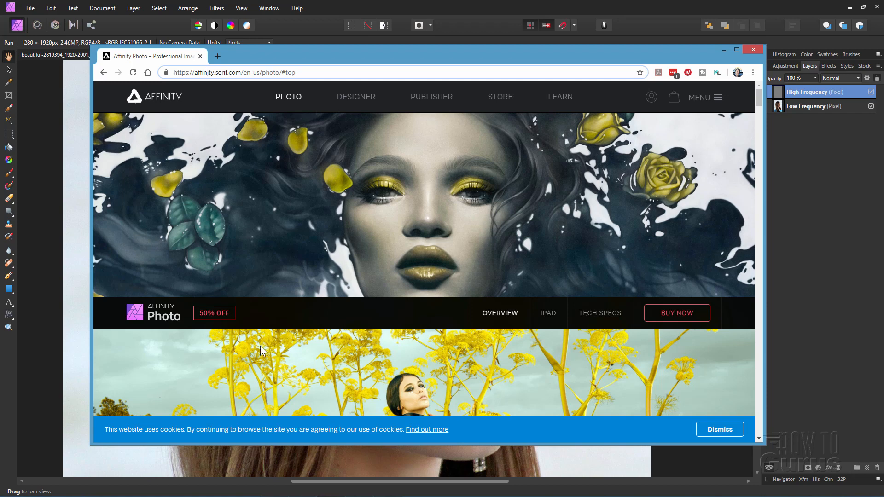
pyautogui.moveTo(229, 322)
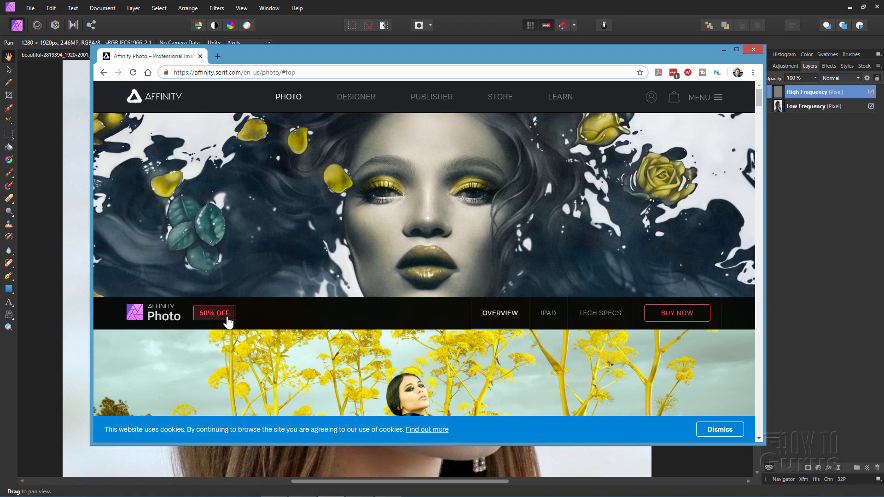
pyautogui.moveTo(788, 430)
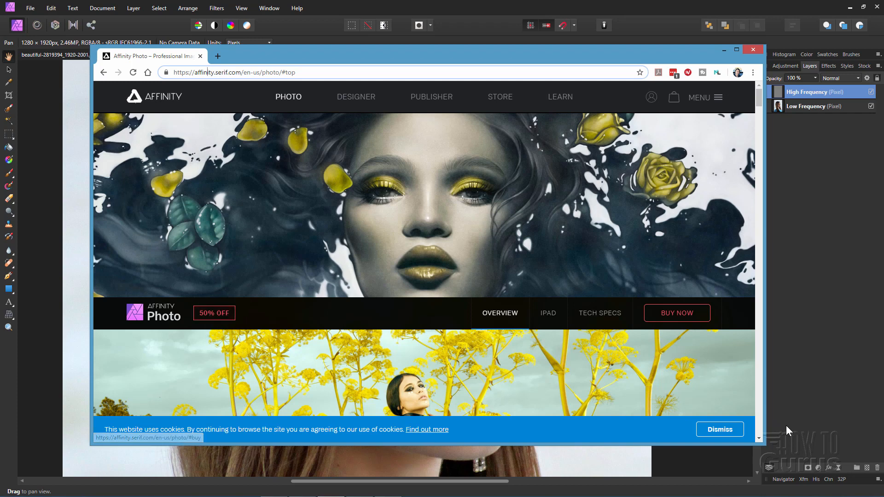
# Dismiss the cookie notice and jump to the pricing section ($24.99 desktop, $9.99 iPad)
pyautogui.click(719, 429)
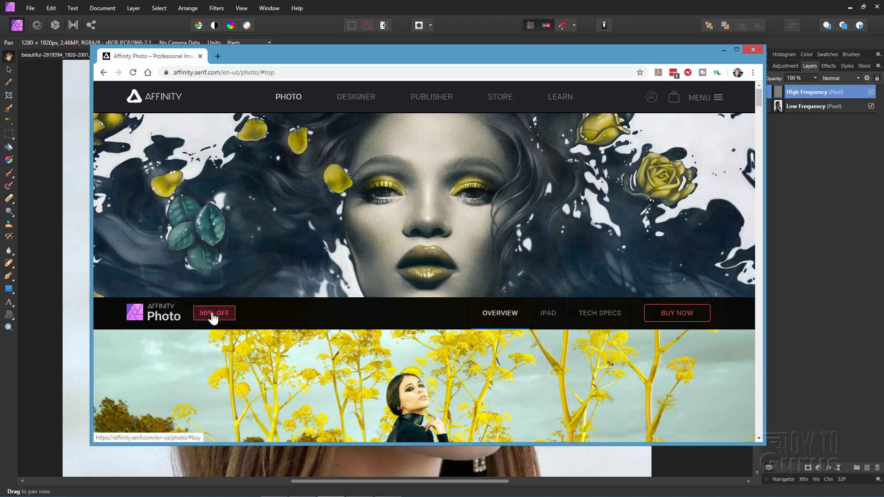
pyautogui.click(213, 313)
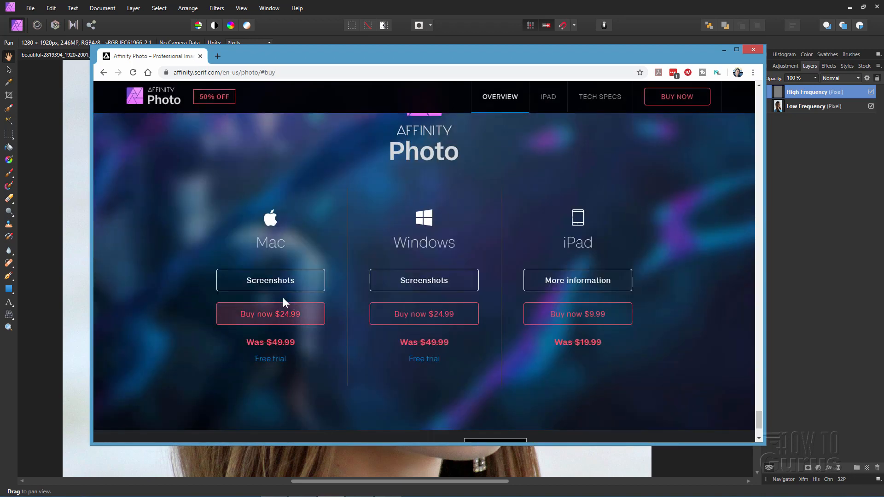
pyautogui.moveTo(424, 313)
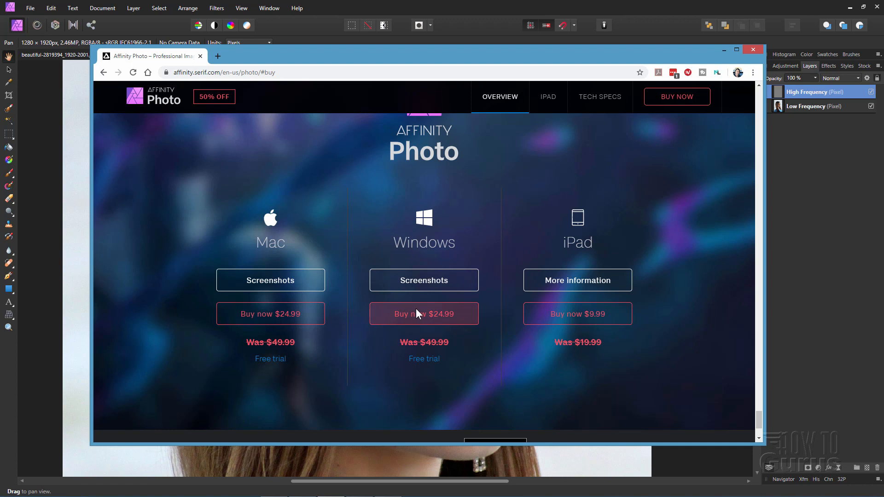
pyautogui.moveTo(470, 201)
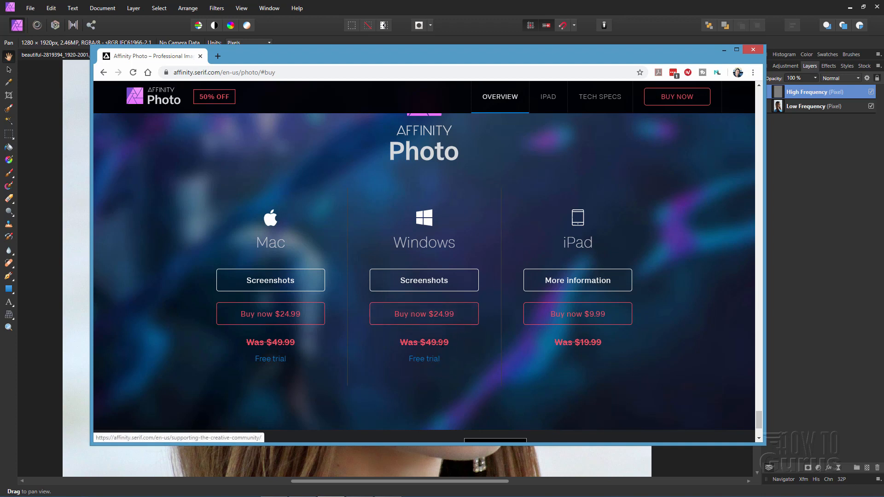
pyautogui.moveTo(466, 355)
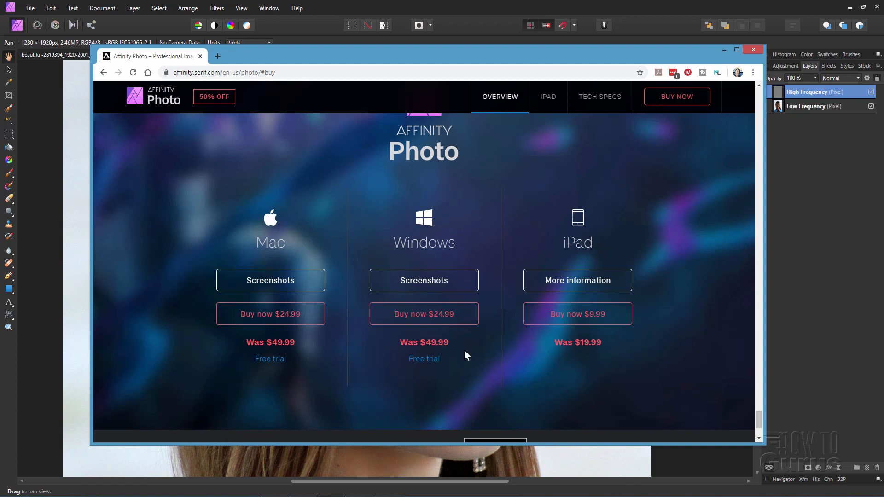
pyautogui.moveTo(474, 346)
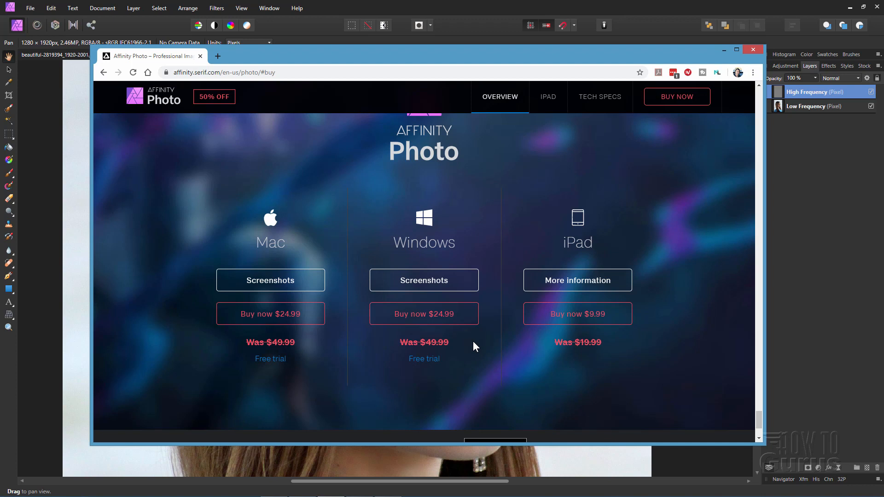
pyautogui.moveTo(471, 347)
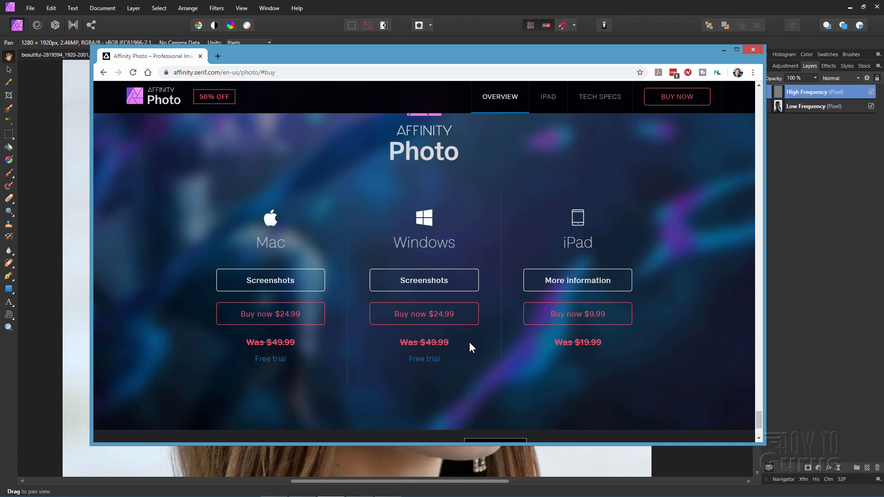
pyautogui.moveTo(581, 143)
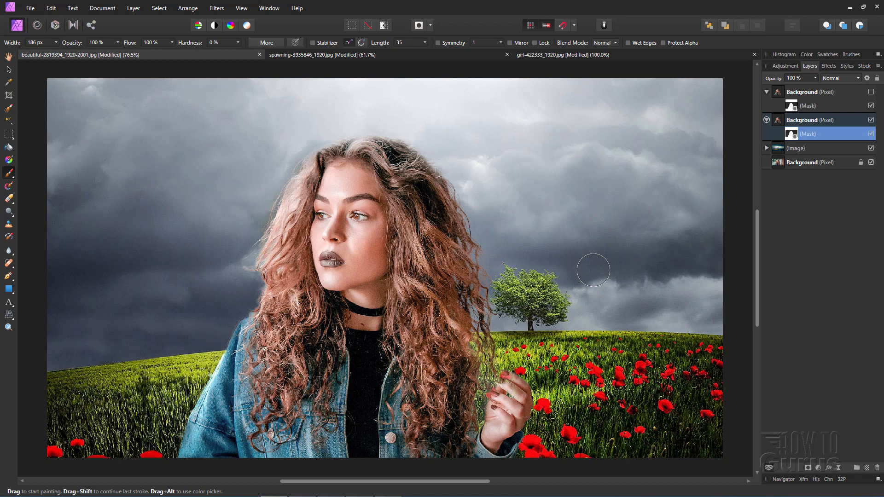
pyautogui.moveTo(635, 172)
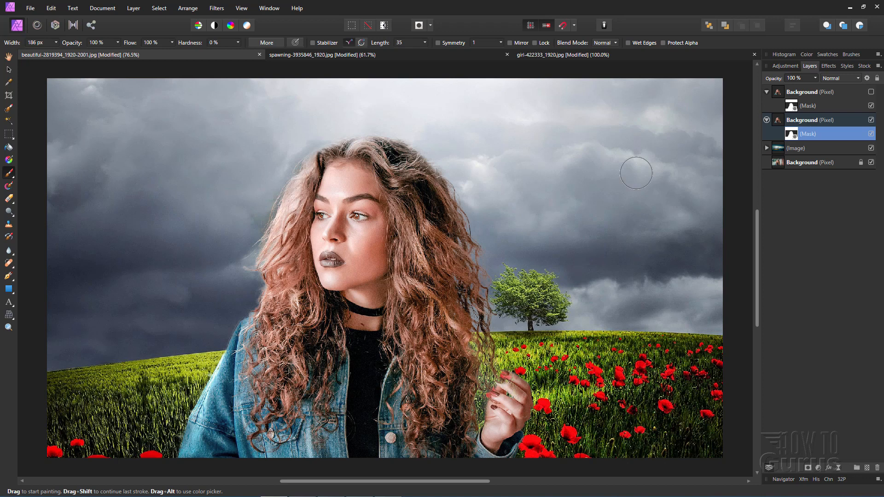